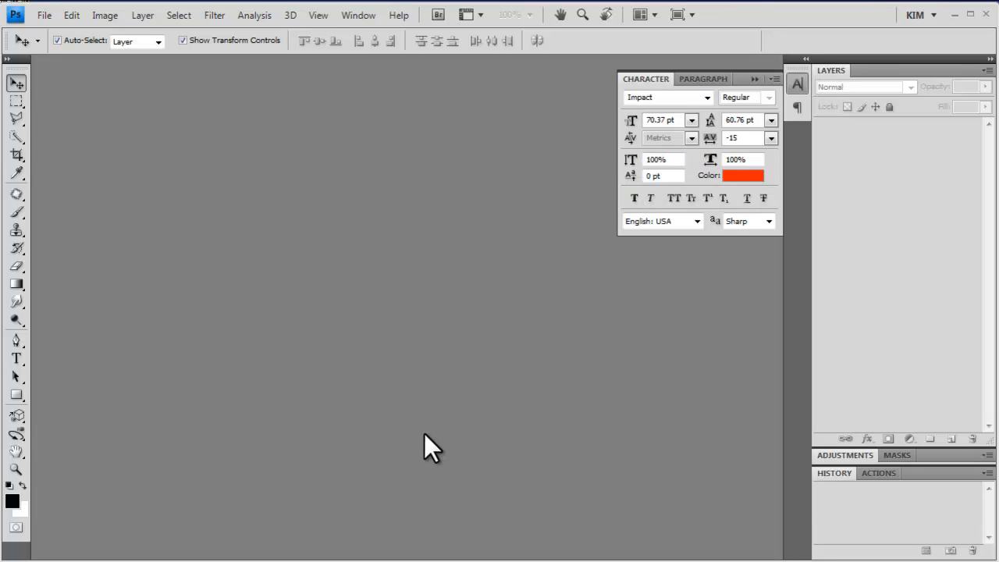
{"action": "mouse_move", "coordinate": [459, 381]}
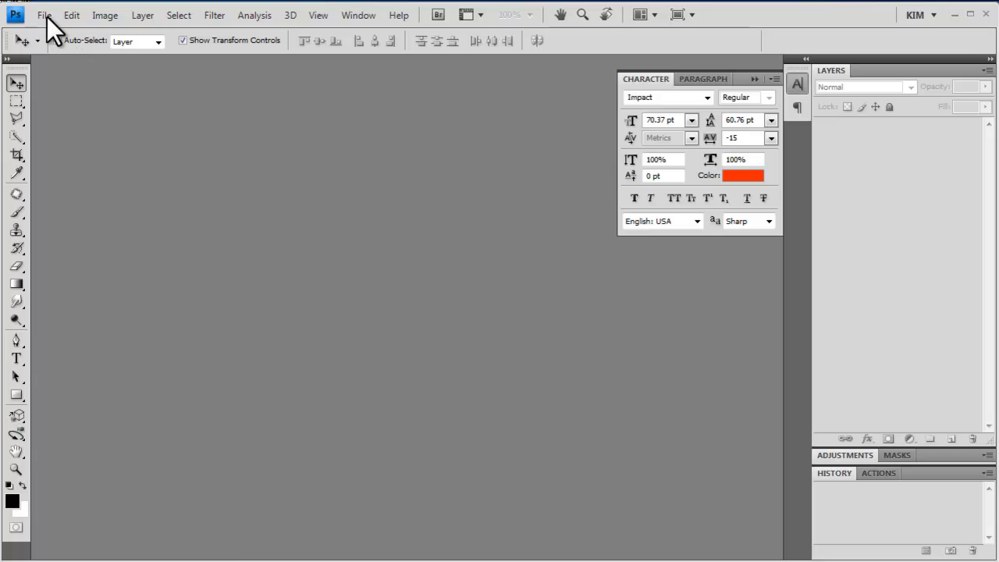
Step: Open 5x7-v16-vert from the tutorial info folder with File > Open
{"action": "left_click", "coordinate": [44, 14]}
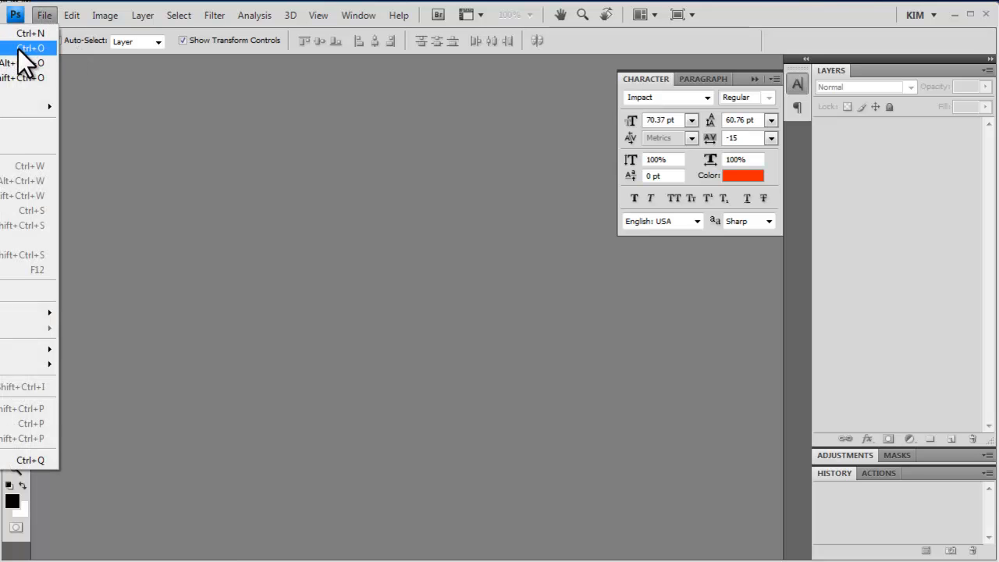
{"action": "left_click", "coordinate": [30, 48]}
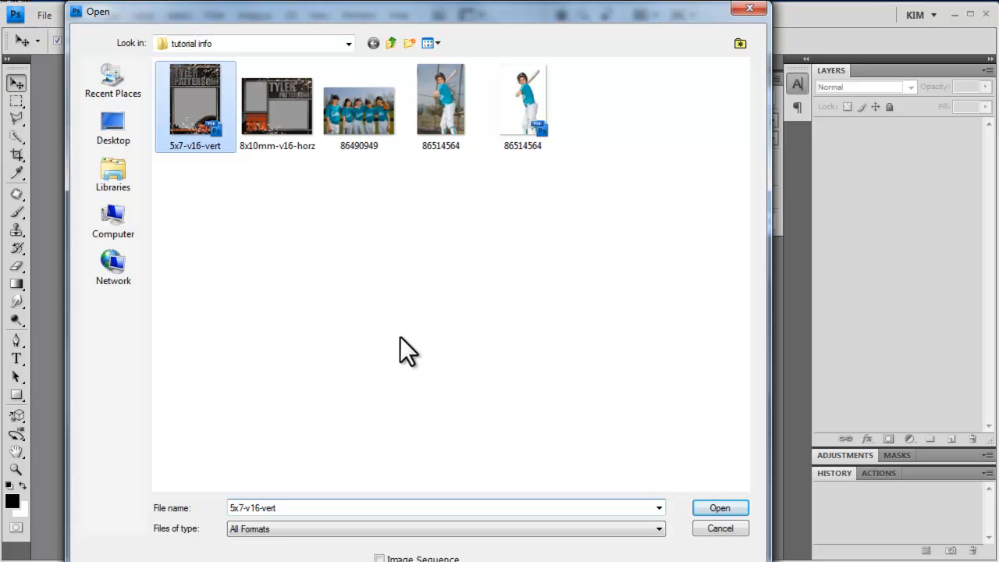
{"action": "left_click", "coordinate": [719, 509]}
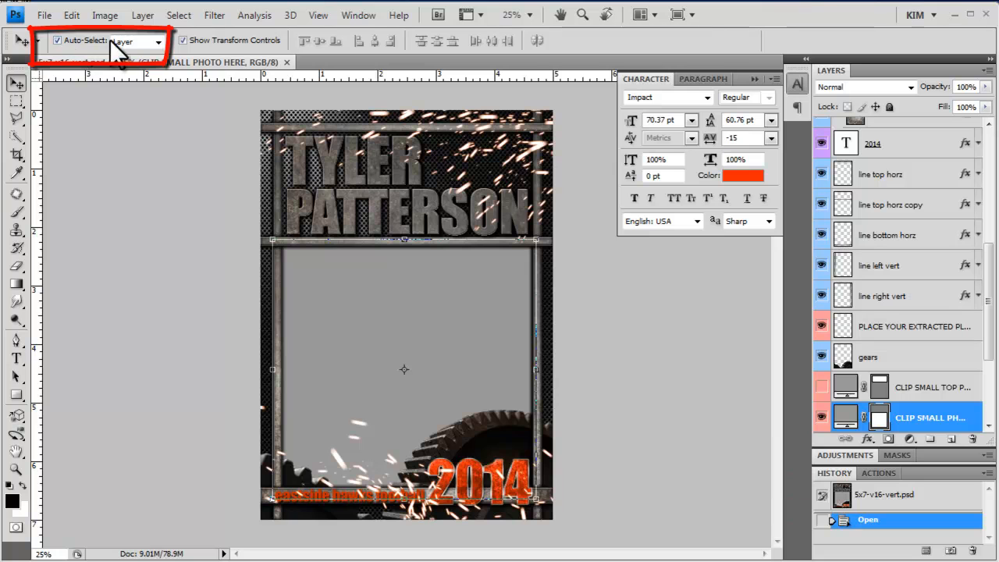
Step: Enable the Move tool's Auto-Select option set to Layer
{"action": "left_click", "coordinate": [182, 40]}
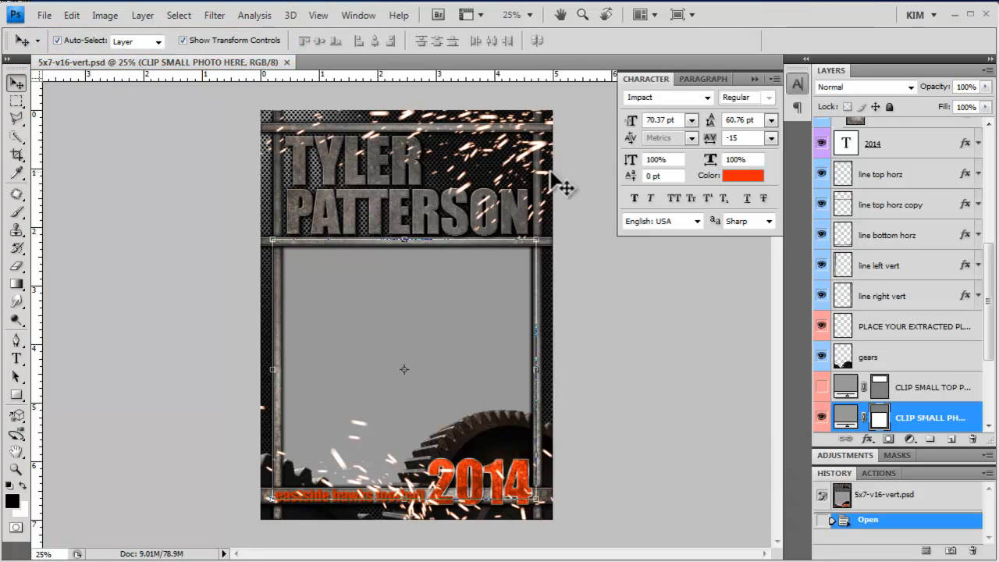
{"action": "mouse_move", "coordinate": [639, 435]}
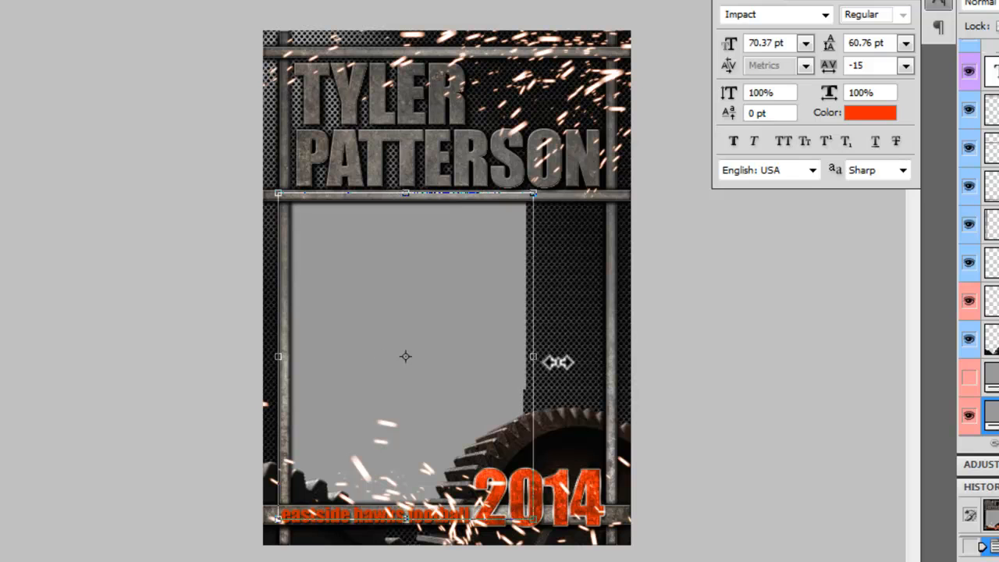
Step: Free Transform CLIP SMALL PHOTO, widening it to the right bar and lowering its top
{"action": "left_click_drag", "start_coordinate": [533, 357], "coordinate": [611, 372]}
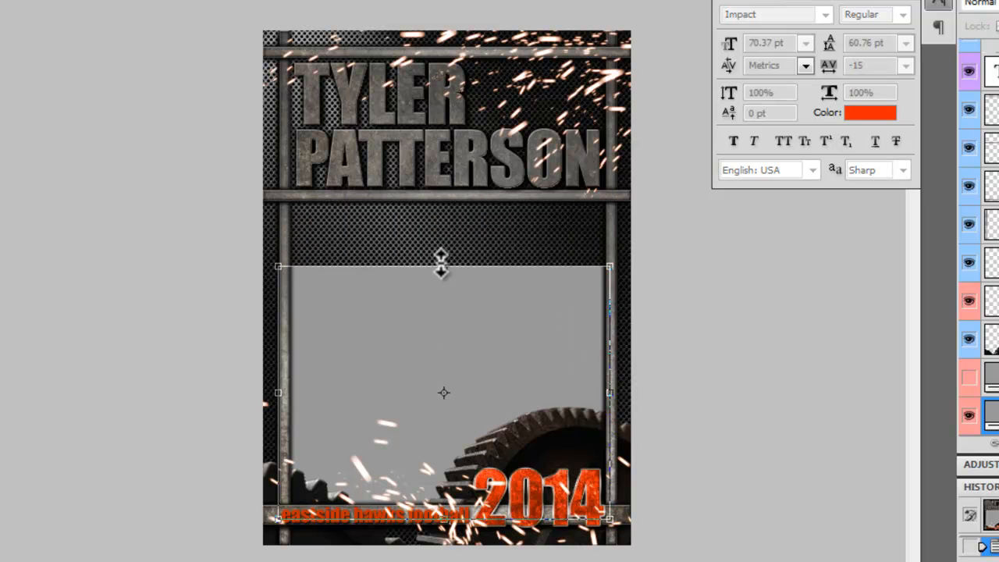
{"action": "left_click_drag", "start_coordinate": [442, 268], "coordinate": [445, 240]}
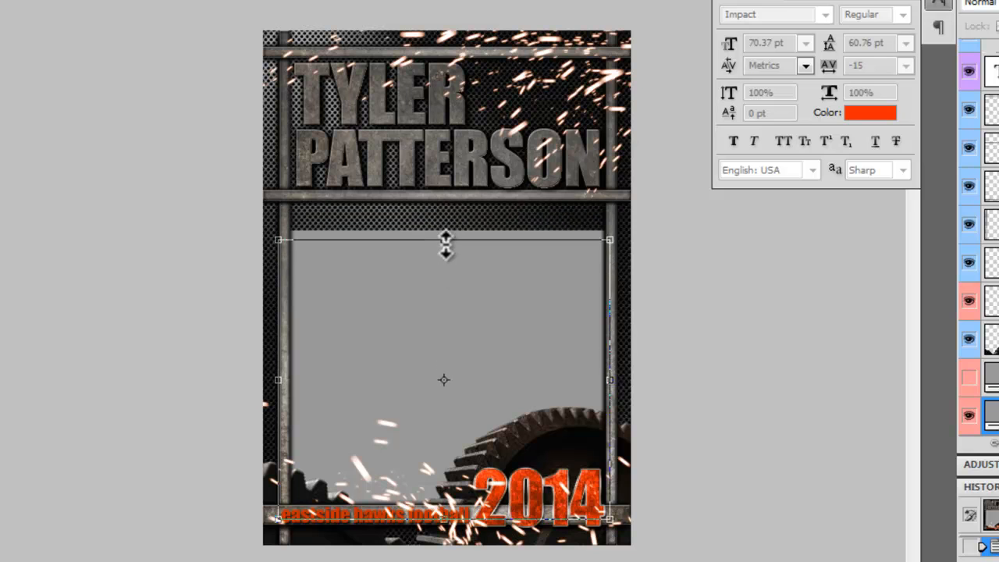
{"action": "left_click_drag", "start_coordinate": [445, 240], "coordinate": [443, 207]}
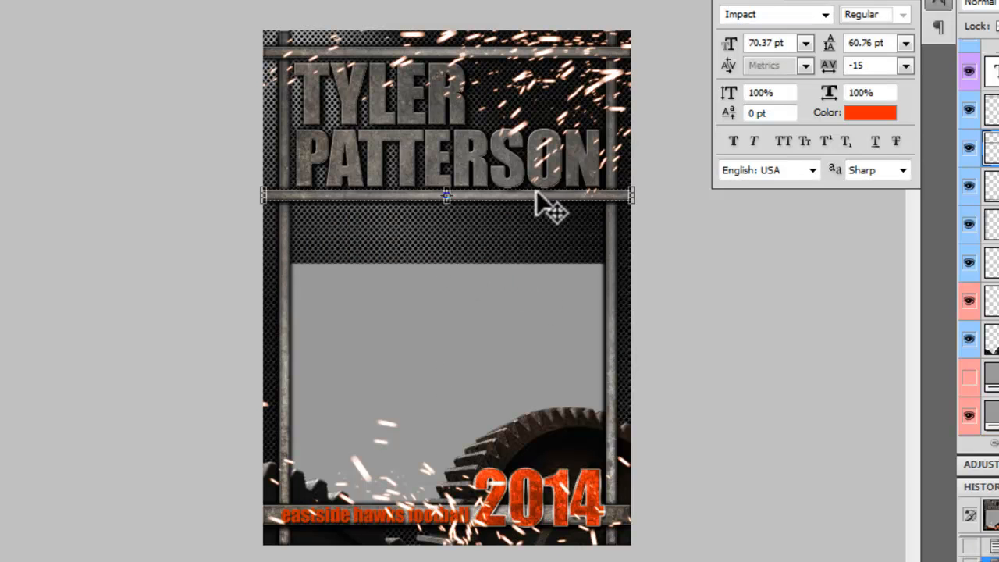
{"action": "mouse_move", "coordinate": [547, 210]}
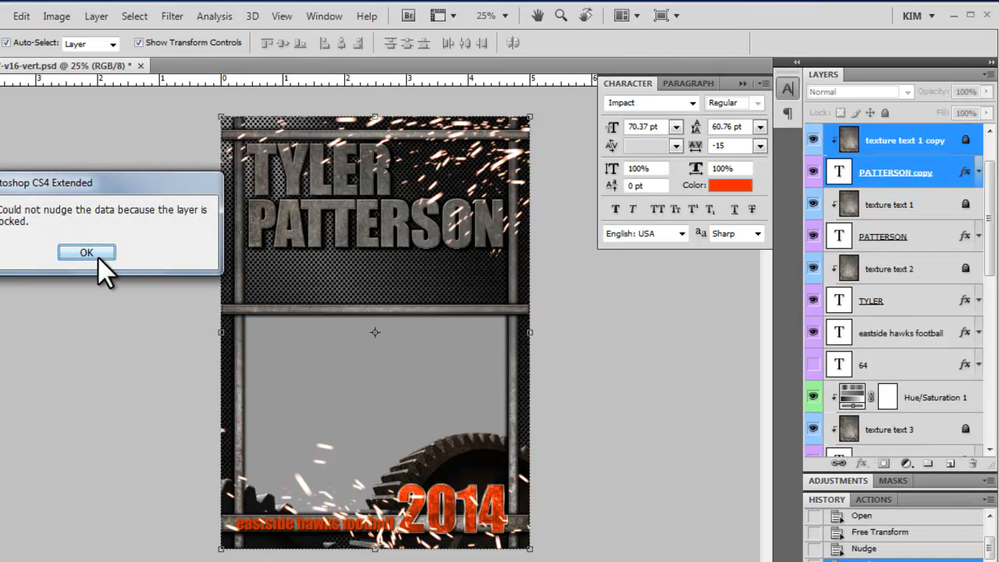
Step: Dismiss the locked-layer alert and stretch CLIP SMALL TOP PHOTO HERE down to the middle bar
{"action": "left_click", "coordinate": [86, 252]}
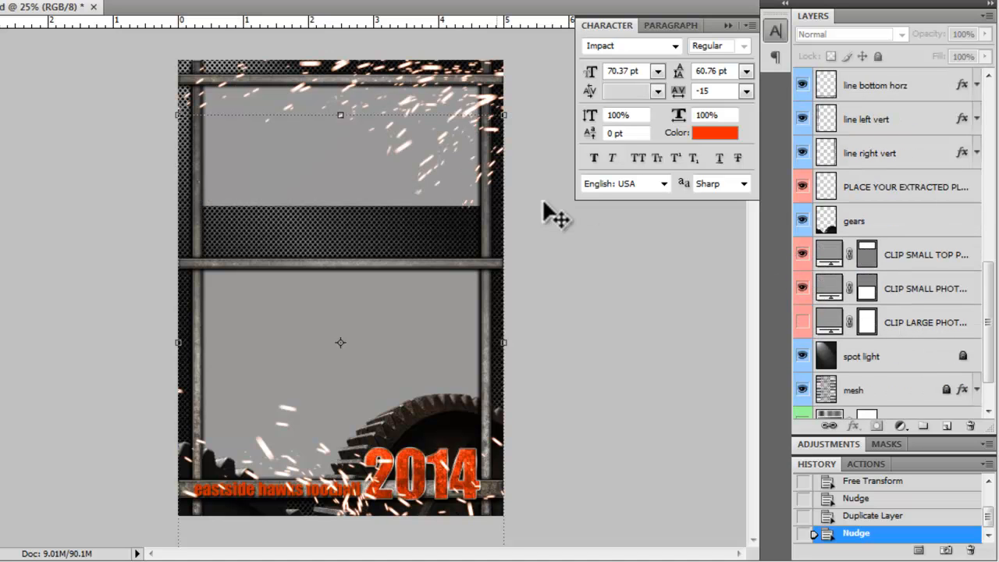
{"action": "left_click", "coordinate": [927, 254]}
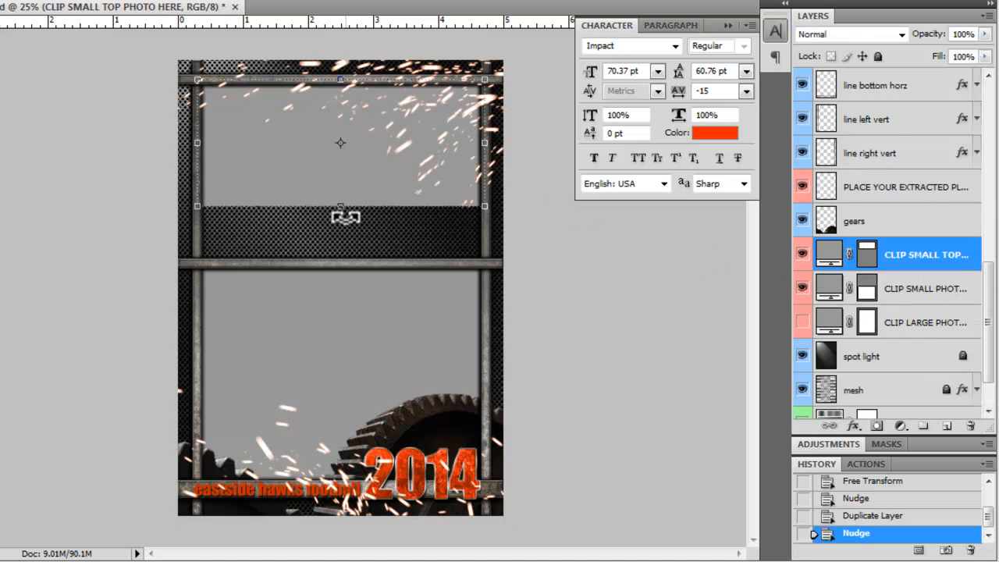
{"action": "left_click_drag", "start_coordinate": [346, 217], "coordinate": [345, 272]}
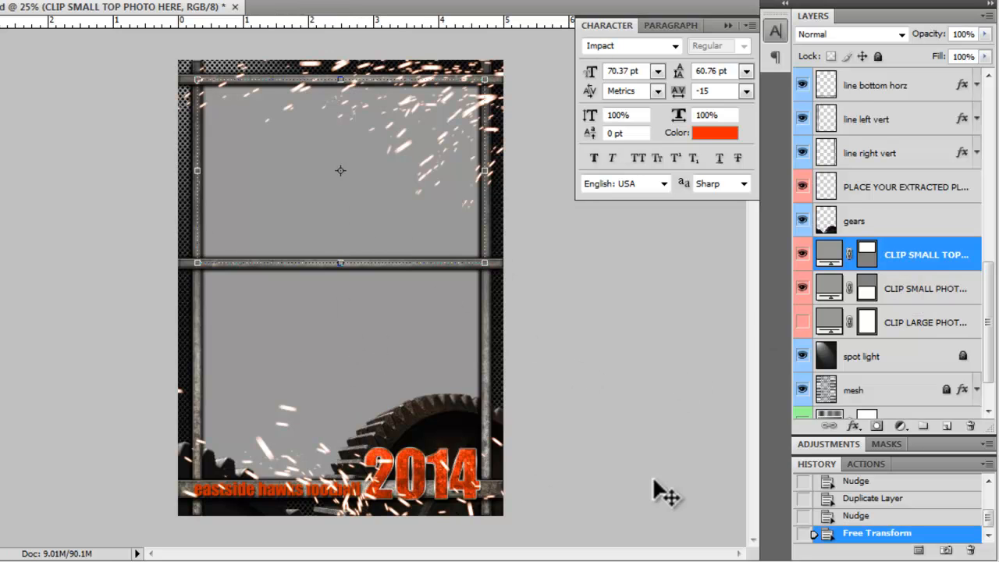
{"action": "mouse_move", "coordinate": [422, 234]}
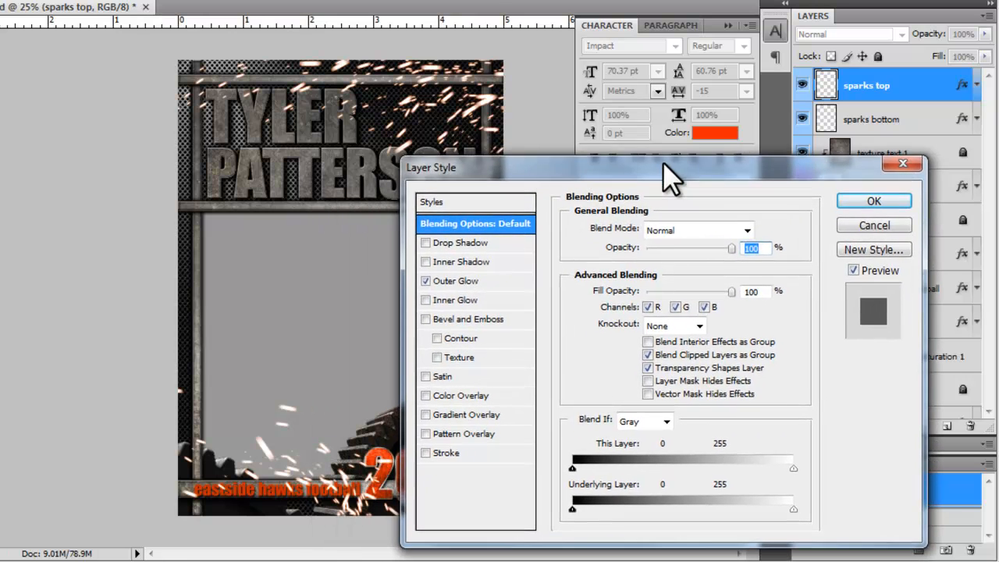
Step: Change the sparks top Outer Glow colour from orange to cyan 00fffc
{"action": "left_click", "coordinate": [455, 281]}
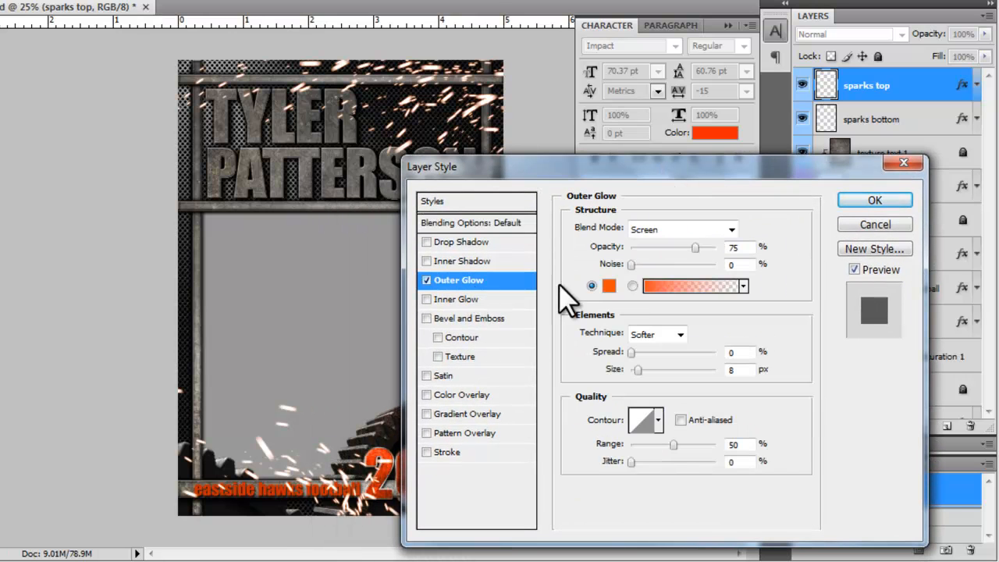
{"action": "left_click", "coordinate": [610, 286]}
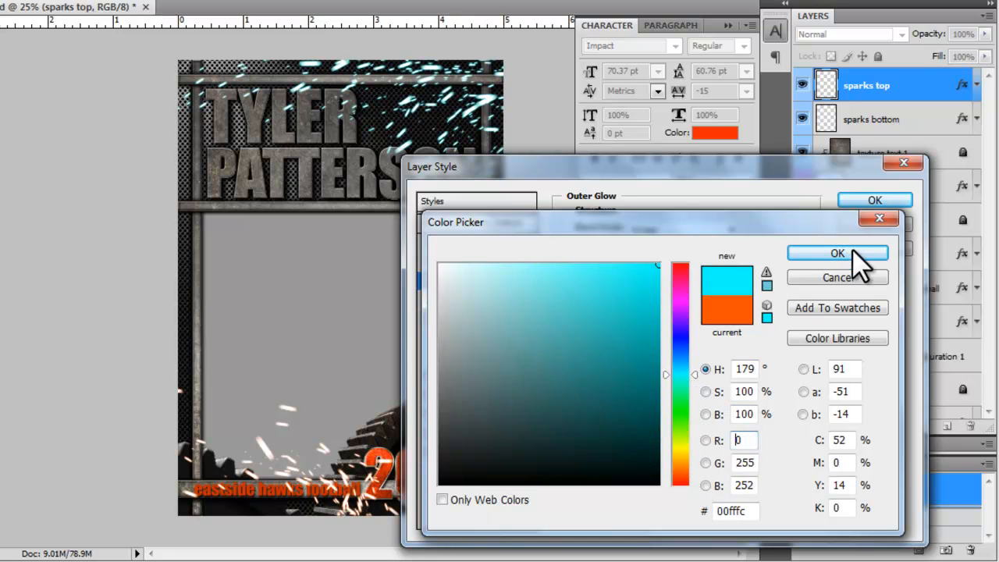
{"action": "left_click", "coordinate": [838, 253]}
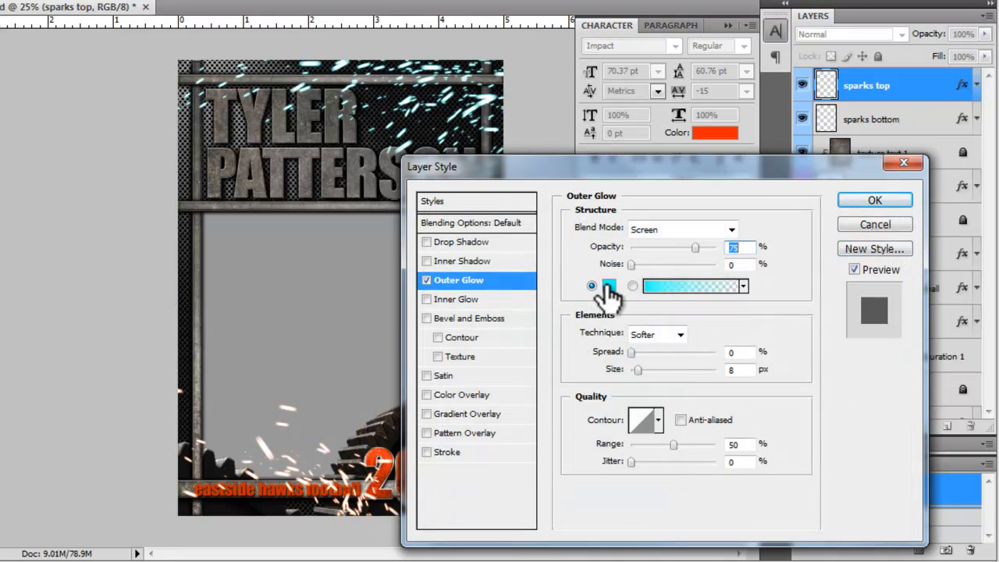
{"action": "left_click", "coordinate": [608, 286]}
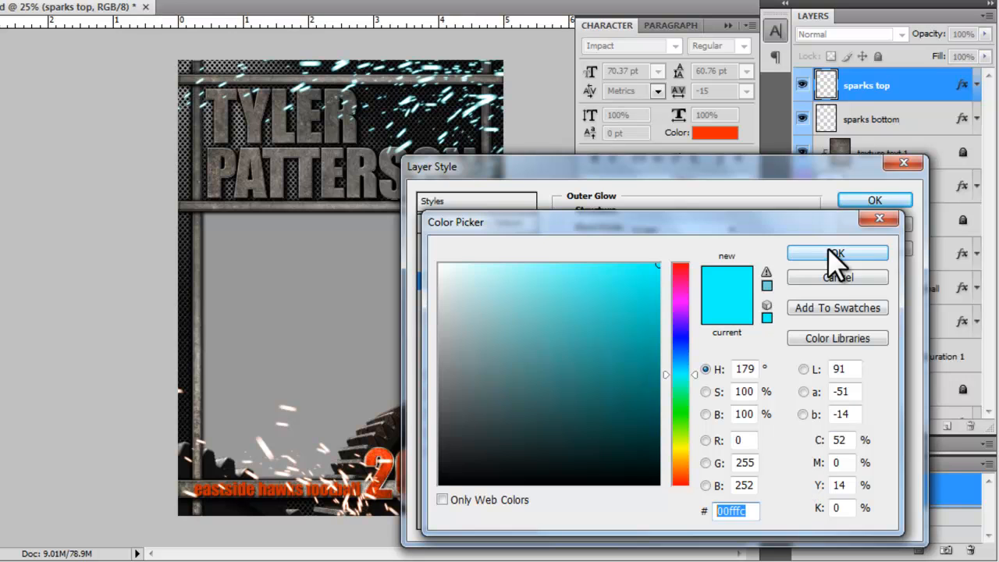
{"action": "left_click", "coordinate": [837, 253]}
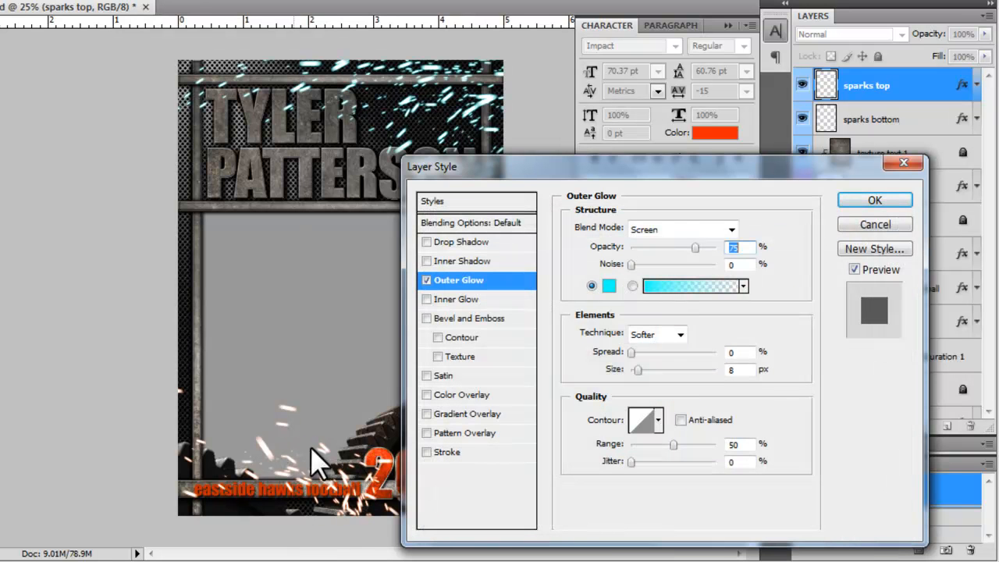
{"action": "left_click", "coordinate": [875, 200]}
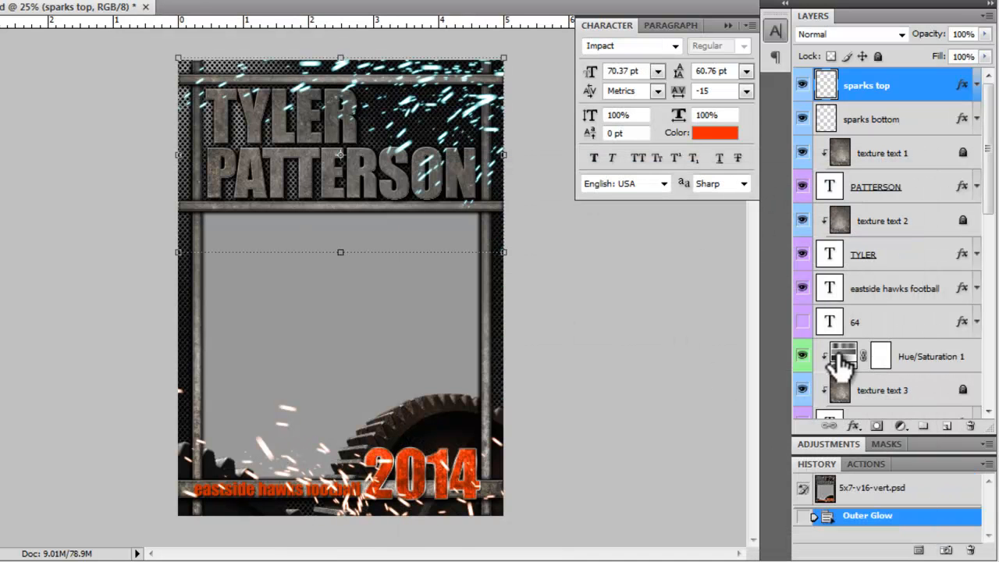
Step: Set sparks bottom Outer Glow to cyan 00fffc, then copy its style onto sparks top
{"action": "left_click", "coordinate": [875, 118]}
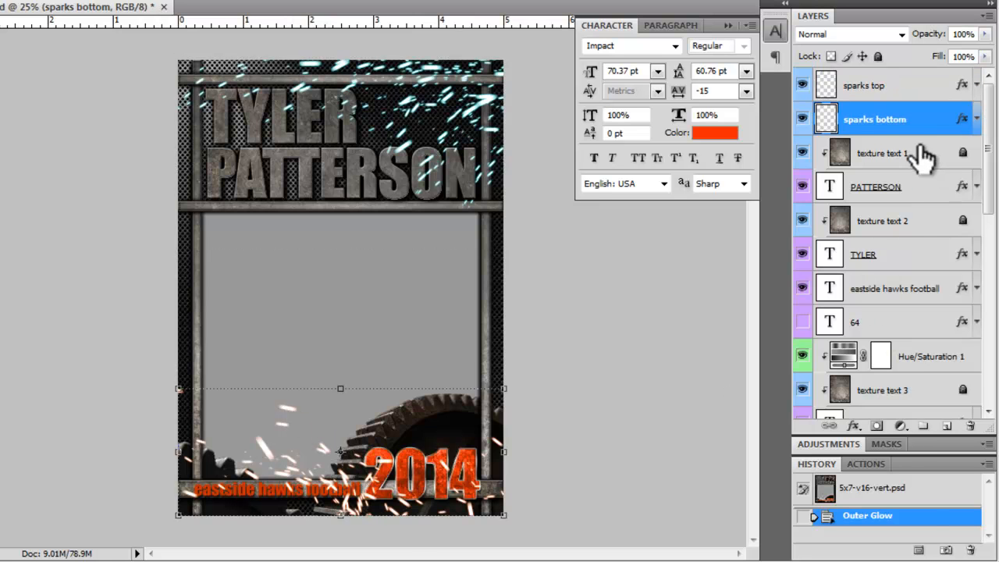
{"action": "double_click", "coordinate": [875, 119]}
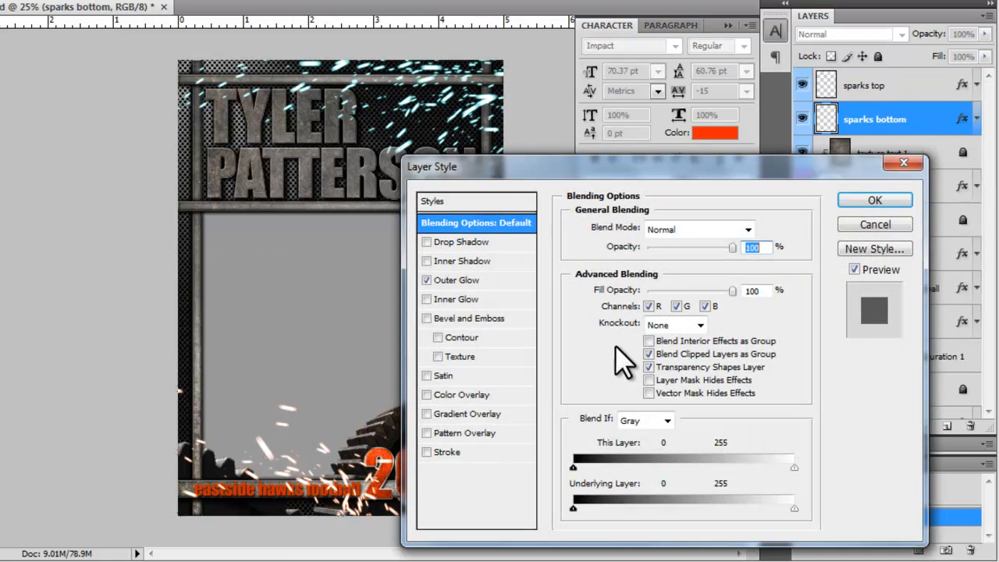
{"action": "left_click", "coordinate": [457, 280]}
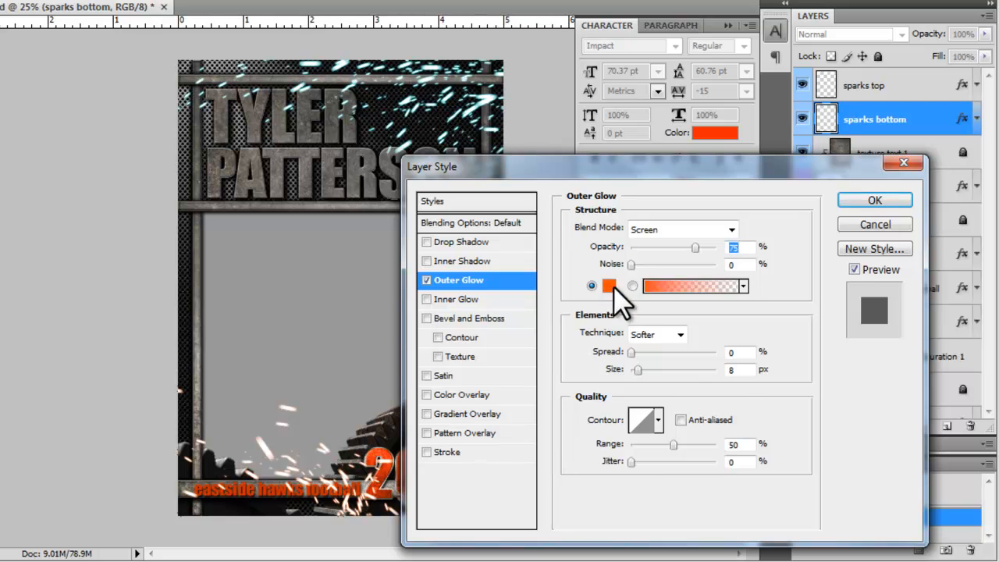
{"action": "left_click", "coordinate": [609, 286]}
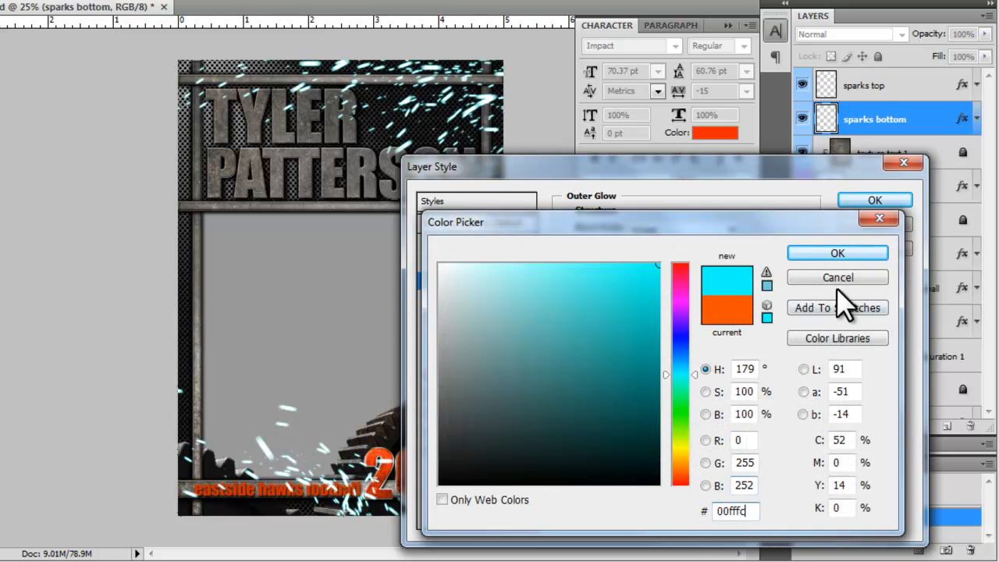
{"action": "left_click", "coordinate": [837, 253]}
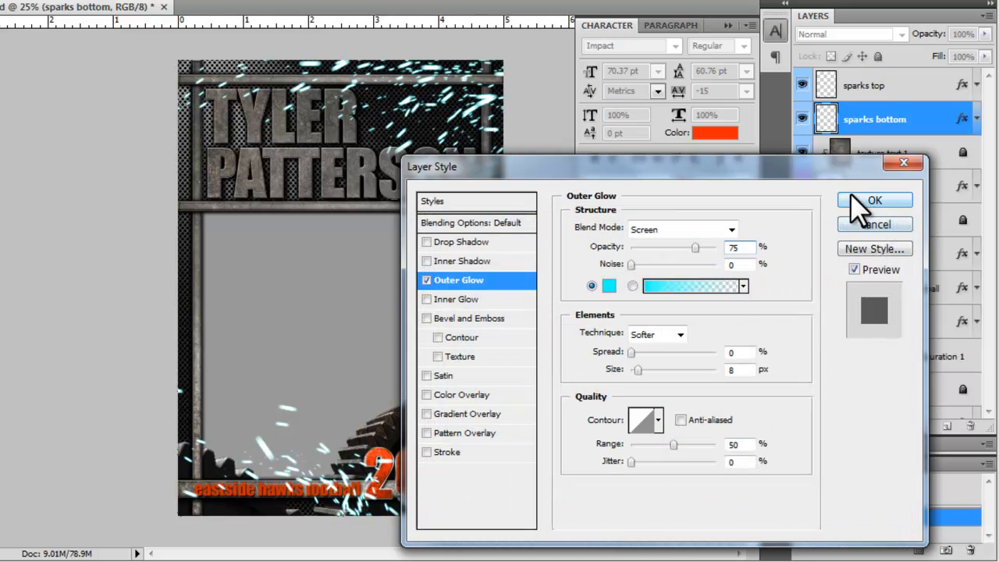
{"action": "left_click", "coordinate": [875, 200]}
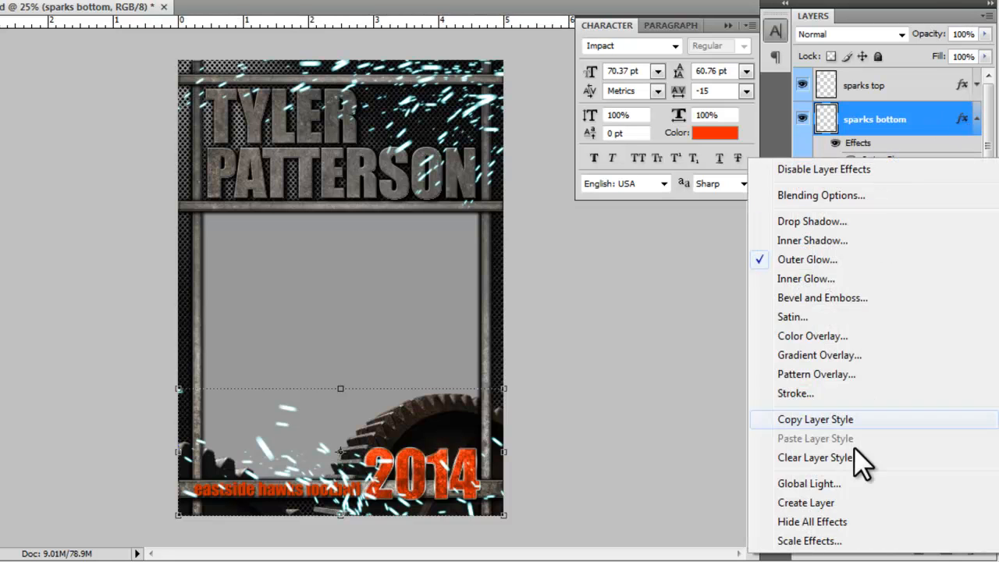
{"action": "left_click", "coordinate": [808, 259]}
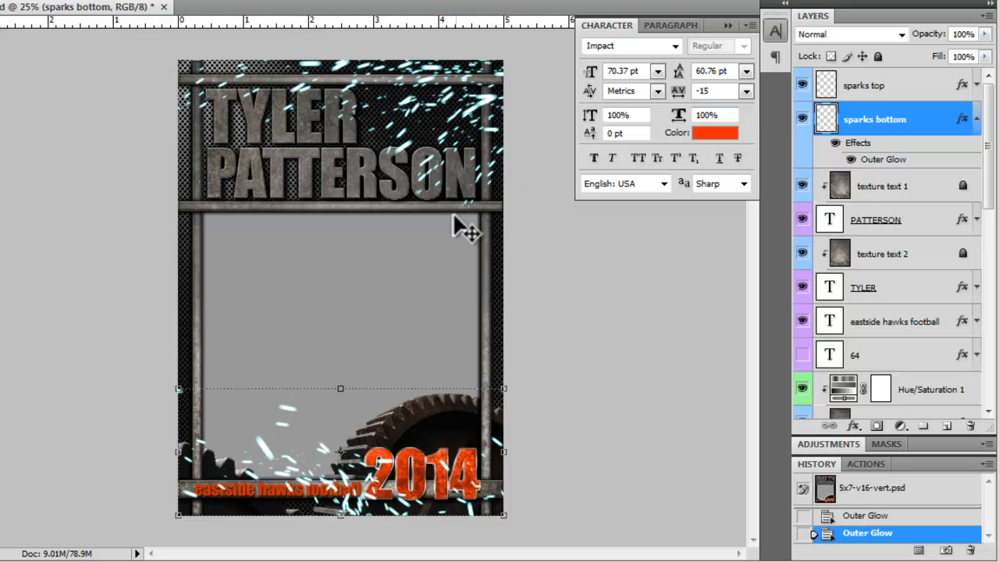
{"action": "mouse_move", "coordinate": [492, 114]}
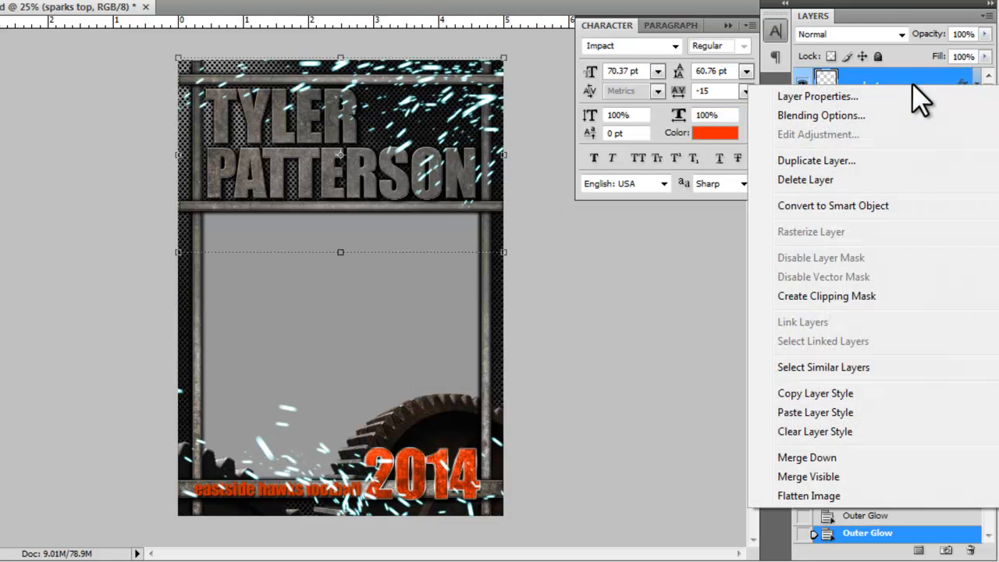
{"action": "left_click", "coordinate": [815, 412]}
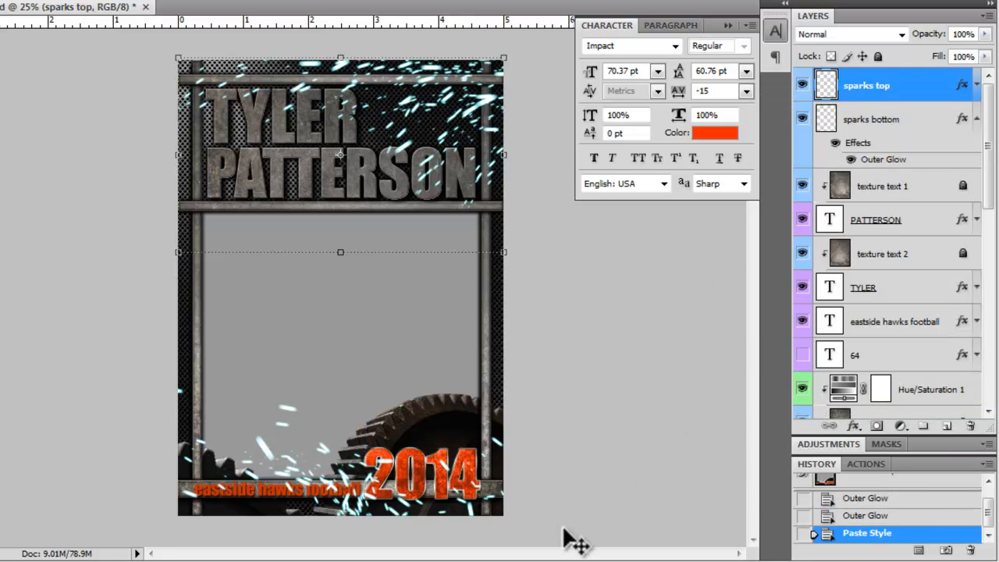
{"action": "mouse_move", "coordinate": [354, 460]}
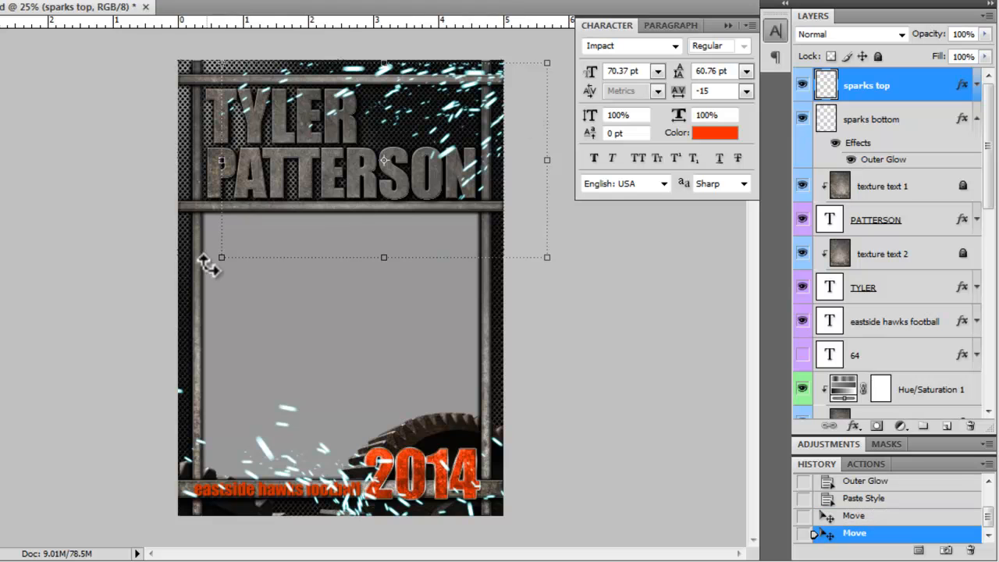
Step: Drag the top sparks toward the poster's upper right corner
{"action": "left_click_drag", "start_coordinate": [221, 257], "coordinate": [257, 230]}
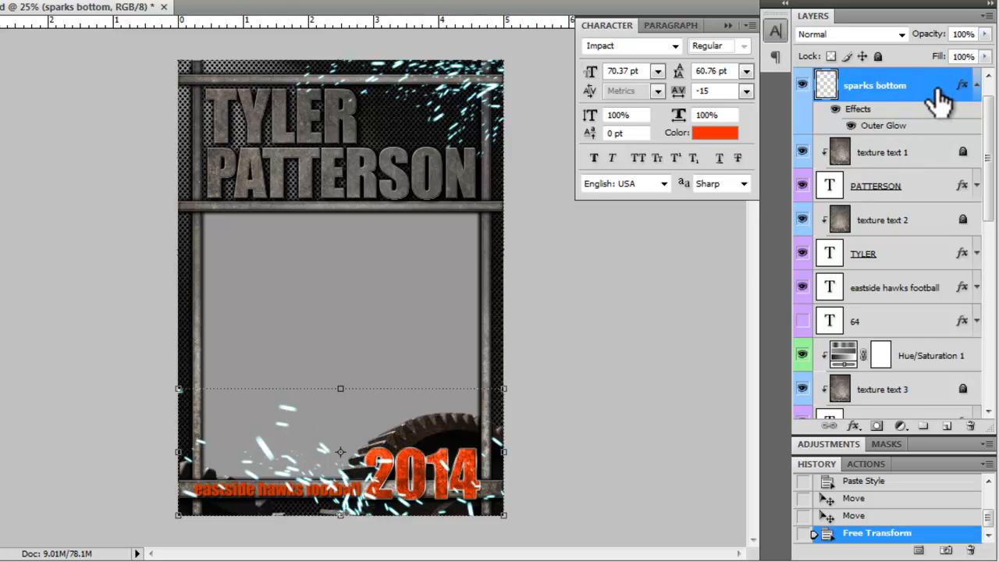
{"action": "mouse_move", "coordinate": [299, 424]}
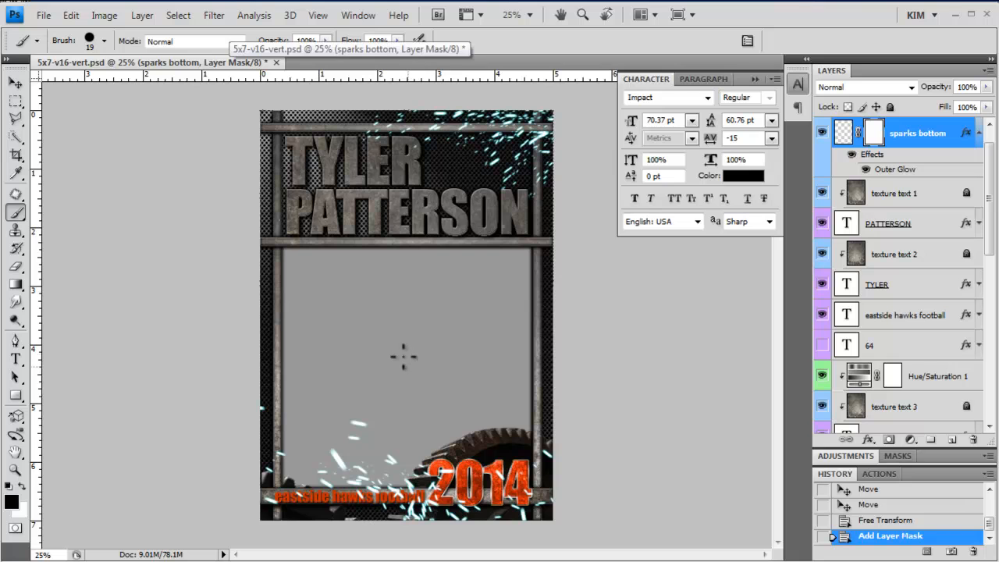
{"action": "mouse_move", "coordinate": [400, 361]}
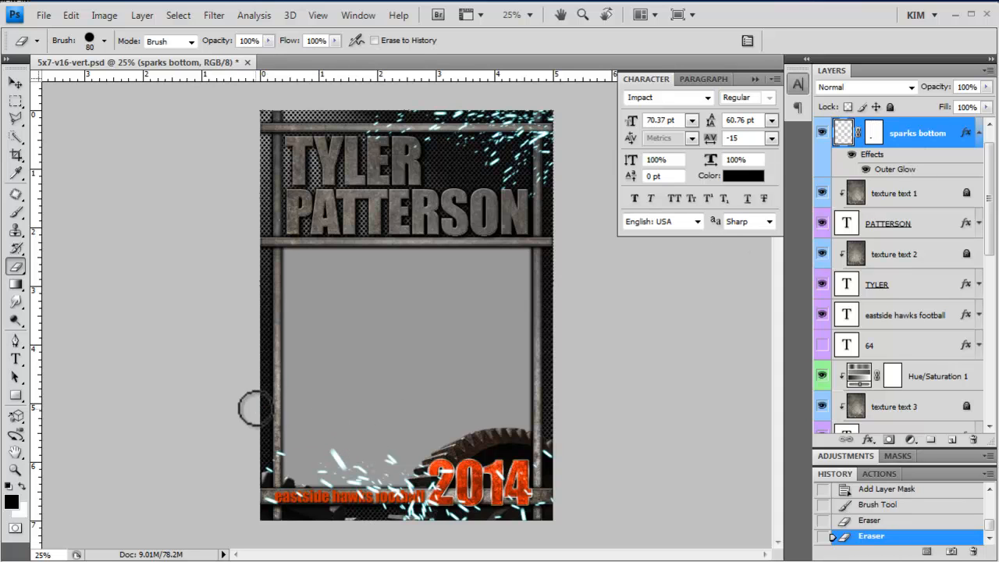
{"action": "mouse_move", "coordinate": [344, 460]}
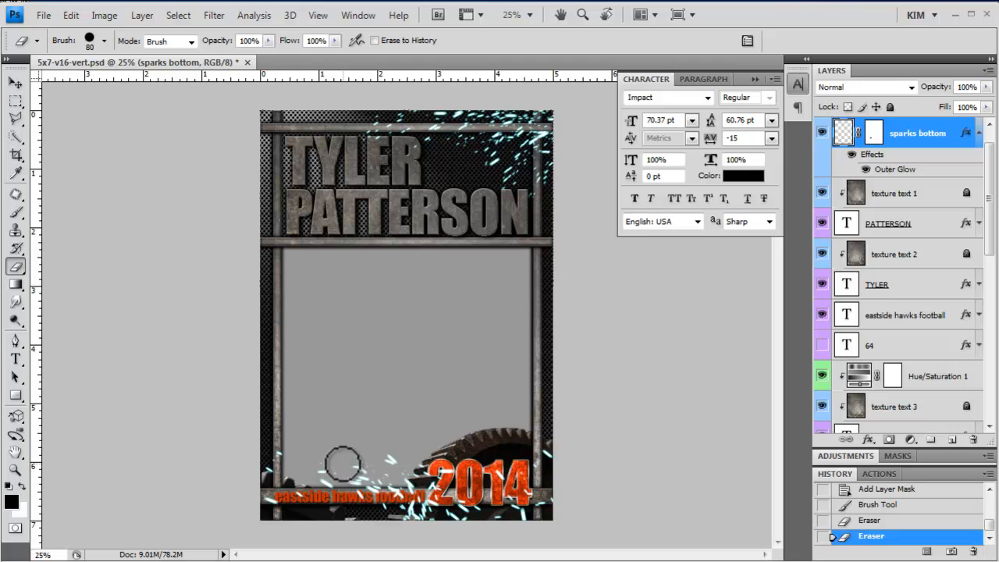
Step: Erase the lower-left sparks on the sparks bottom layer, leaving them around 2014
{"action": "left_click_drag", "start_coordinate": [343, 461], "coordinate": [461, 351]}
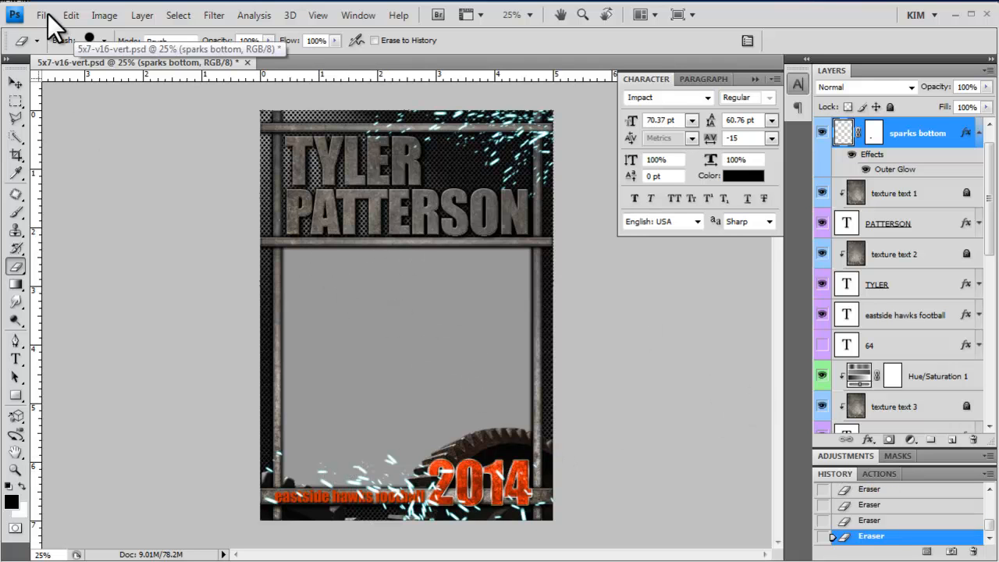
Step: Open 86514564.psd and drag its cutout batter into the poster frame
{"action": "left_click", "coordinate": [43, 14]}
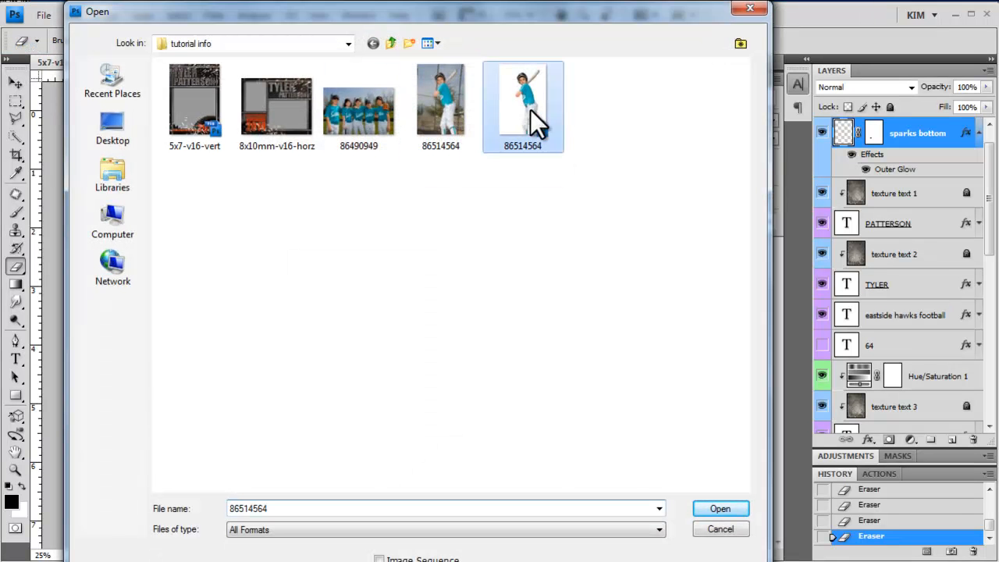
{"action": "mouse_move", "coordinate": [738, 488]}
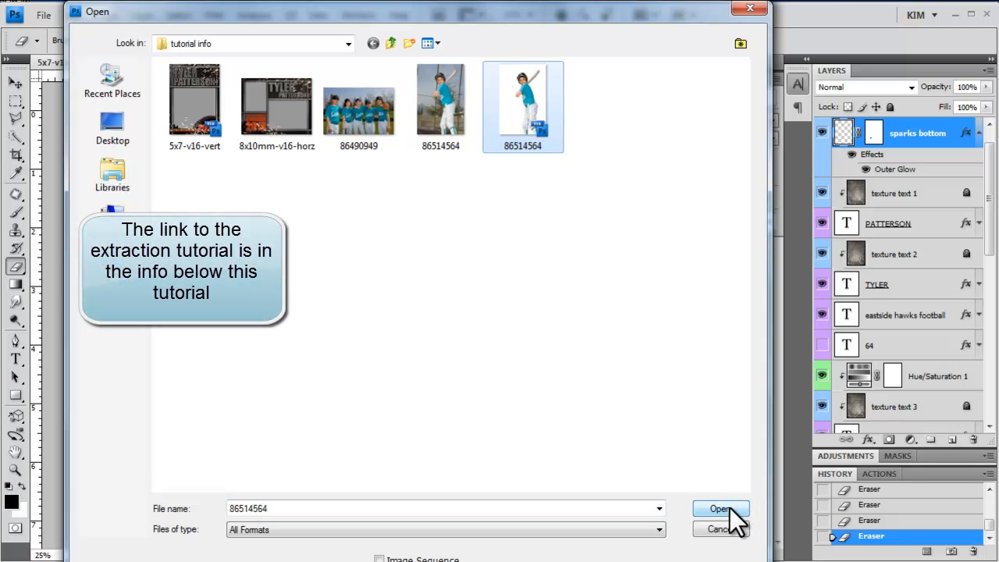
{"action": "mouse_move", "coordinate": [732, 523]}
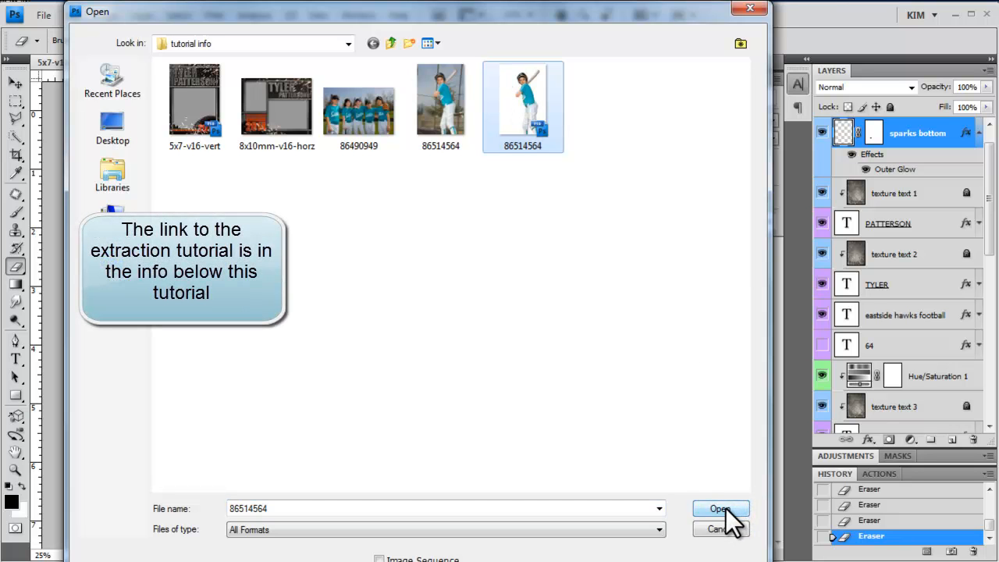
{"action": "left_click", "coordinate": [719, 509]}
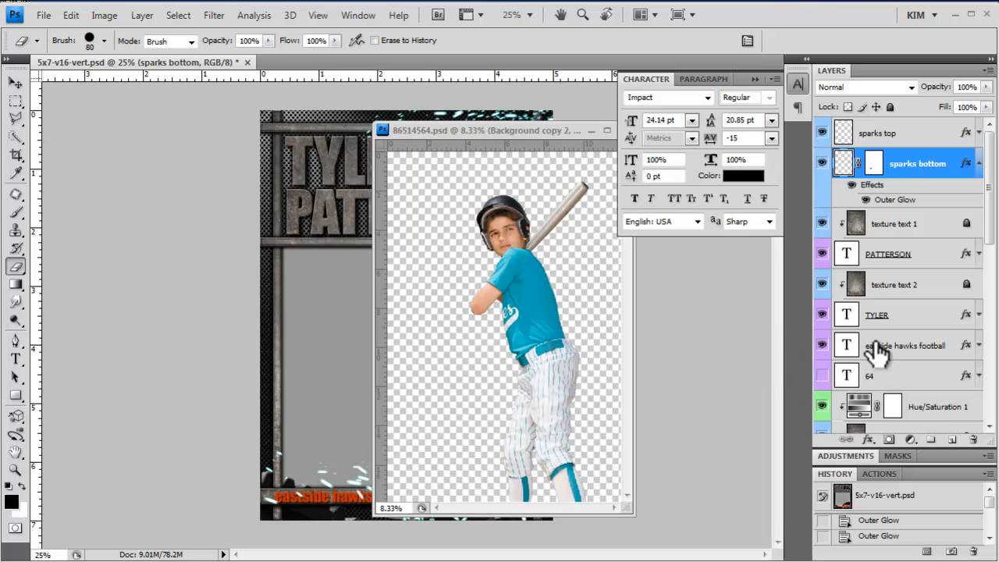
{"action": "scroll", "scroll_direction": "down", "scroll_amount": 3}
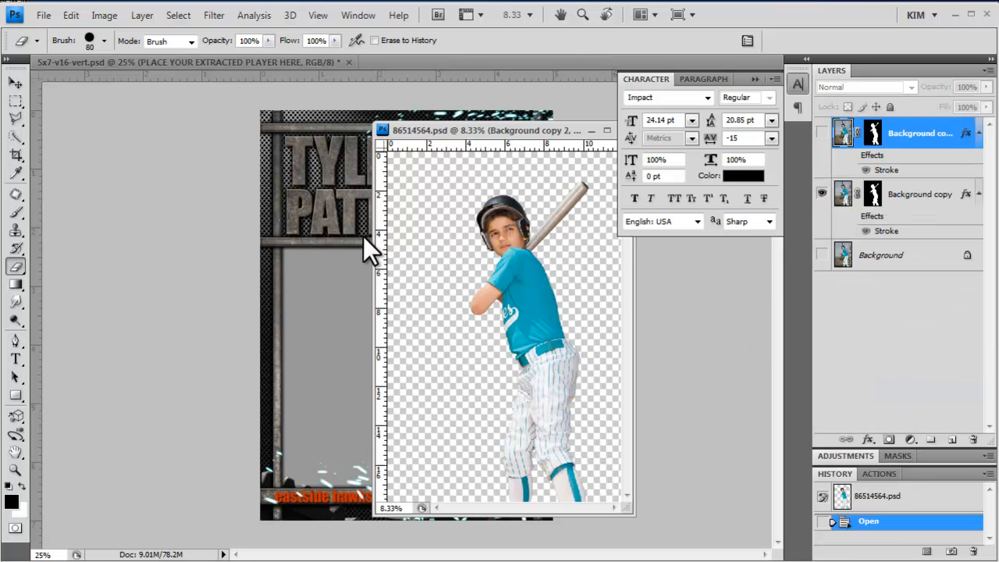
{"action": "left_click", "coordinate": [18, 84]}
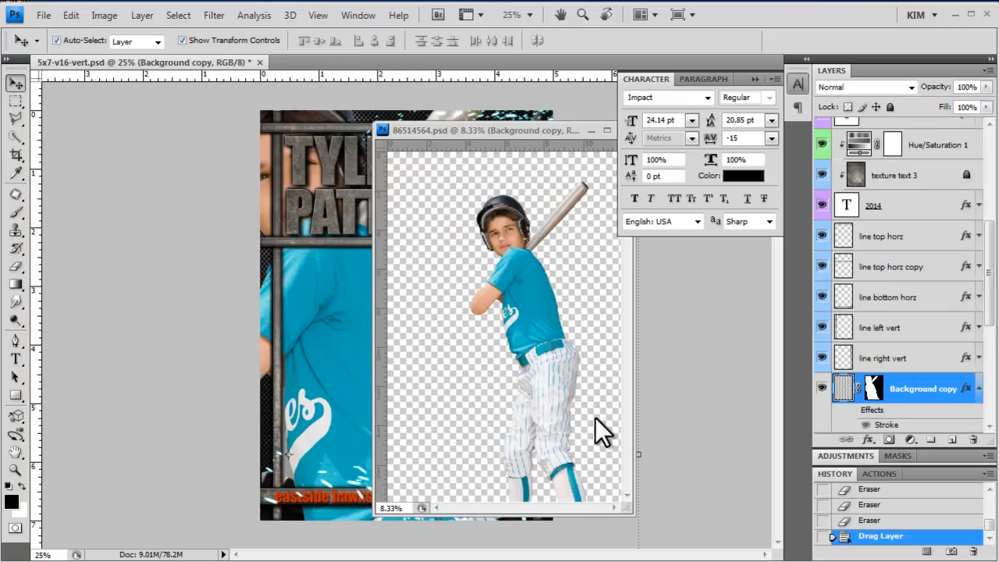
{"action": "left_click", "coordinate": [607, 131]}
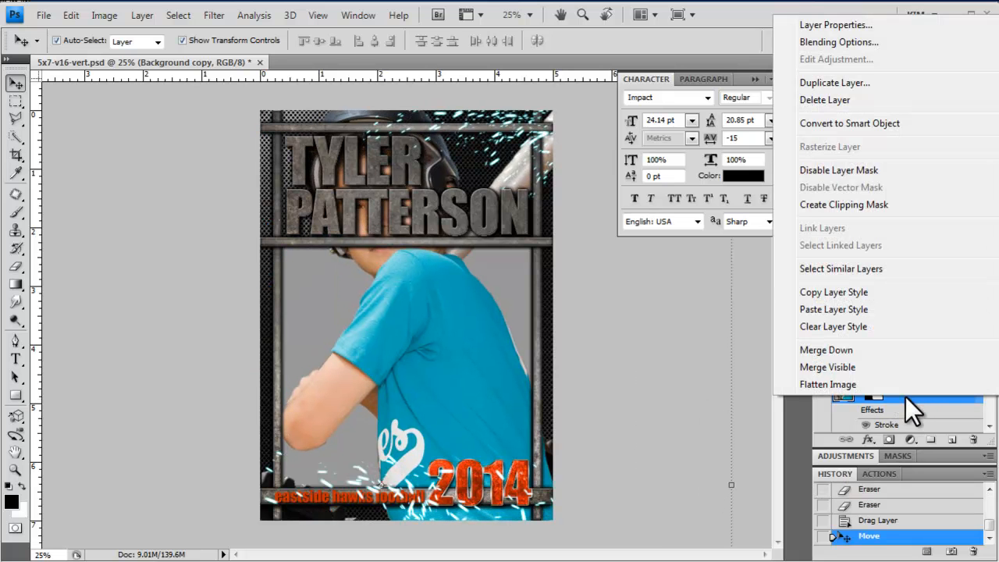
Step: Convert the batter's Background copy layer to a smart object
{"action": "left_click", "coordinate": [849, 123]}
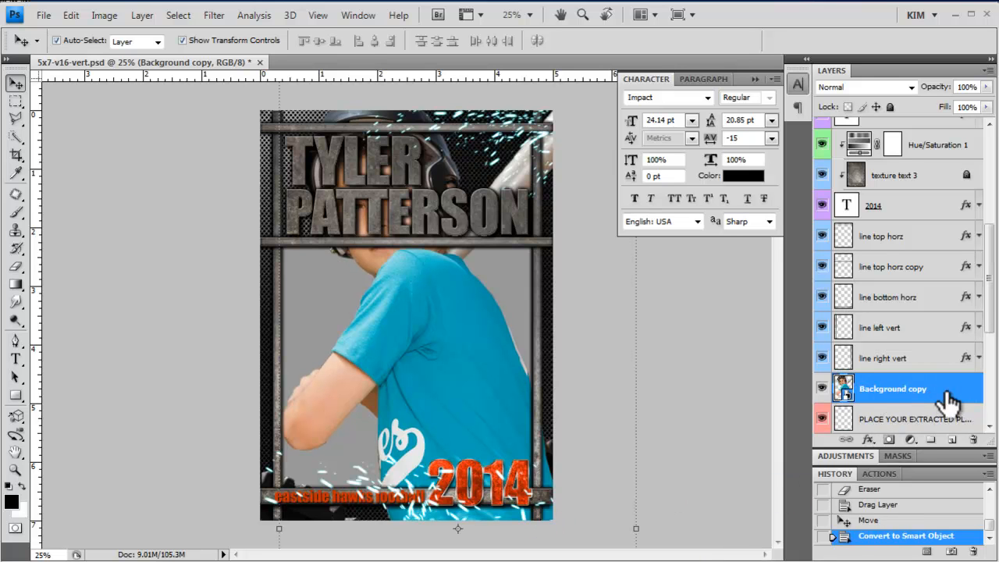
{"action": "mouse_move", "coordinate": [687, 500]}
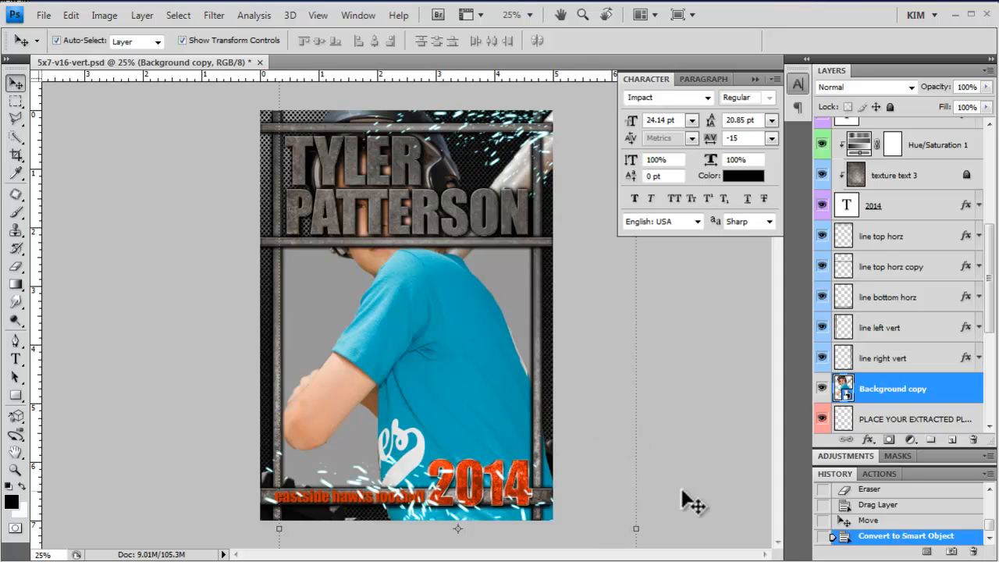
{"action": "mouse_move", "coordinate": [640, 441]}
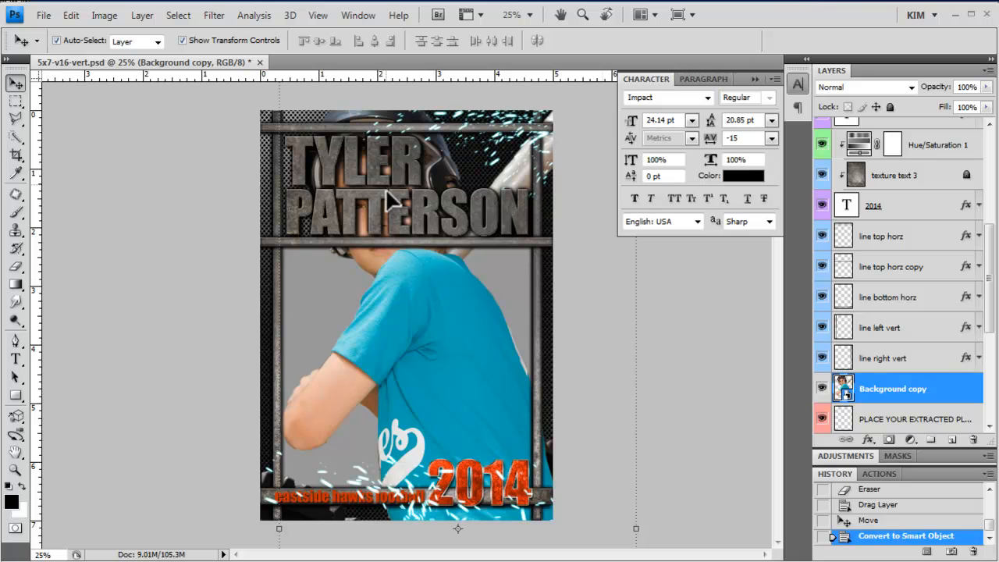
{"action": "mouse_move", "coordinate": [750, 384]}
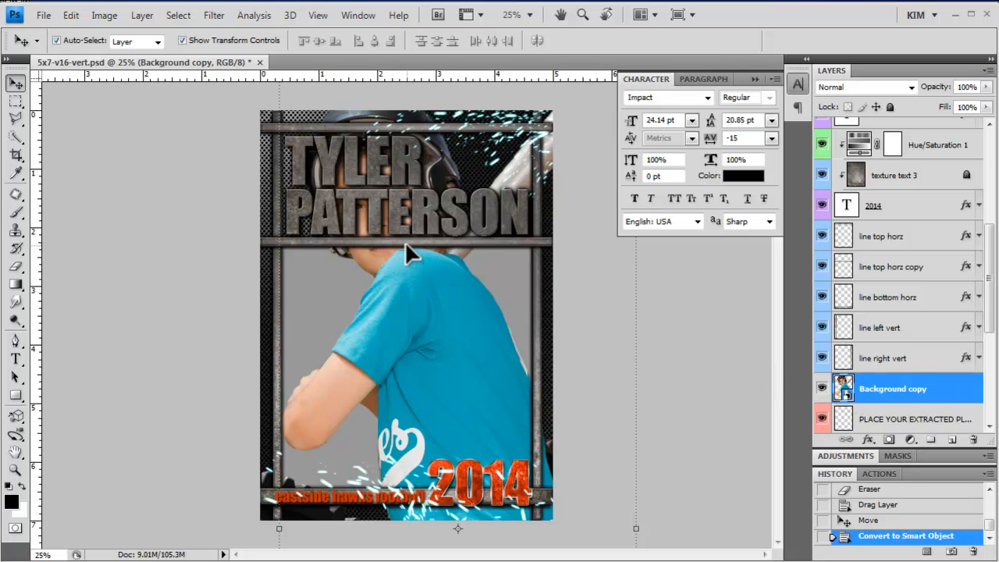
Step: Move the player lower and select the TYLER and texture text 2 layers
{"action": "left_click_drag", "start_coordinate": [409, 253], "coordinate": [527, 309]}
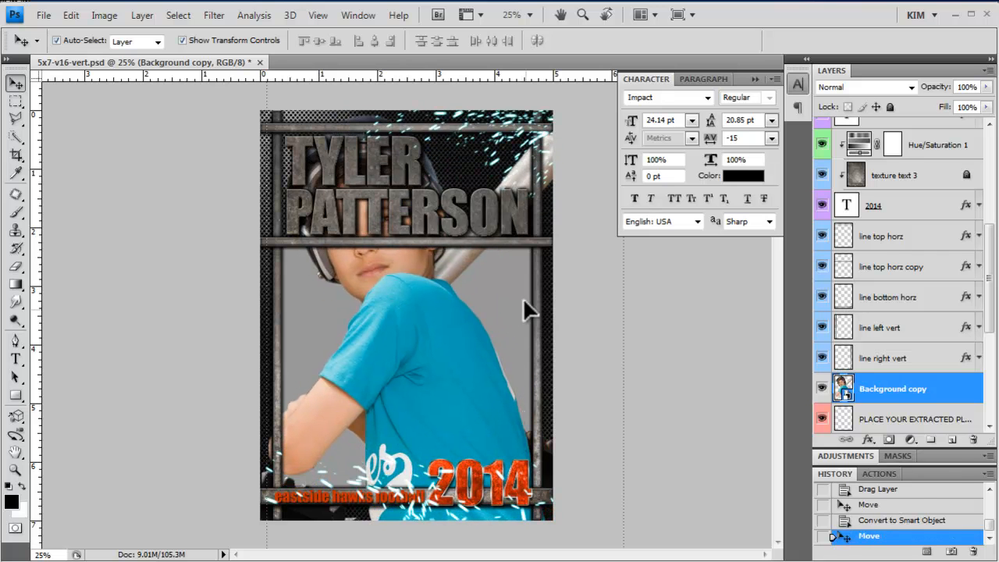
{"action": "left_click", "coordinate": [894, 267]}
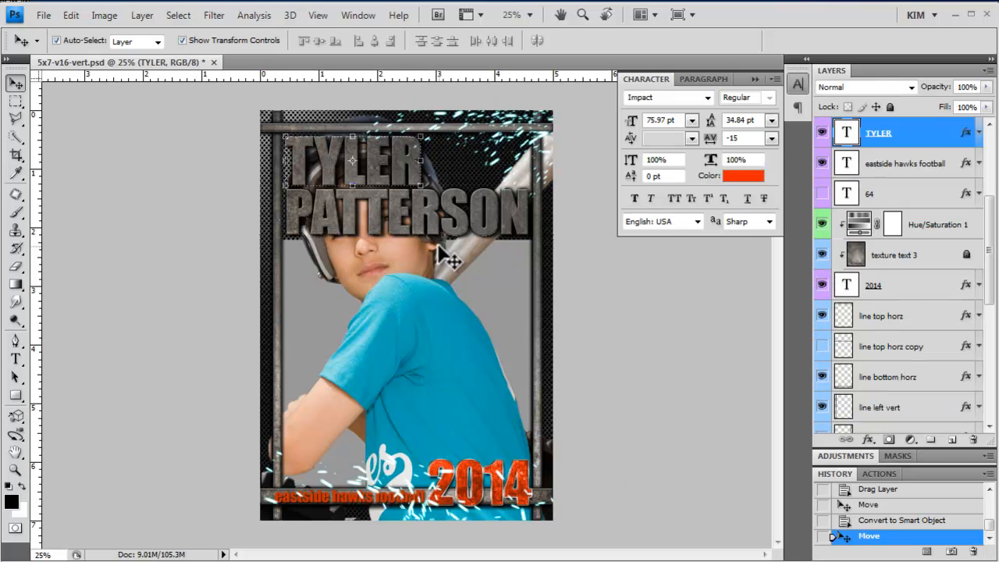
{"action": "mouse_move", "coordinate": [406, 226]}
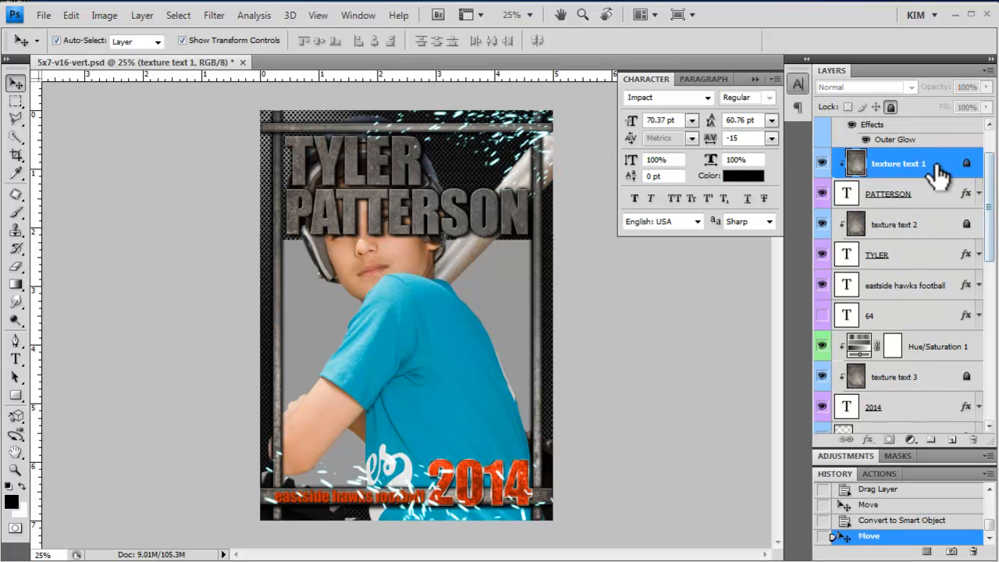
{"action": "mouse_move", "coordinate": [940, 175]}
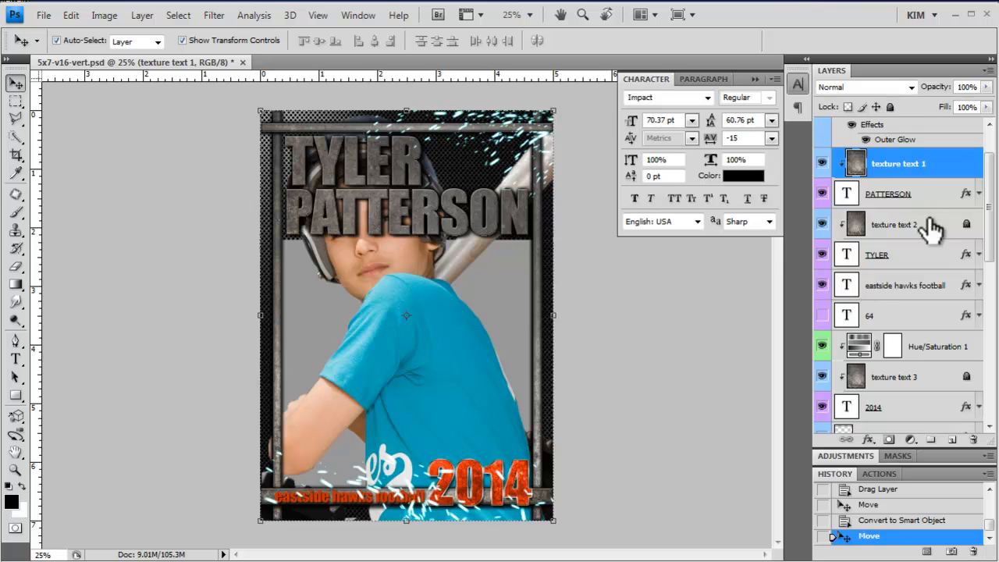
{"action": "left_click", "coordinate": [898, 224]}
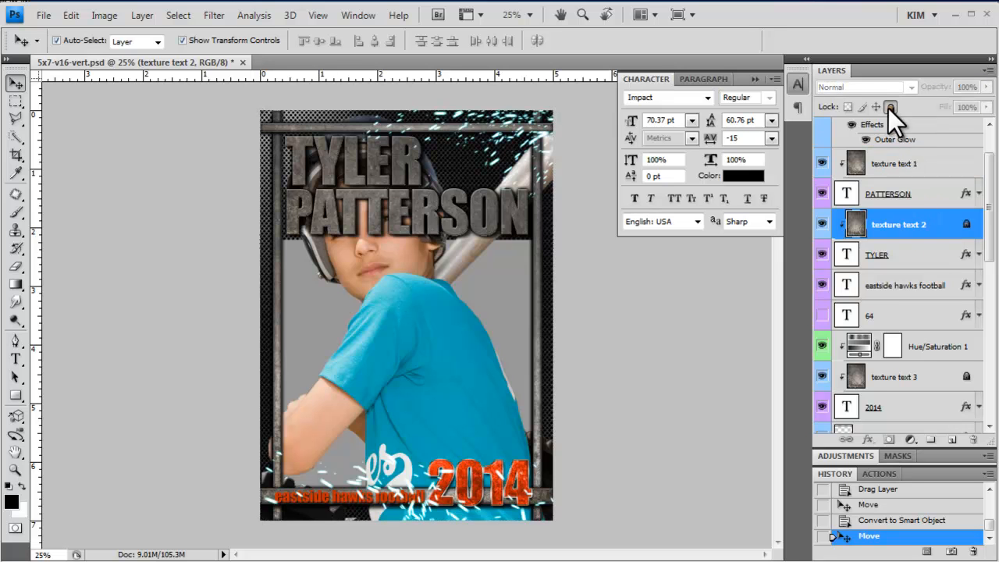
{"action": "left_click", "coordinate": [894, 163]}
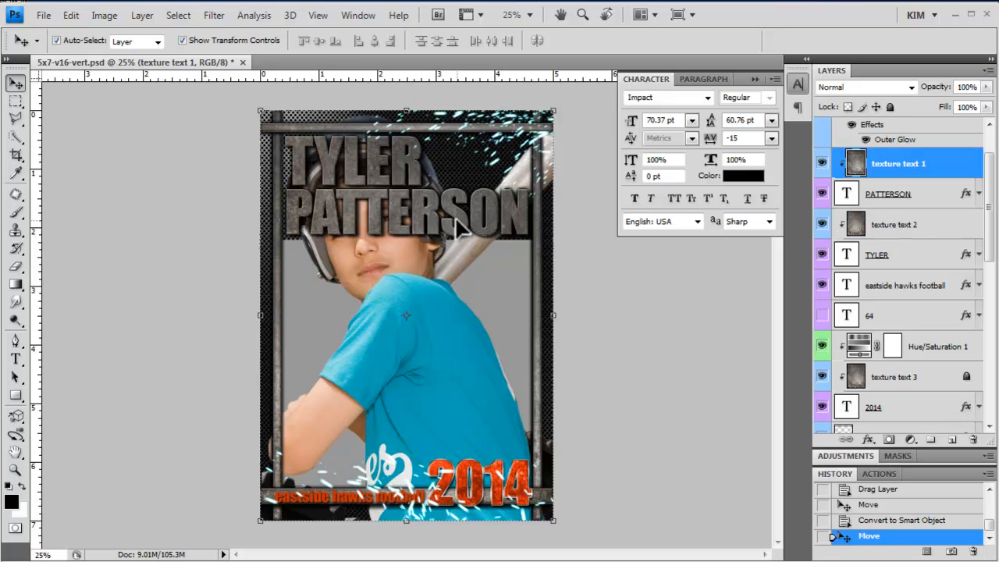
{"action": "mouse_move", "coordinate": [698, 172]}
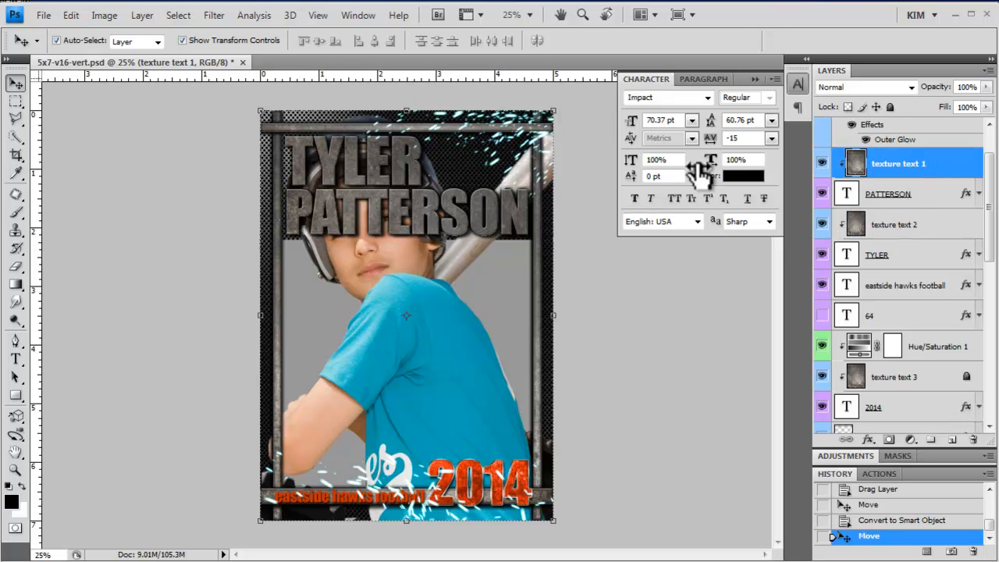
Step: Lock texture text 1 and select the PATTERSON and texture text layers together
{"action": "left_click", "coordinate": [891, 107]}
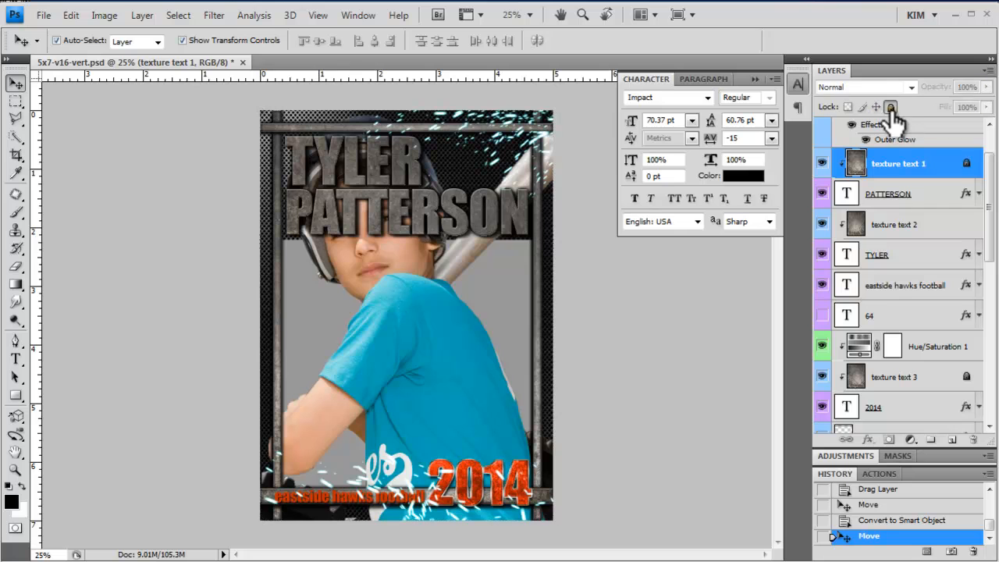
{"action": "left_click", "coordinate": [890, 193]}
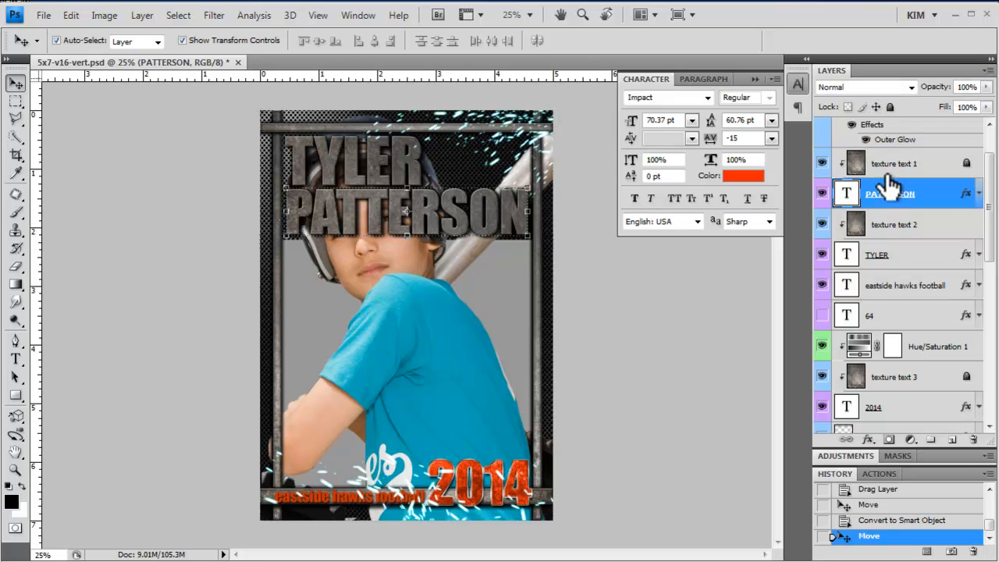
{"action": "left_click", "coordinate": [895, 163]}
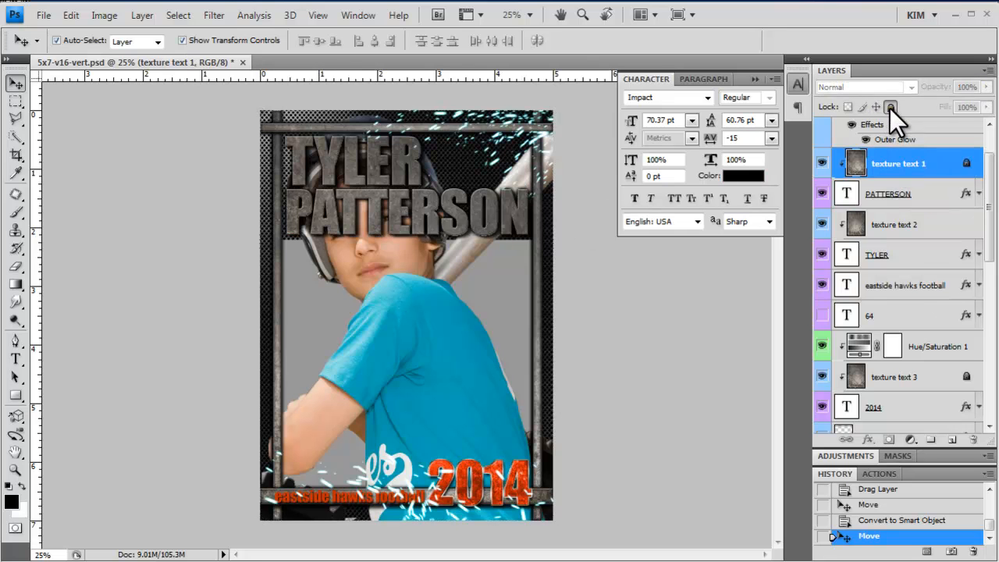
{"action": "left_click", "coordinate": [890, 107]}
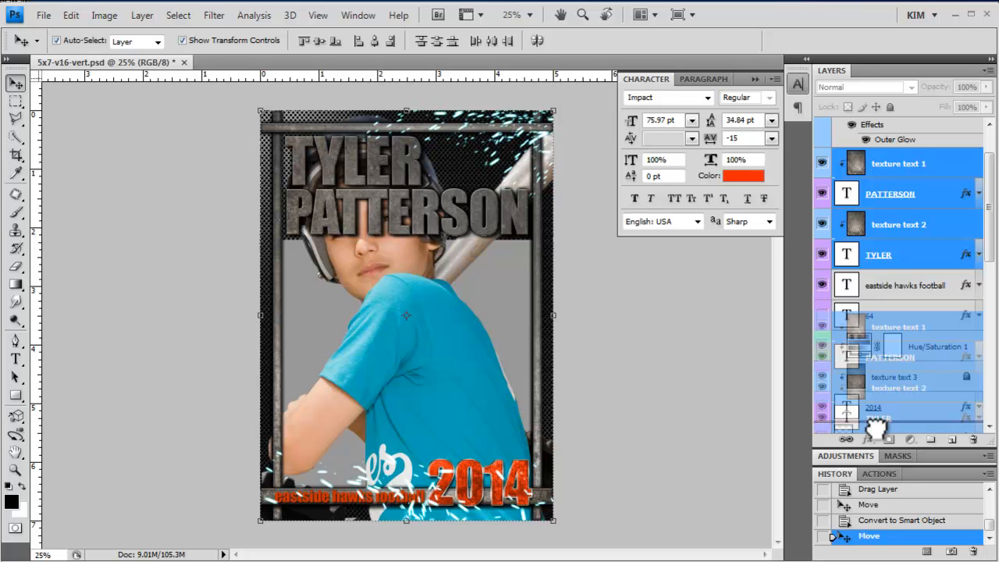
Step: Scroll the Layers panel down toward the Background copy layer
{"action": "scroll", "scroll_direction": "down", "scroll_amount": 3}
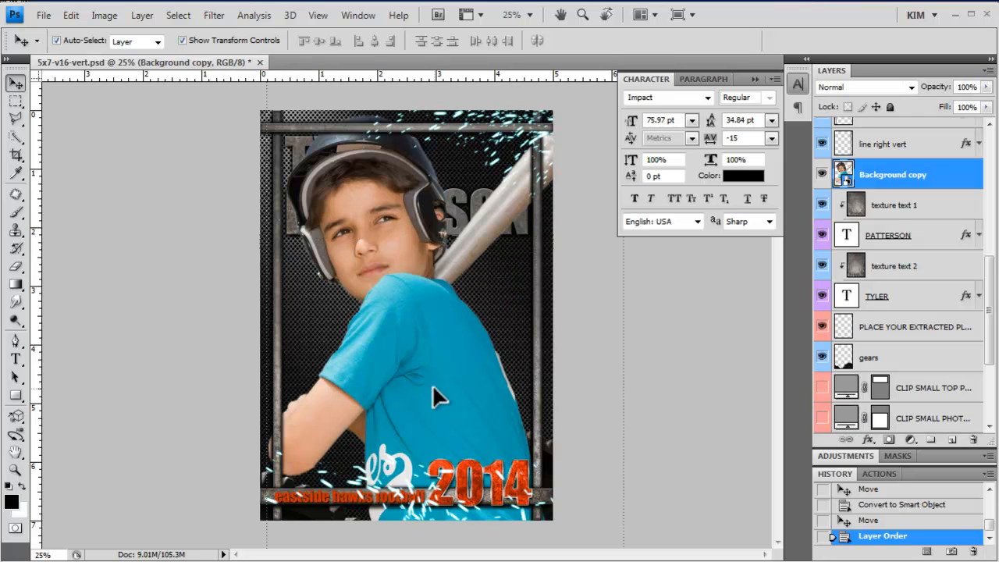
{"action": "mouse_move", "coordinate": [390, 238]}
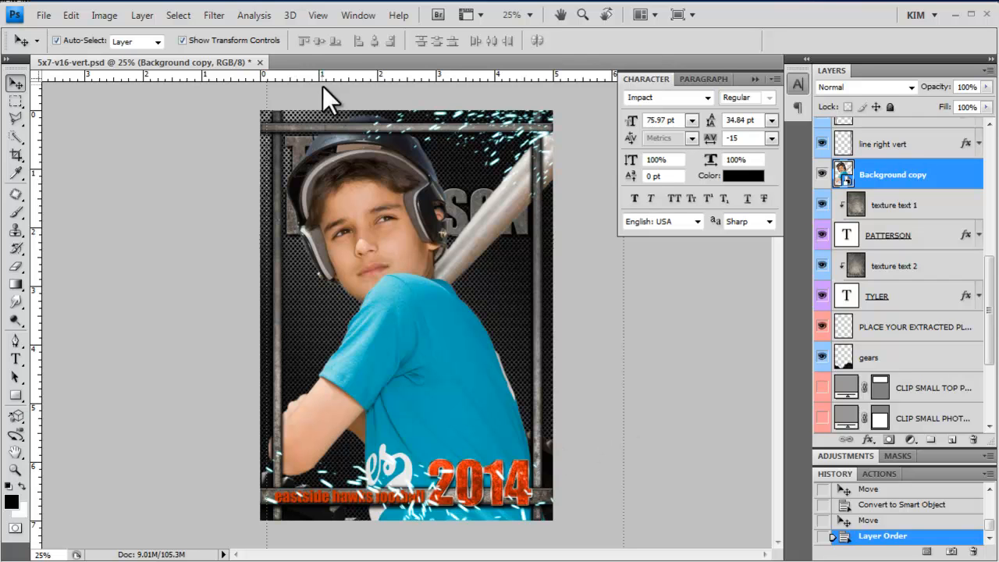
Step: Shrink the batter with a corner handle so he fits, then Fit on Screen
{"action": "left_click", "coordinate": [318, 15]}
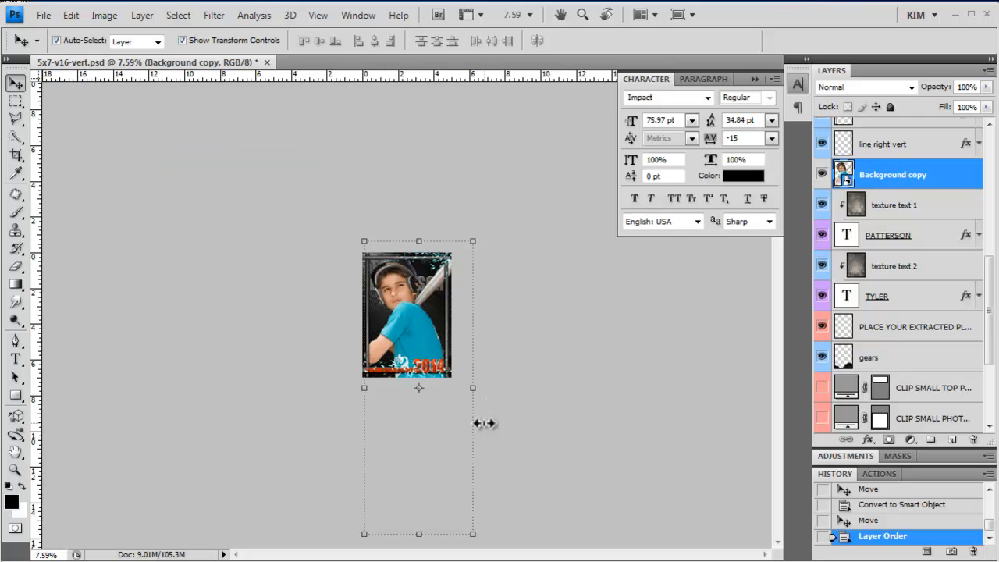
{"action": "mouse_move", "coordinate": [470, 542]}
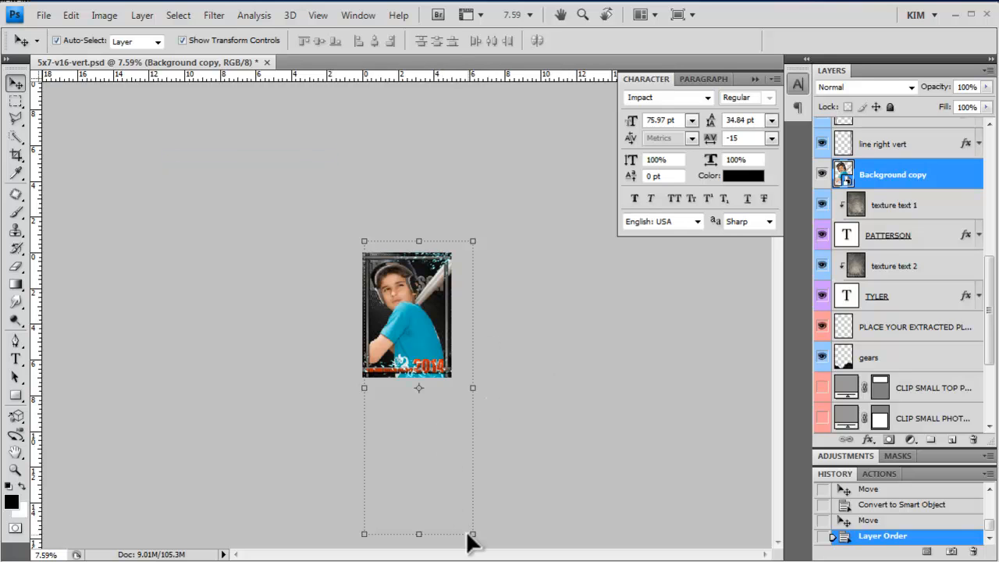
{"action": "mouse_move", "coordinate": [472, 534]}
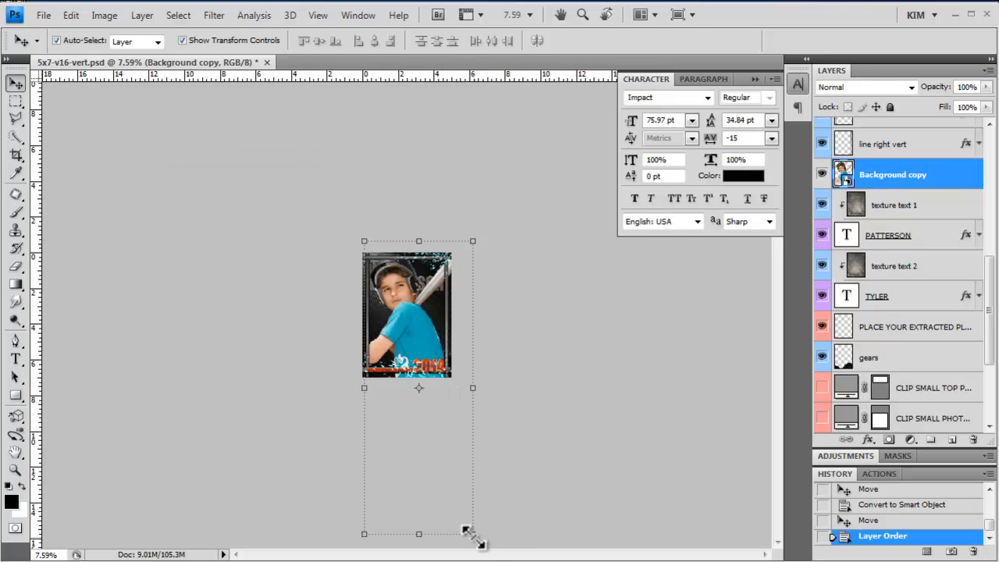
{"action": "left_click_drag", "start_coordinate": [472, 534], "coordinate": [417, 428]}
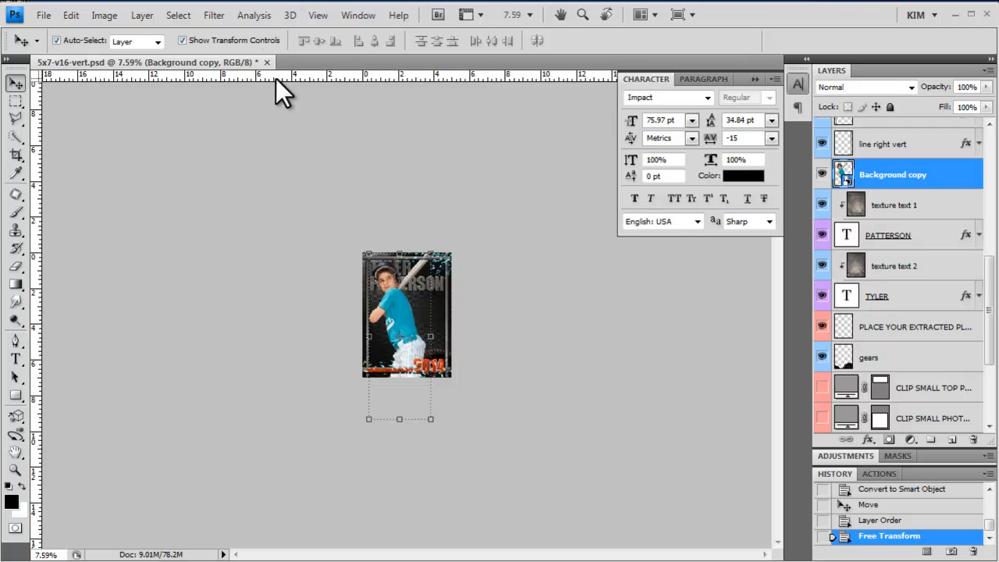
{"action": "left_click", "coordinate": [317, 15]}
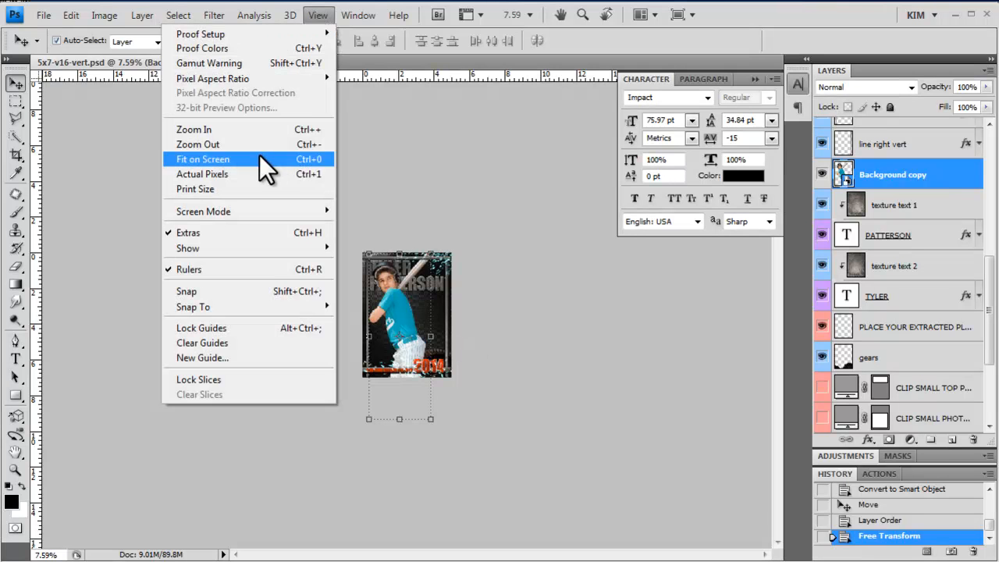
{"action": "left_click", "coordinate": [202, 159]}
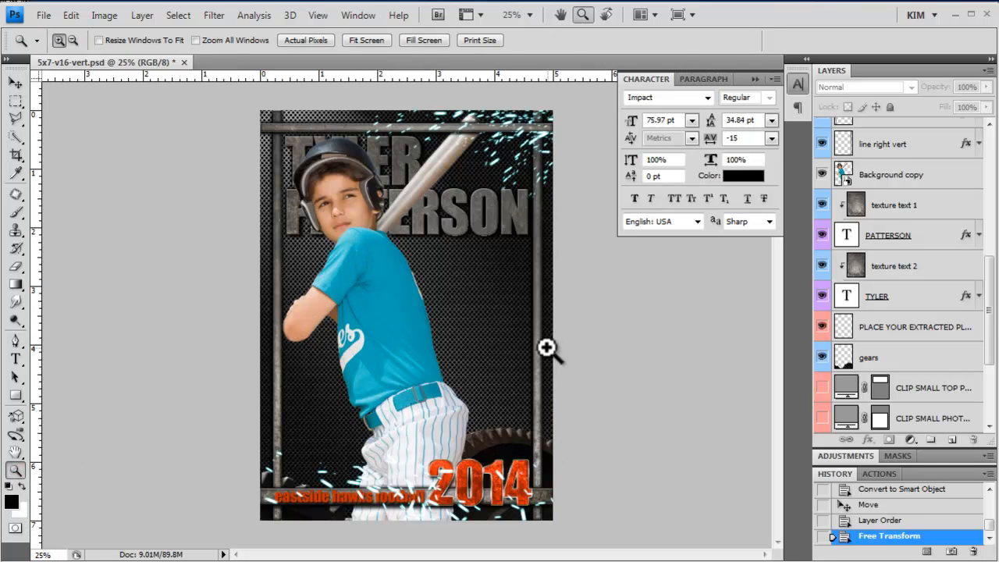
{"action": "mouse_move", "coordinate": [271, 162]}
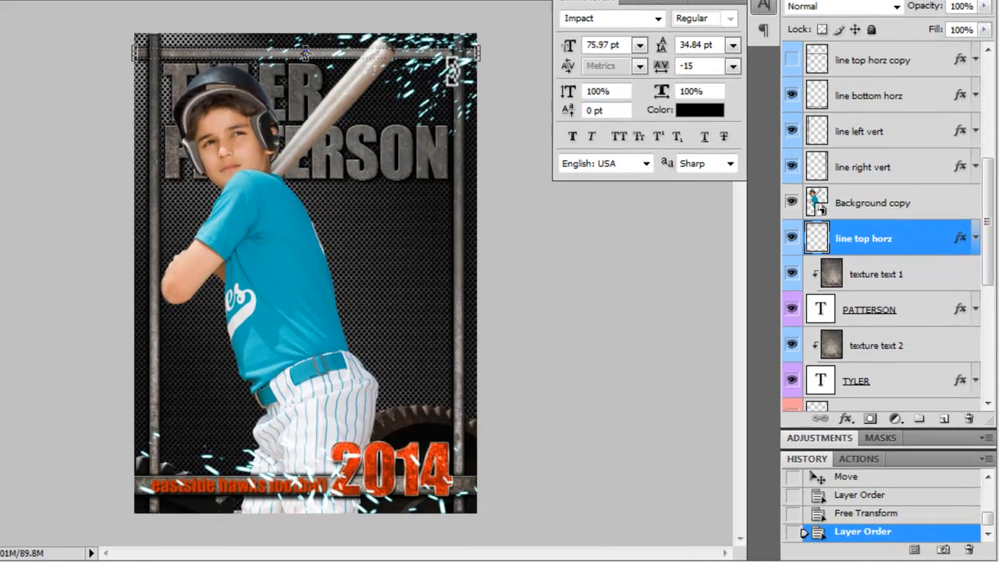
Step: Select the texture layer over the name and lock it against edits
{"action": "left_click", "coordinate": [880, 344]}
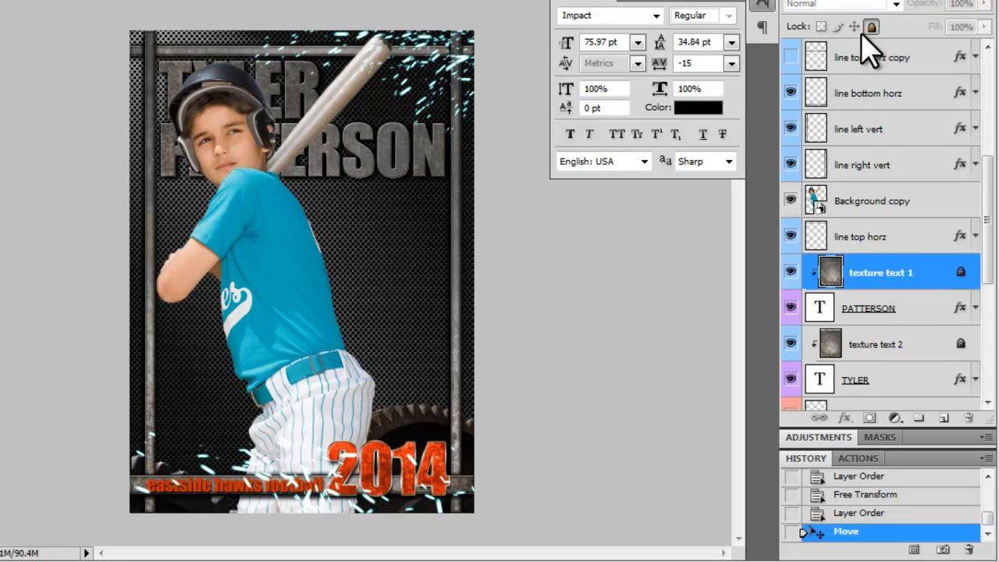
{"action": "left_click", "coordinate": [854, 380]}
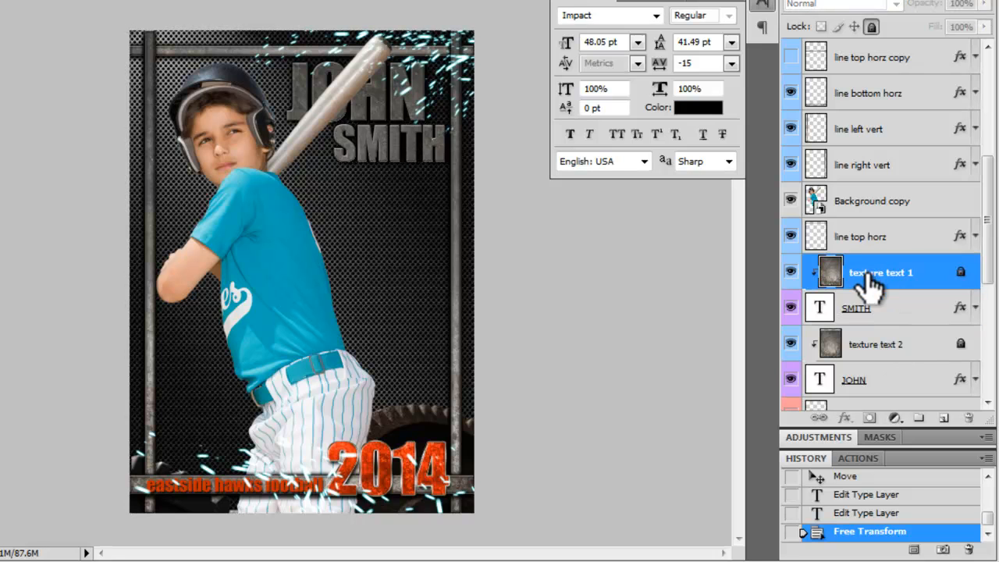
Step: Select the JOHN and SMITH name layers together to move them beside the player
{"action": "left_click", "coordinate": [856, 307]}
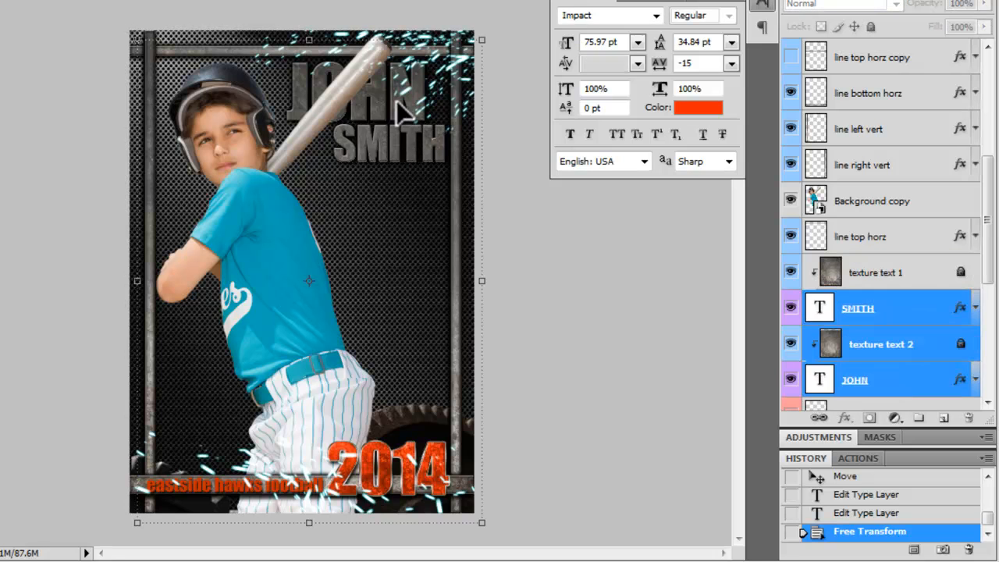
{"action": "left_click", "coordinate": [857, 308]}
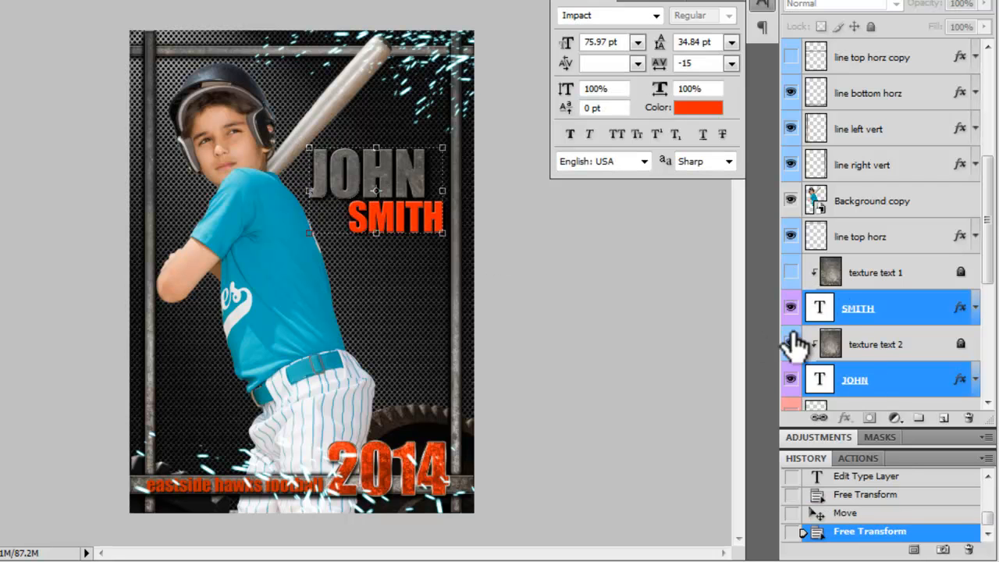
Step: Hide the JOHN texture and color both JOHN and SMITH teal #019fb4
{"action": "left_click", "coordinate": [791, 381]}
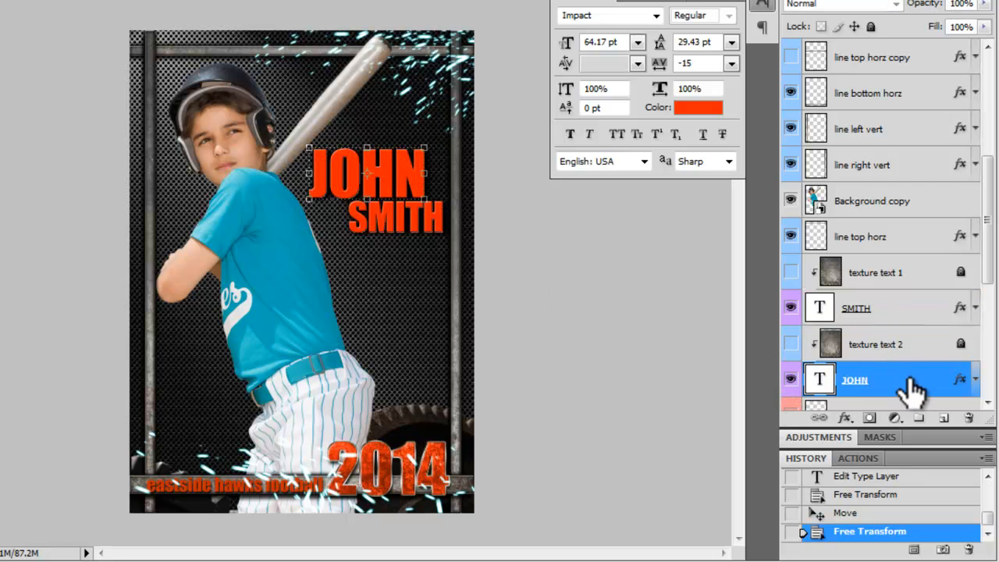
{"action": "left_click", "coordinate": [698, 107]}
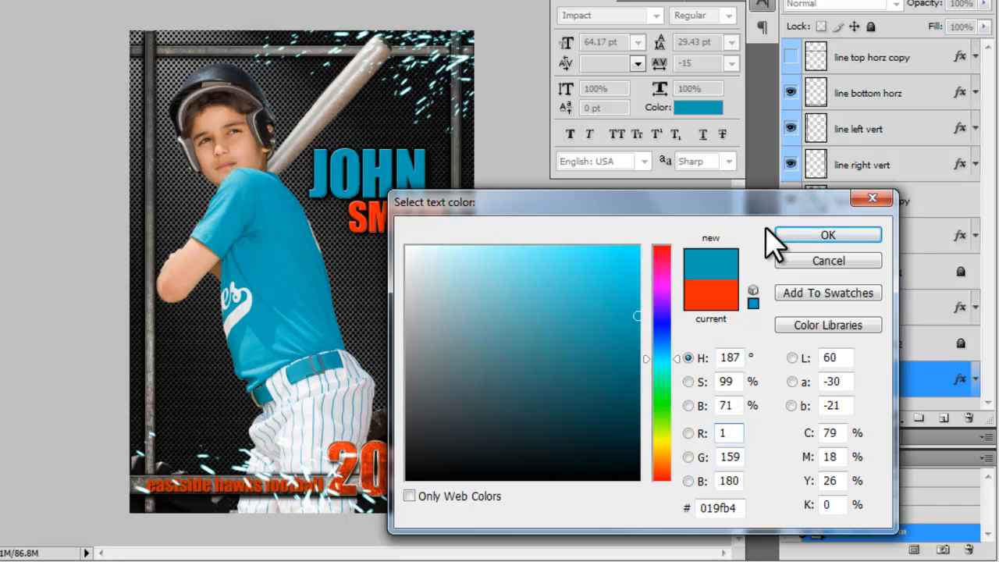
{"action": "left_click", "coordinate": [828, 235]}
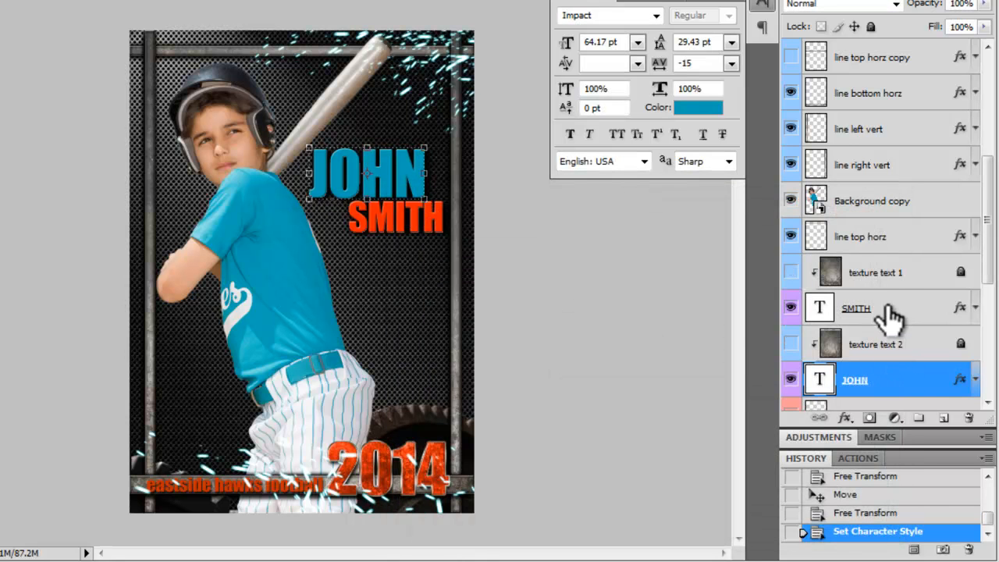
{"action": "left_click", "coordinate": [698, 107]}
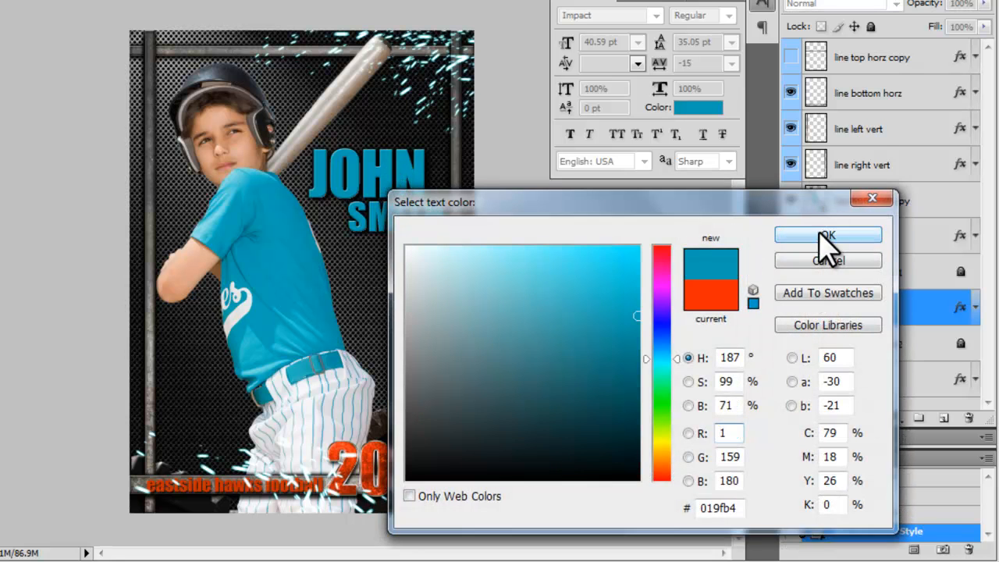
{"action": "left_click", "coordinate": [828, 235]}
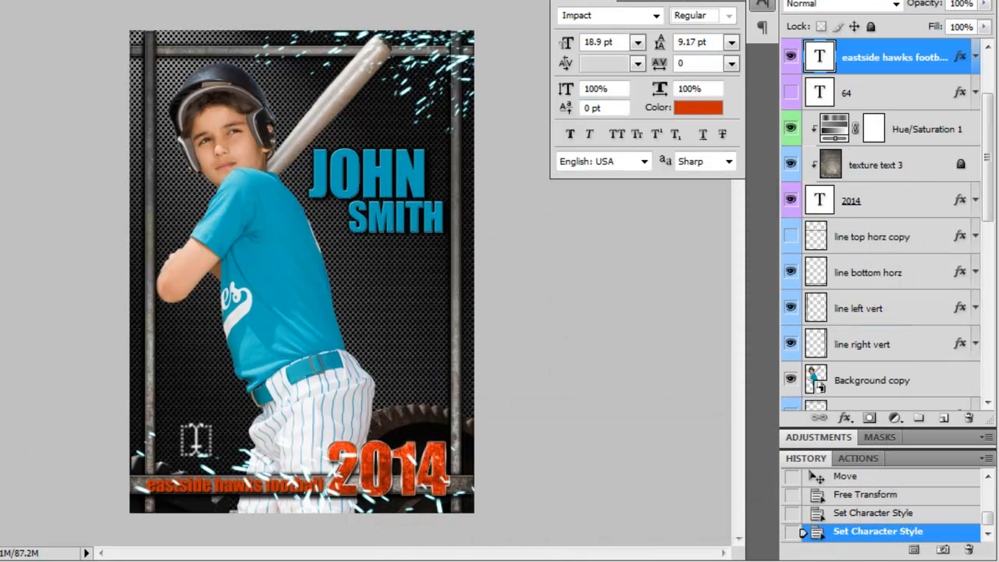
Step: Select the 'eastside hawks baseball' tagline and set its color to teal
{"action": "left_click", "coordinate": [636, 63]}
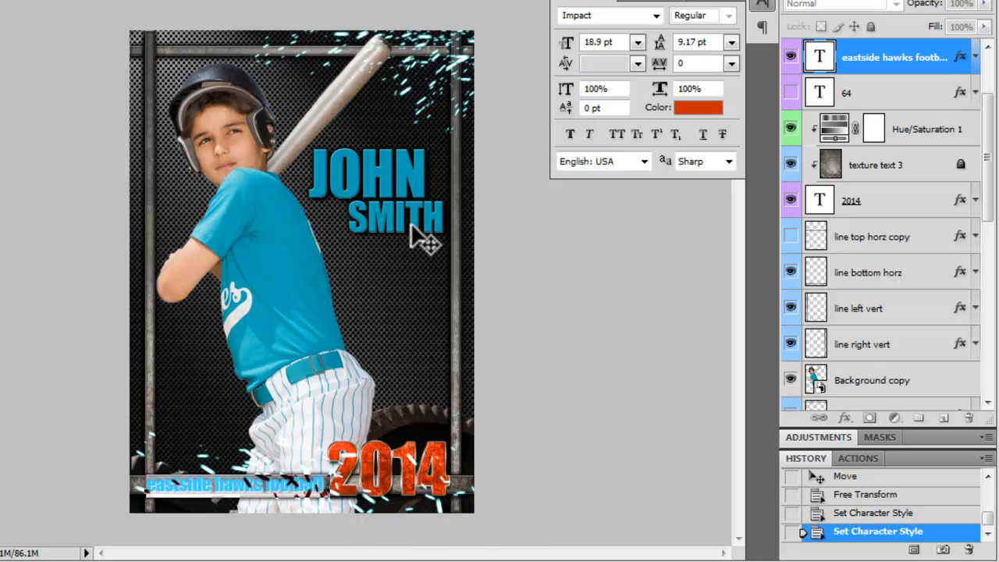
{"action": "left_click", "coordinate": [697, 107]}
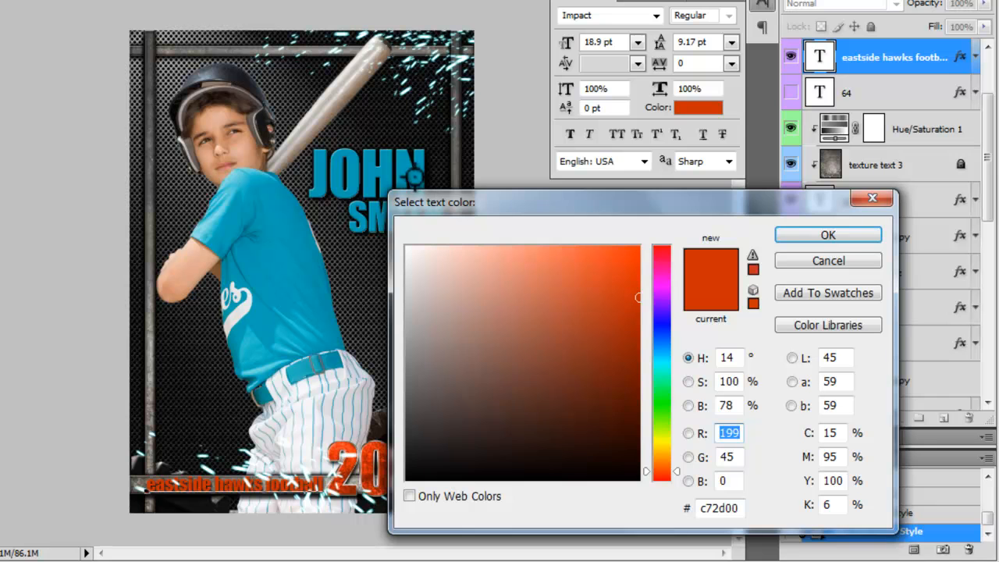
{"action": "left_click", "coordinate": [828, 234]}
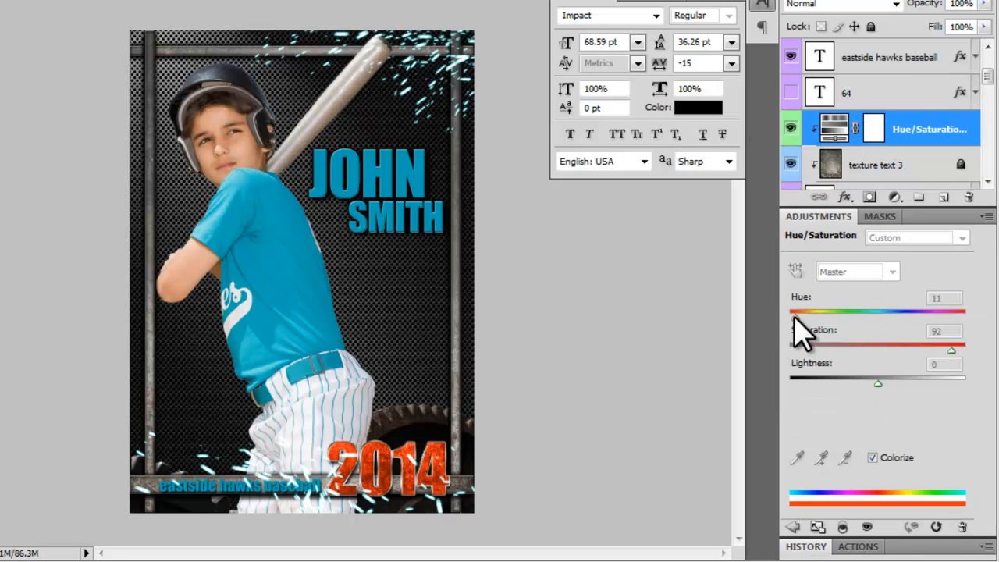
{"action": "mouse_move", "coordinate": [804, 332]}
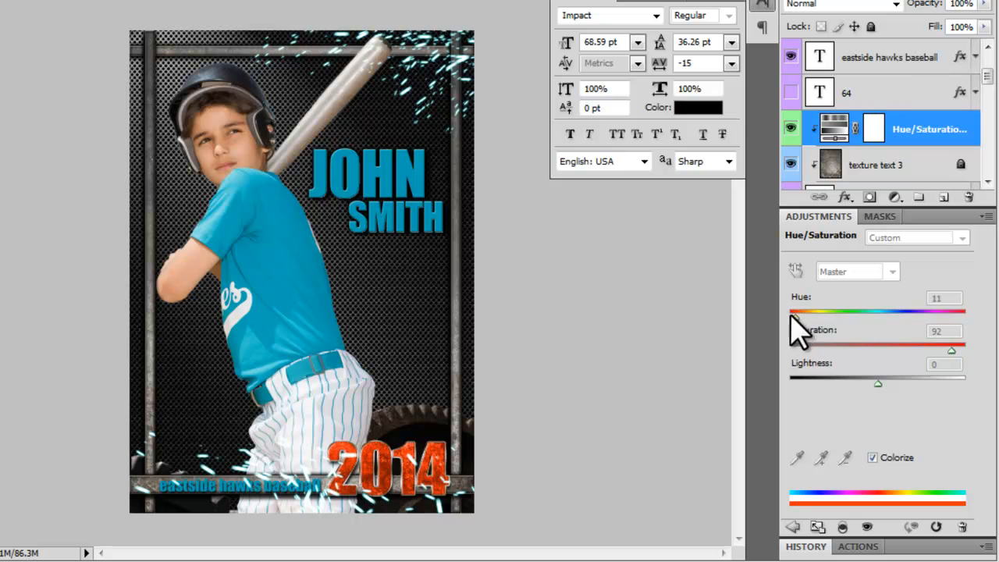
Step: Tune Hue/Saturation 1 hue, saturation and lightness, with Colorize off, until 2014 is blue-teal
{"action": "left_click_drag", "start_coordinate": [804, 312], "coordinate": [878, 313]}
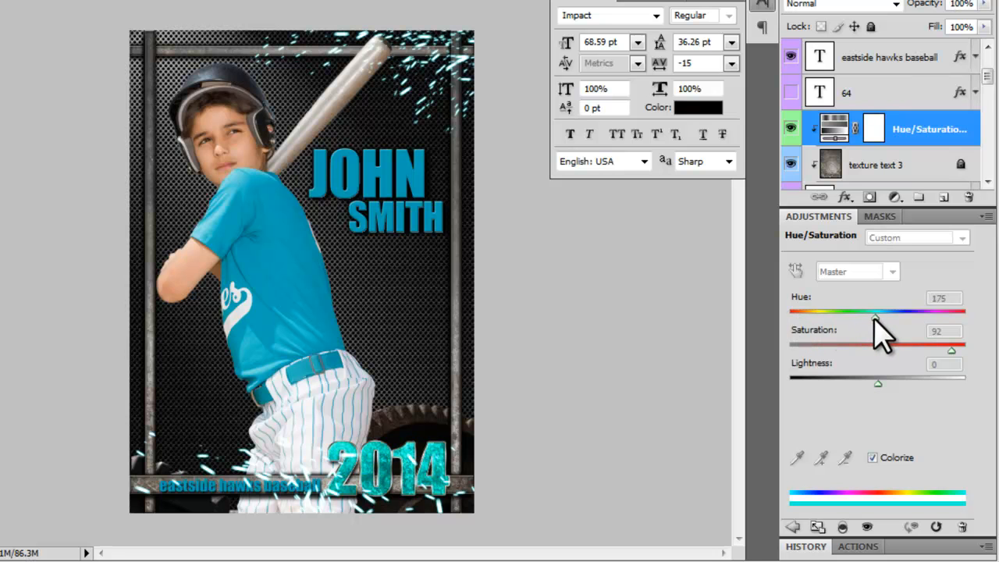
{"action": "left_click_drag", "start_coordinate": [872, 312], "coordinate": [881, 312]}
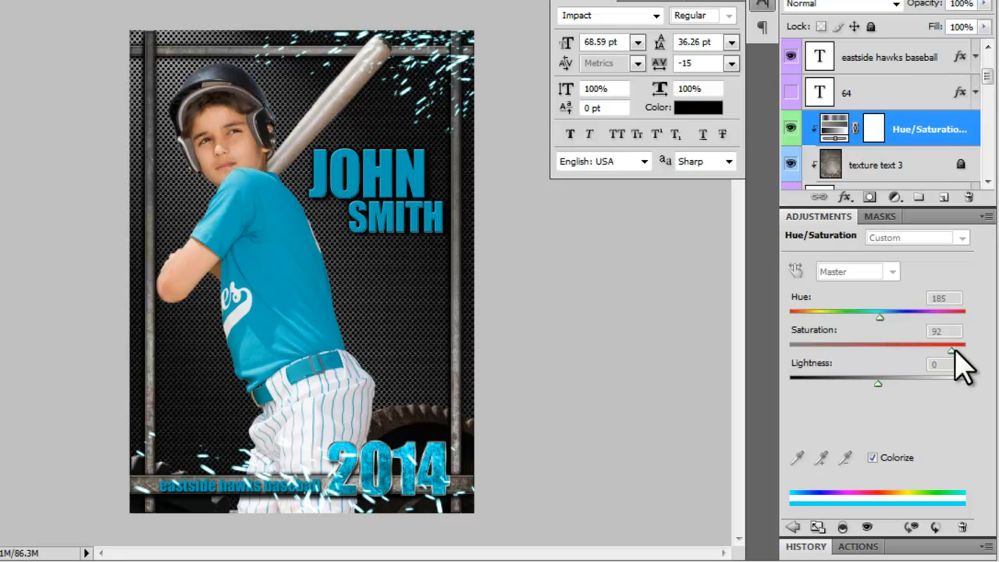
{"action": "left_click_drag", "start_coordinate": [953, 351], "coordinate": [896, 351]}
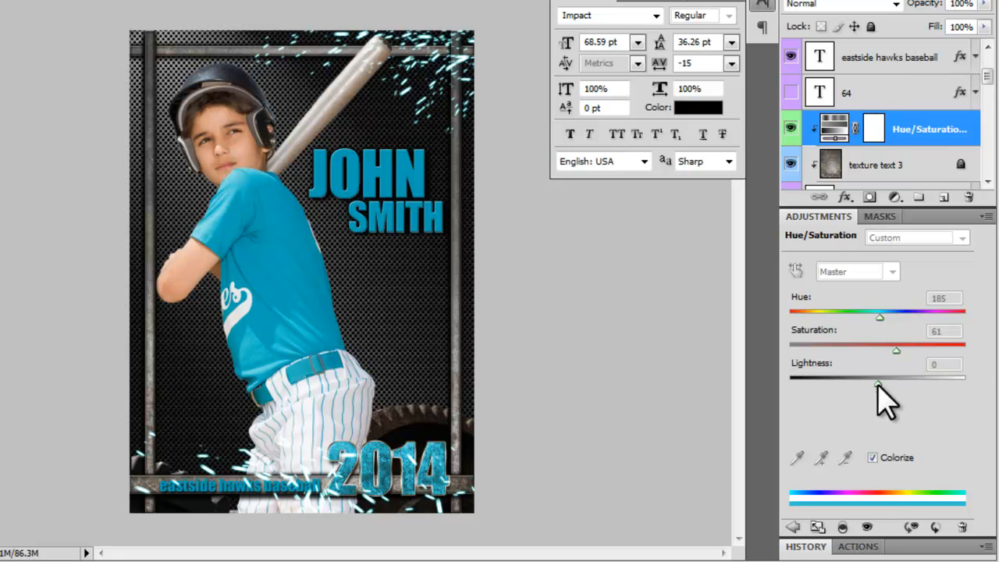
{"action": "left_click_drag", "start_coordinate": [880, 379], "coordinate": [862, 379]}
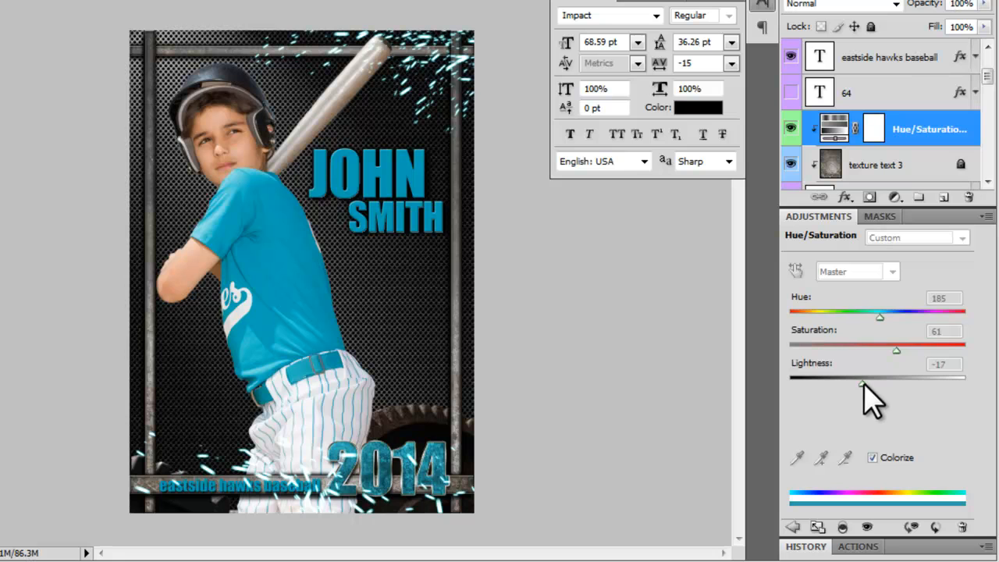
{"action": "left_click", "coordinate": [873, 458]}
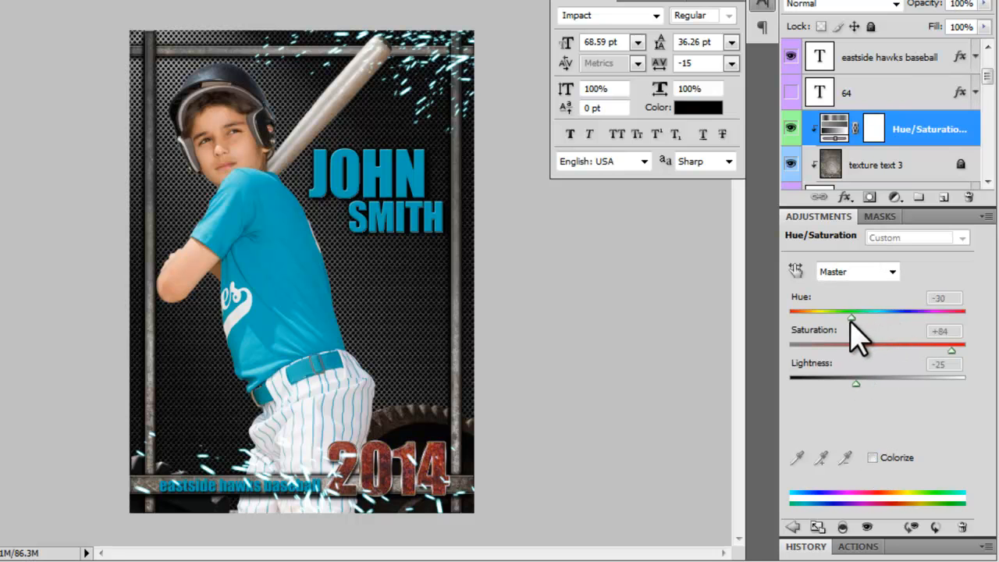
{"action": "left_click_drag", "start_coordinate": [853, 314], "coordinate": [790, 314]}
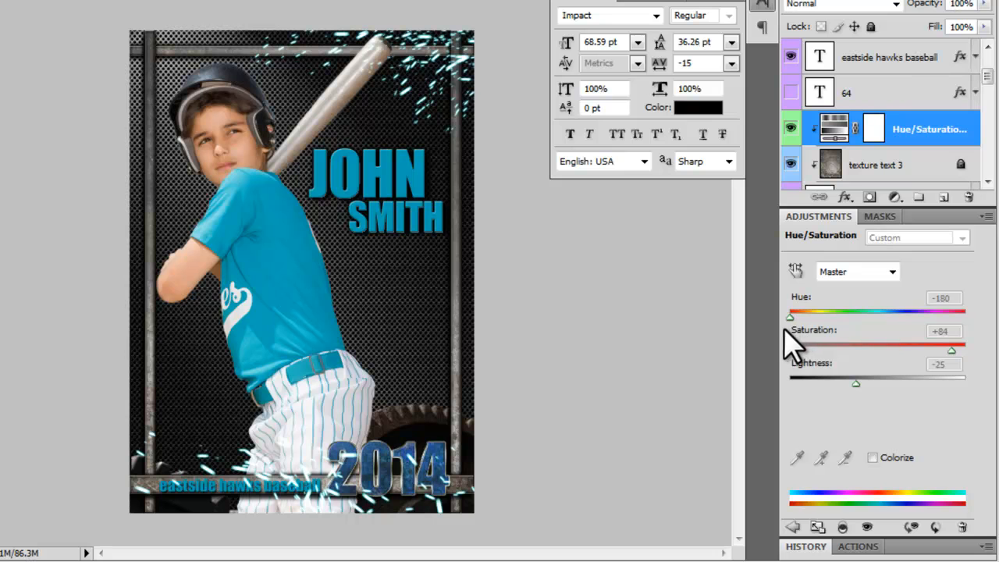
{"action": "left_click_drag", "start_coordinate": [789, 317], "coordinate": [868, 317]}
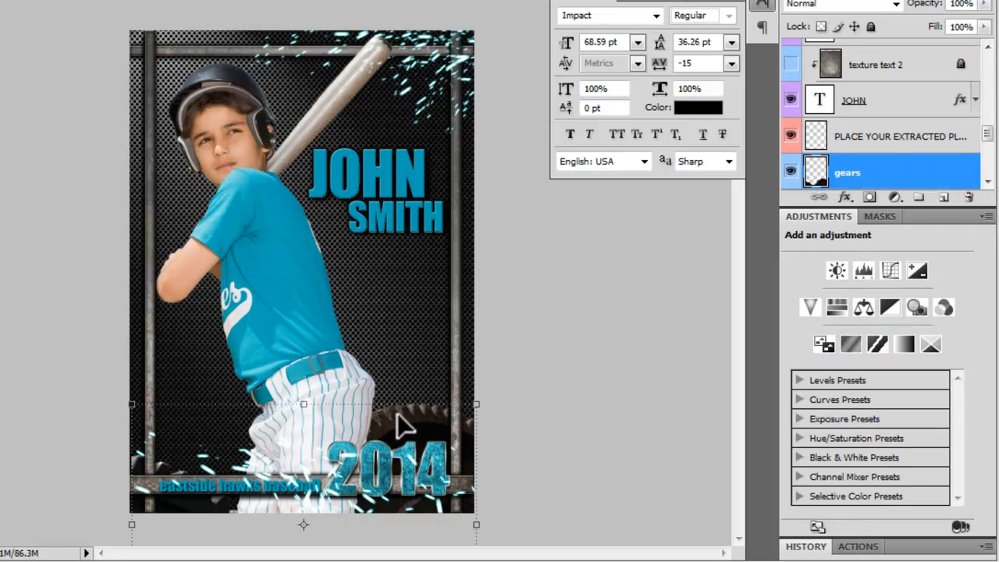
{"action": "mouse_move", "coordinate": [320, 433]}
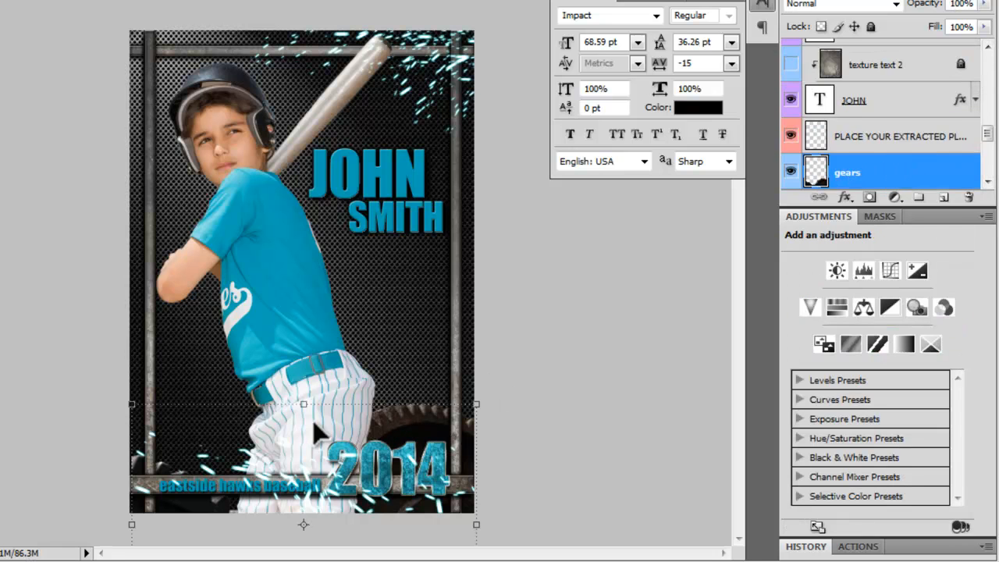
Step: Drag the gears layer upward so more gears show beside the player's legs
{"action": "left_click_drag", "start_coordinate": [847, 172], "coordinate": [874, 64]}
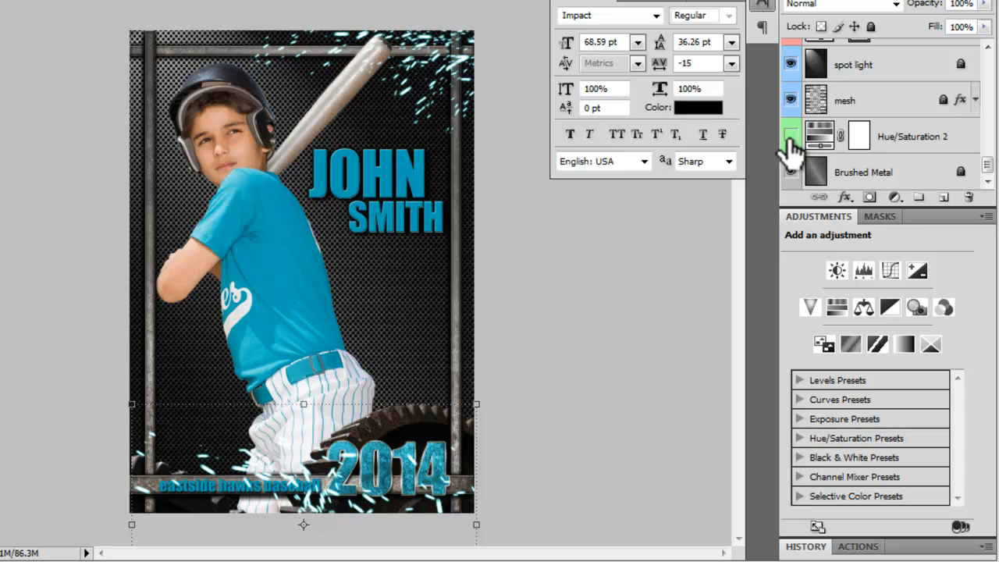
Step: Show the Hue/Saturation 2 tint and slide its Hue until the mesh turns gold
{"action": "left_click", "coordinate": [791, 135]}
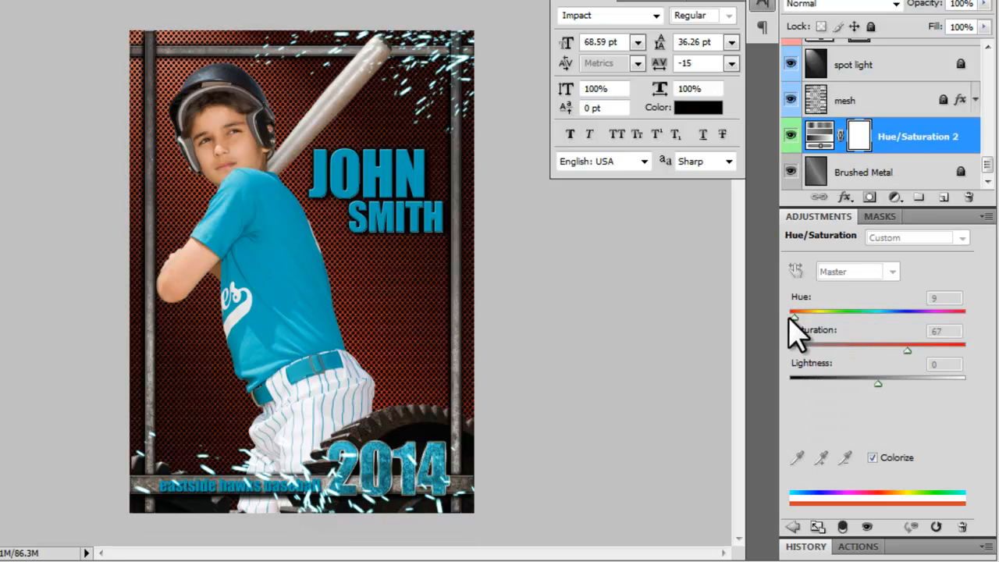
{"action": "left_click_drag", "start_coordinate": [797, 313], "coordinate": [843, 312]}
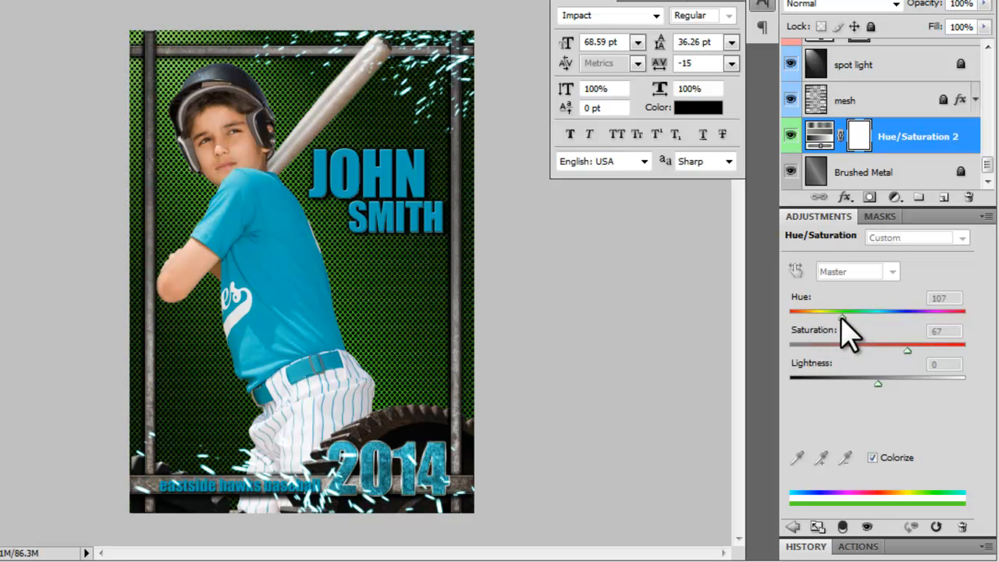
{"action": "left_click_drag", "start_coordinate": [842, 312], "coordinate": [869, 313]}
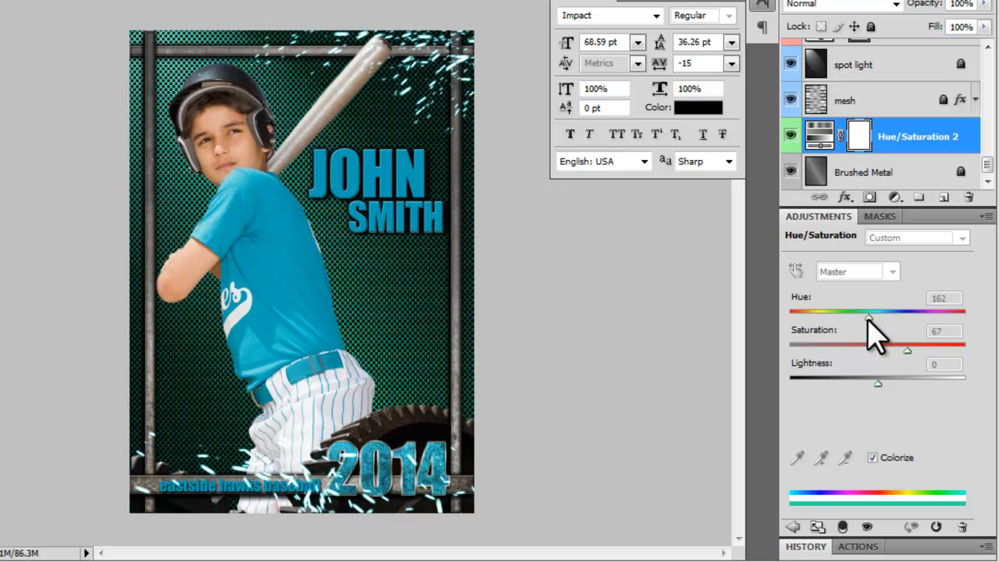
{"action": "left_click_drag", "start_coordinate": [869, 318], "coordinate": [815, 319]}
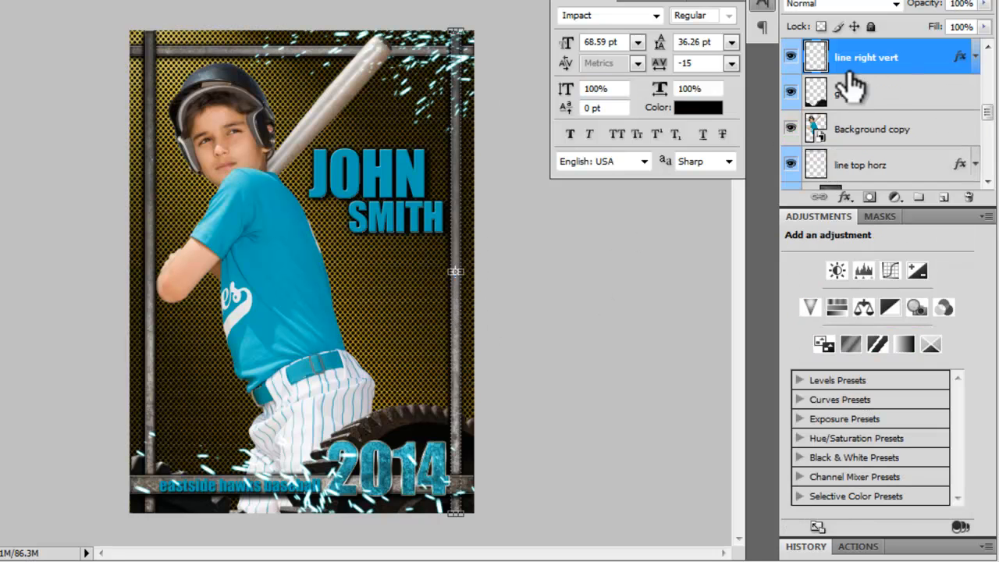
Step: Add a Hue/Saturation adjustment layer with Colorize enabled
{"action": "left_click", "coordinate": [895, 197]}
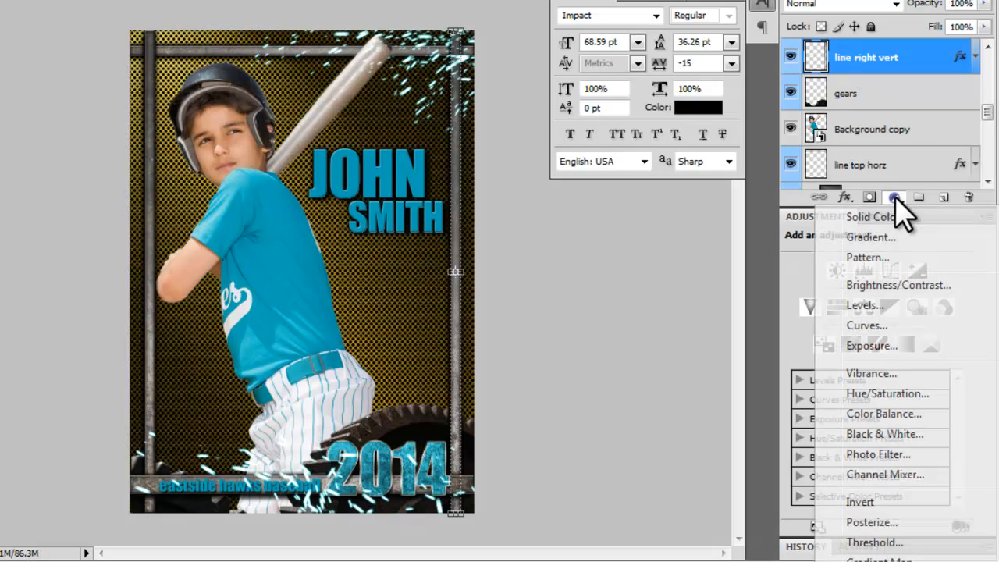
{"action": "mouse_move", "coordinate": [887, 393]}
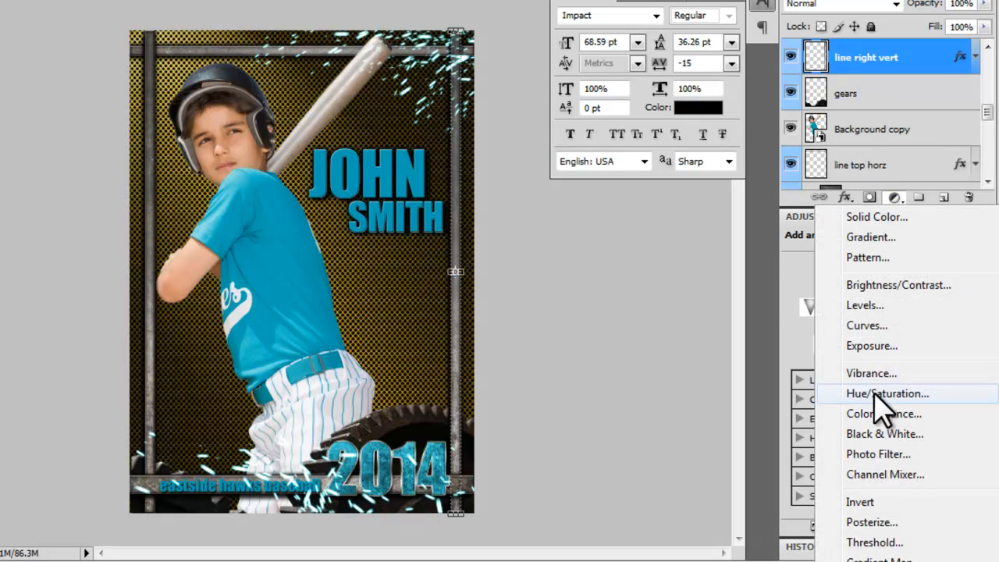
{"action": "left_click", "coordinate": [888, 393]}
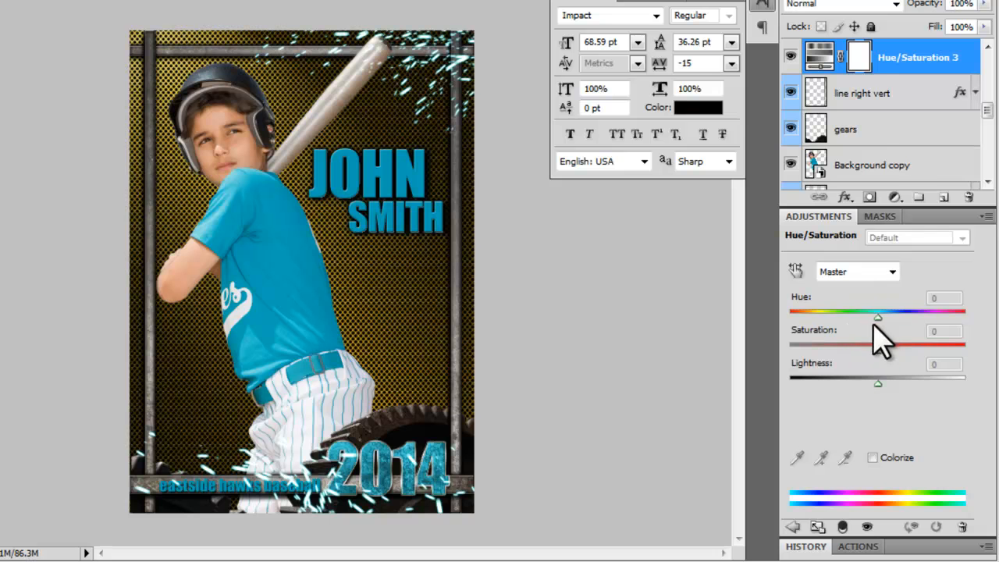
{"action": "left_click_drag", "start_coordinate": [878, 318], "coordinate": [913, 318]}
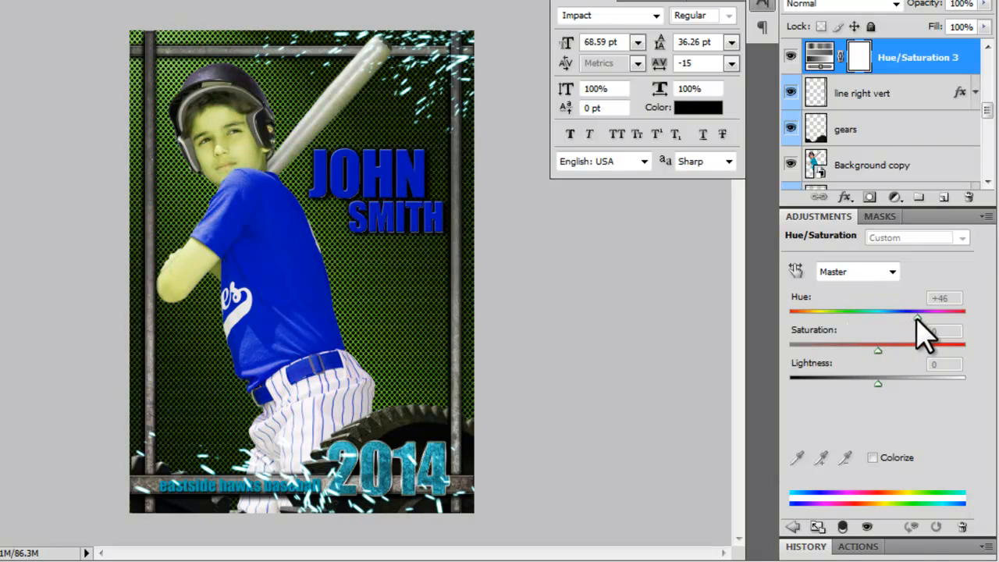
{"action": "left_click", "coordinate": [873, 458]}
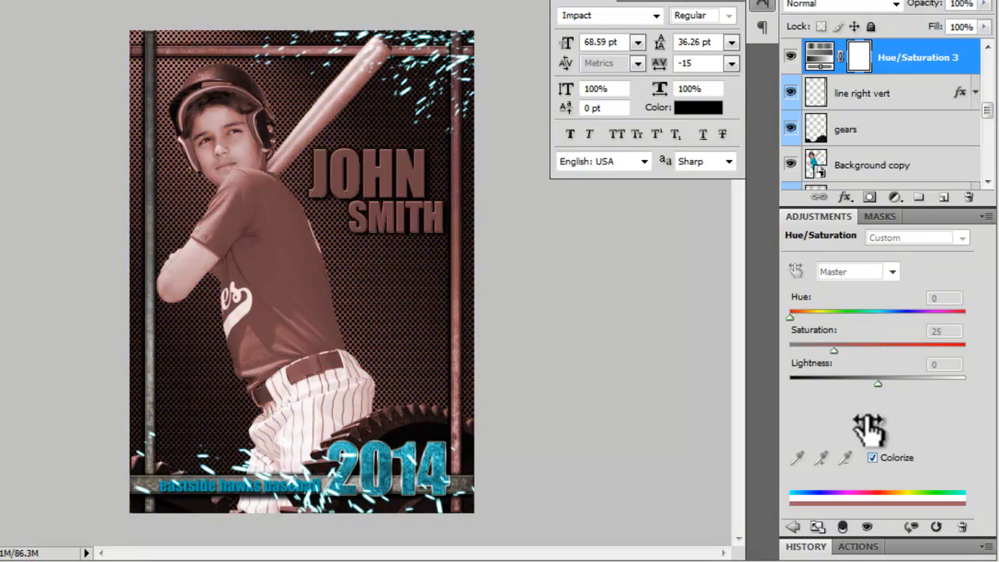
Step: Clip the adjustment to the right vertical bar and tune its hue to gold
{"action": "right_click", "coordinate": [898, 57]}
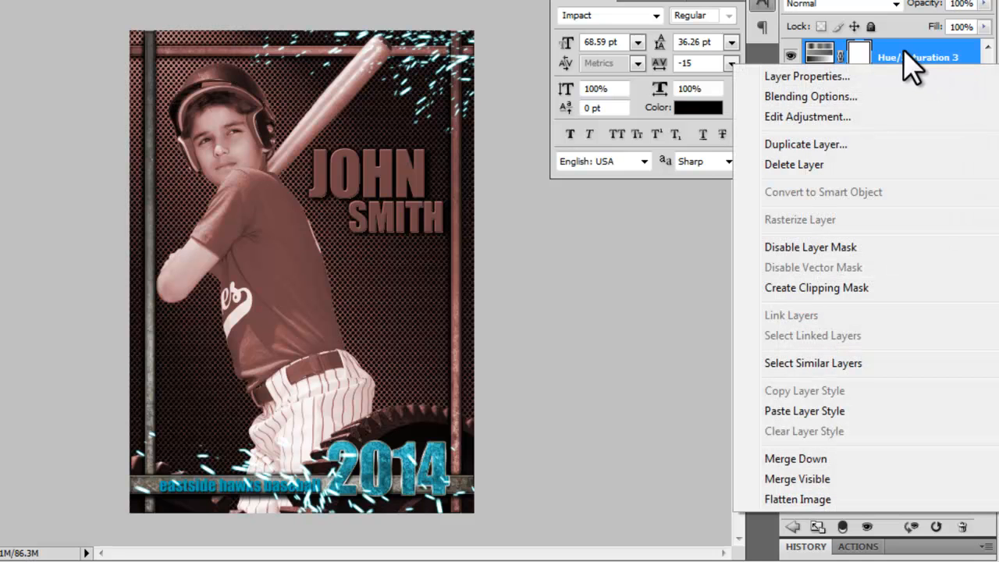
{"action": "mouse_move", "coordinate": [791, 238]}
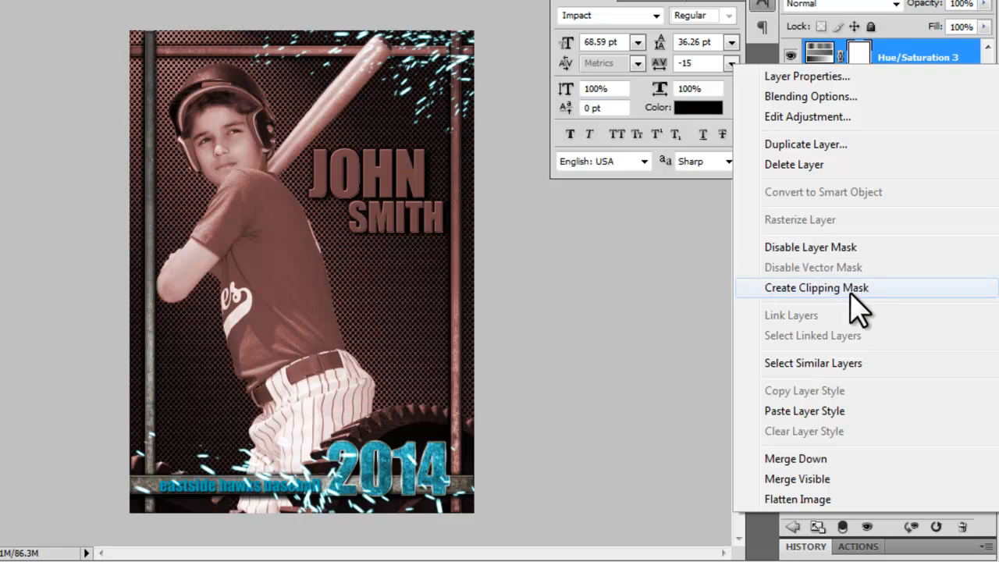
{"action": "left_click", "coordinate": [816, 287]}
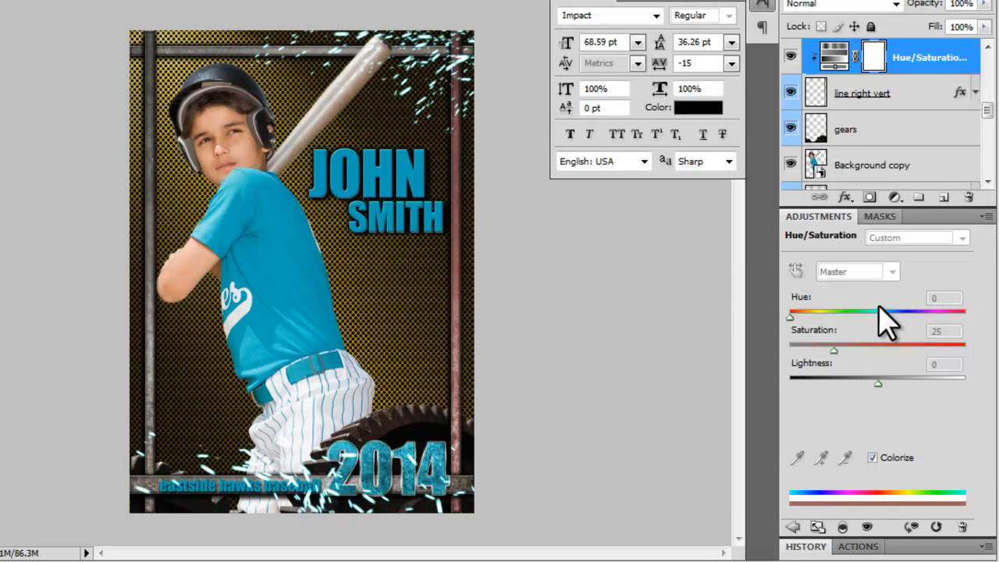
{"action": "left_click_drag", "start_coordinate": [790, 315], "coordinate": [875, 316]}
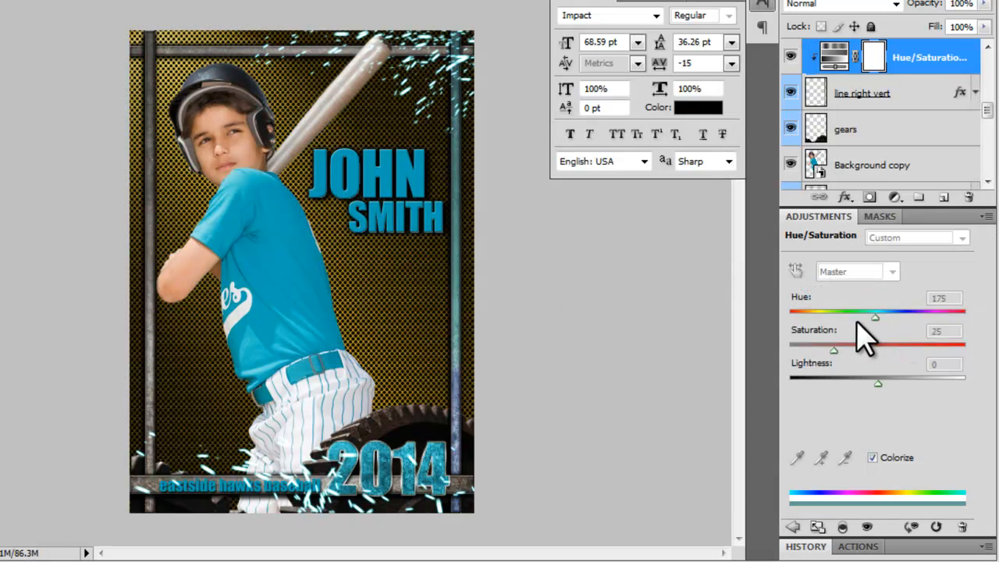
{"action": "left_click_drag", "start_coordinate": [874, 317], "coordinate": [817, 317]}
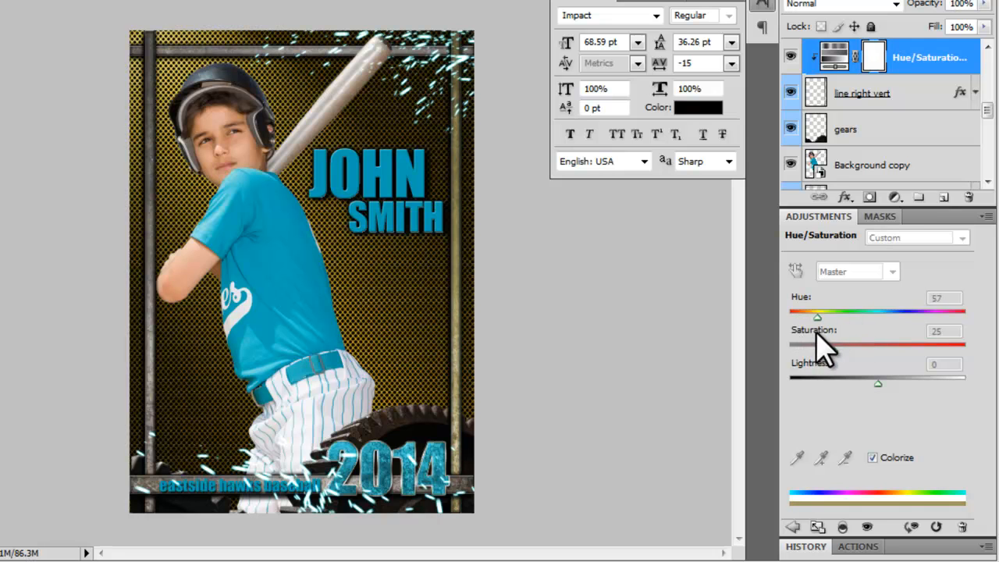
{"action": "left_click_drag", "start_coordinate": [817, 317], "coordinate": [896, 317]}
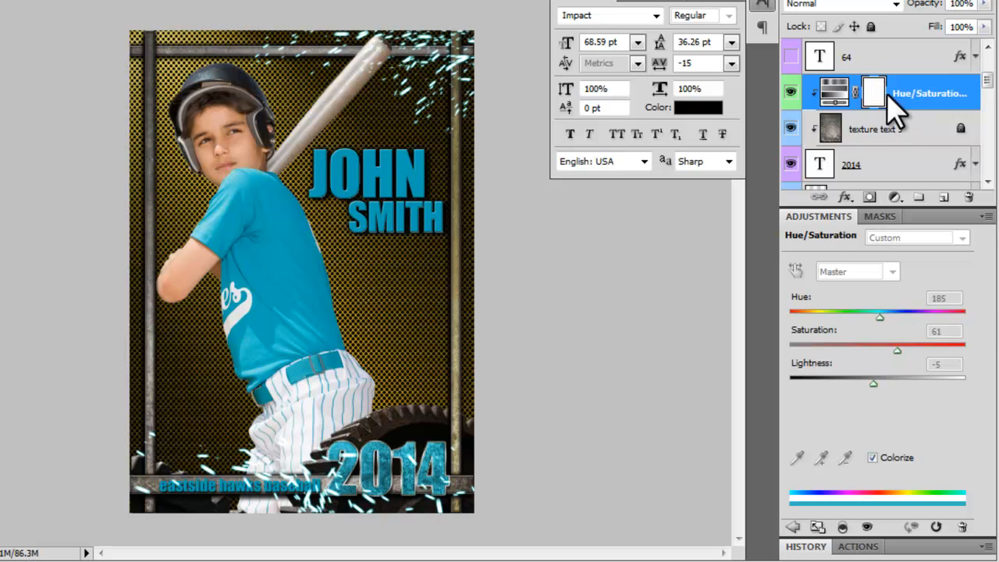
{"action": "mouse_move", "coordinate": [918, 125]}
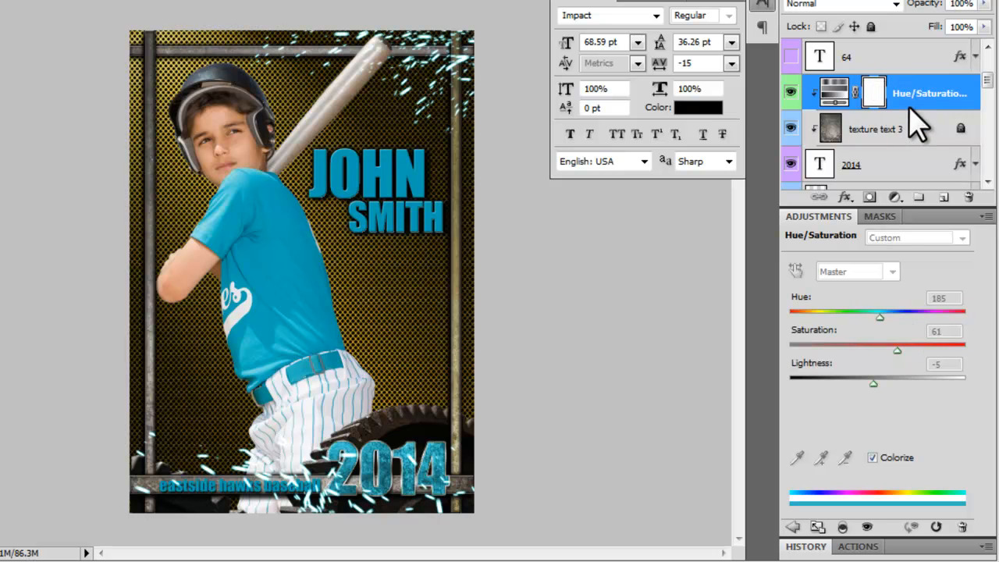
{"action": "mouse_move", "coordinate": [925, 149]}
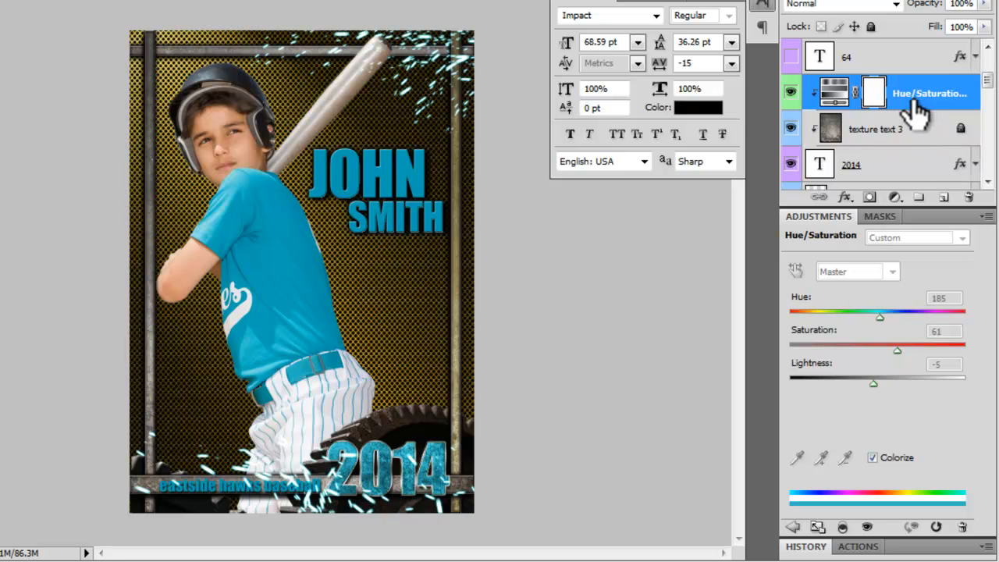
{"action": "left_click", "coordinate": [878, 129]}
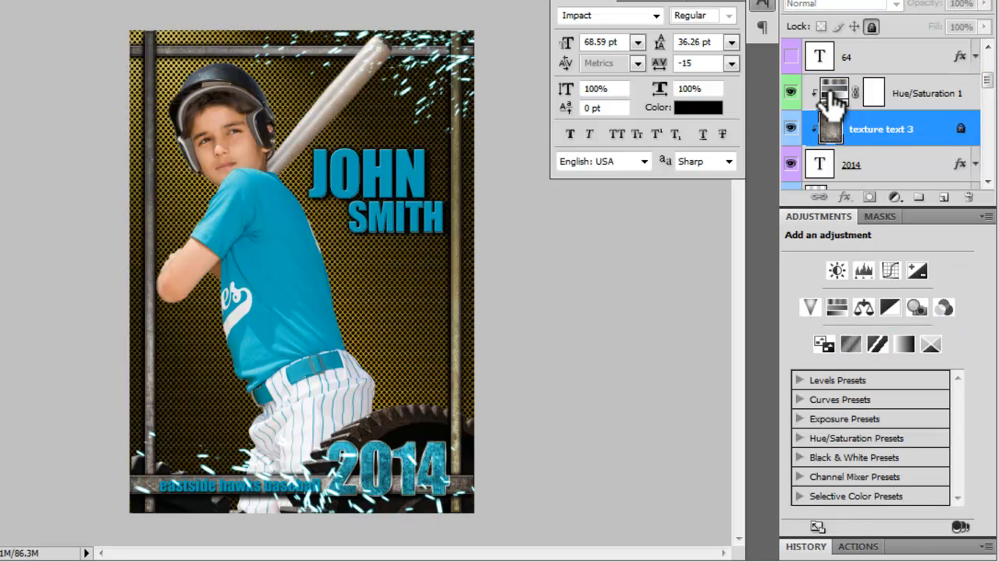
{"action": "left_click", "coordinate": [925, 93]}
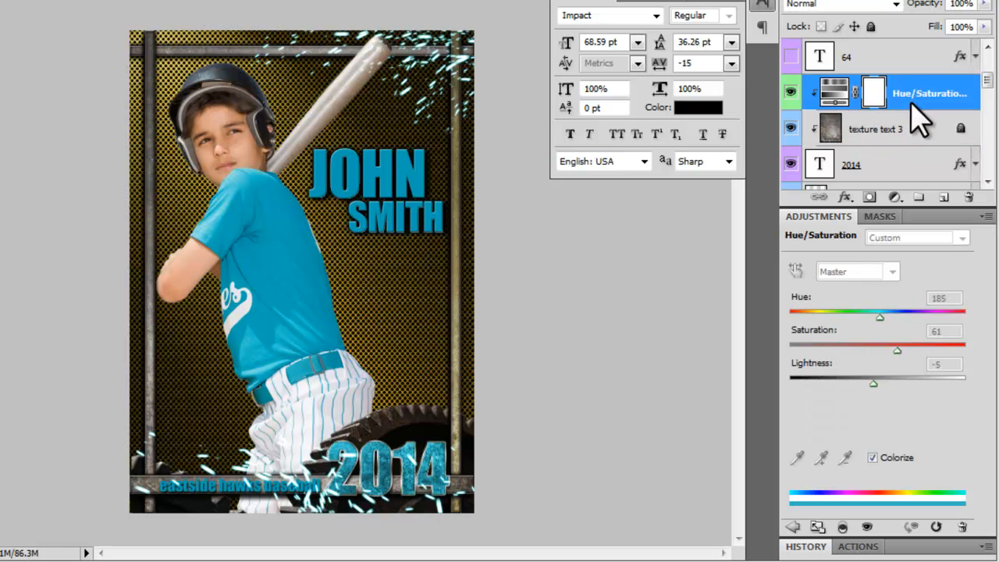
{"action": "right_click", "coordinate": [921, 93]}
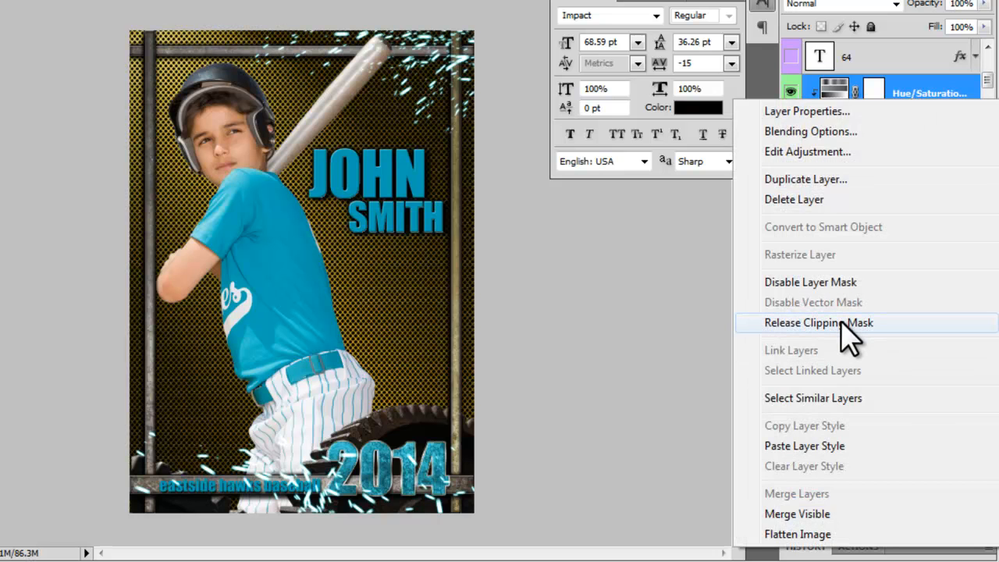
{"action": "left_click", "coordinate": [818, 322]}
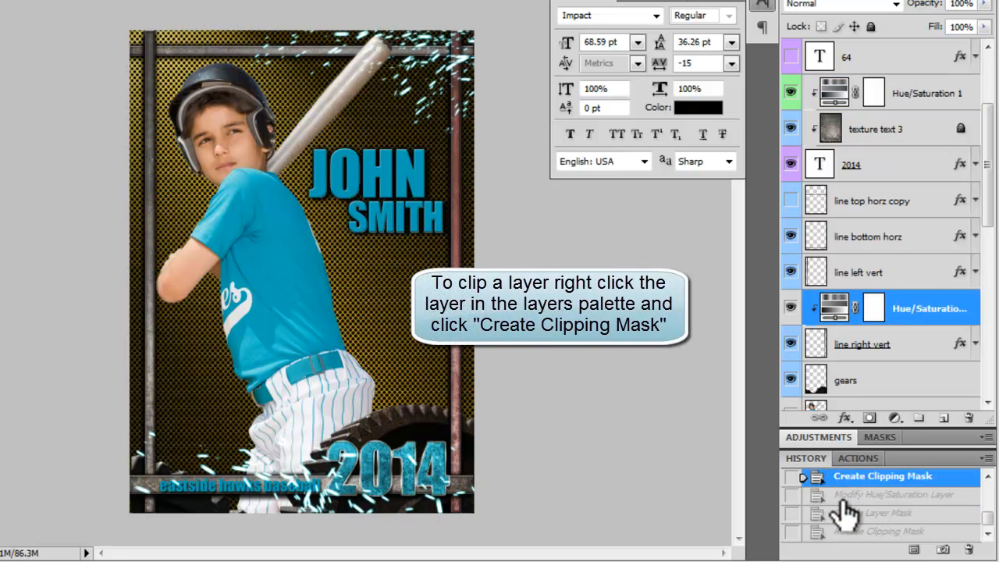
{"action": "left_click", "coordinate": [901, 494]}
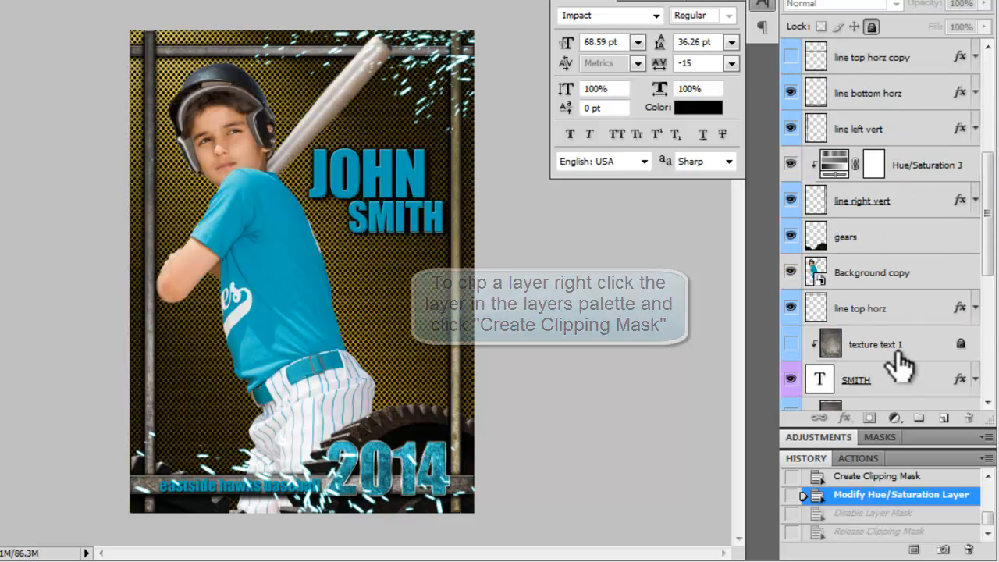
{"action": "scroll", "scroll_direction": "down", "scroll_amount": 3}
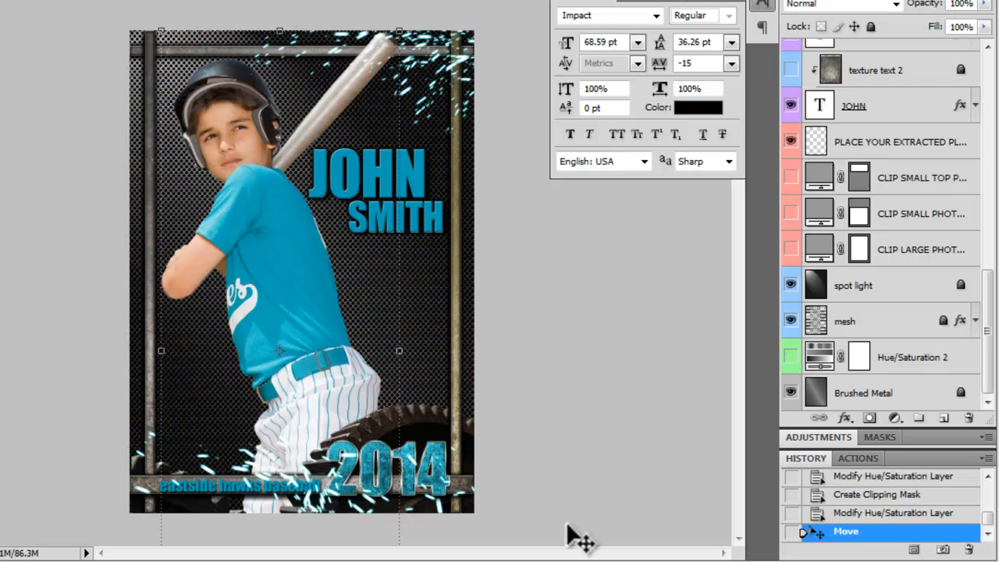
{"action": "mouse_move", "coordinate": [456, 382]}
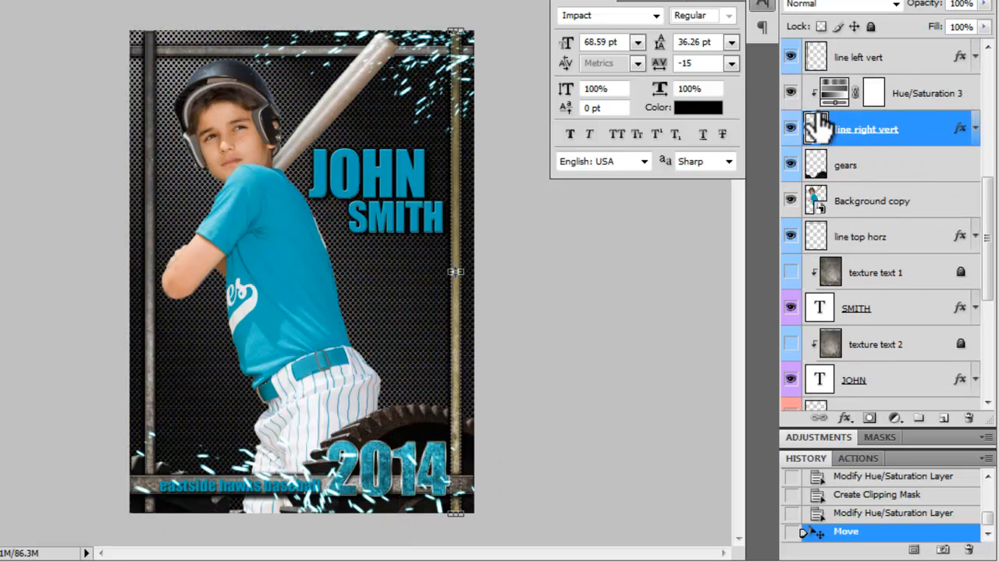
Step: Select the extracted player layer
{"action": "left_click", "coordinate": [871, 200]}
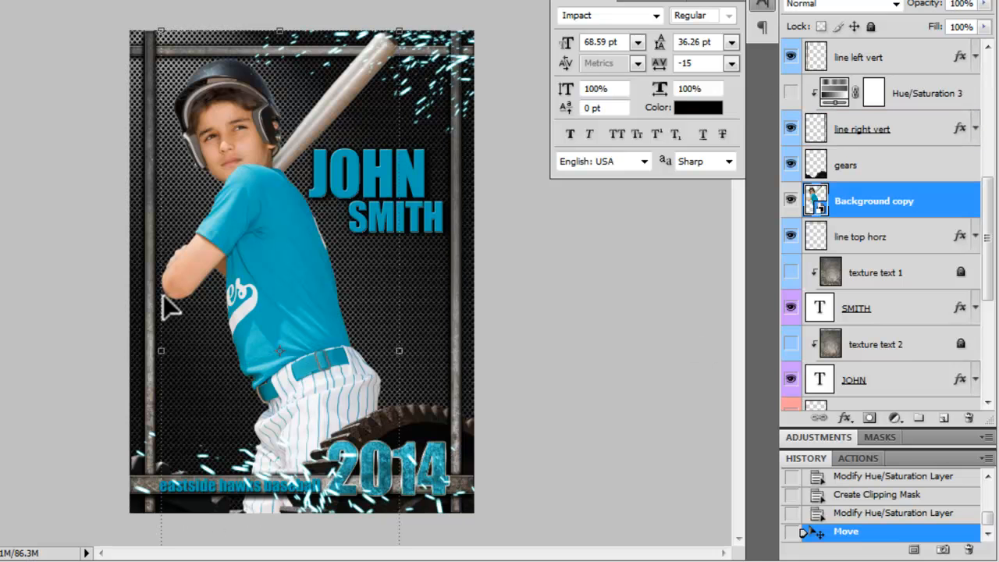
{"action": "mouse_move", "coordinate": [944, 207]}
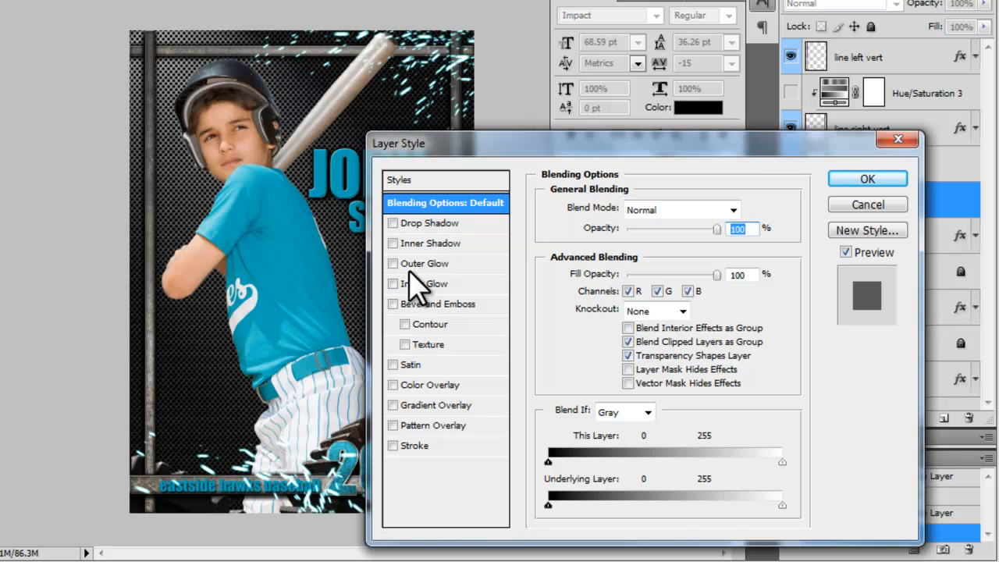
Step: Give the player a white outer glow of size 35 and a size 79 drop shadow
{"action": "left_click", "coordinate": [393, 263]}
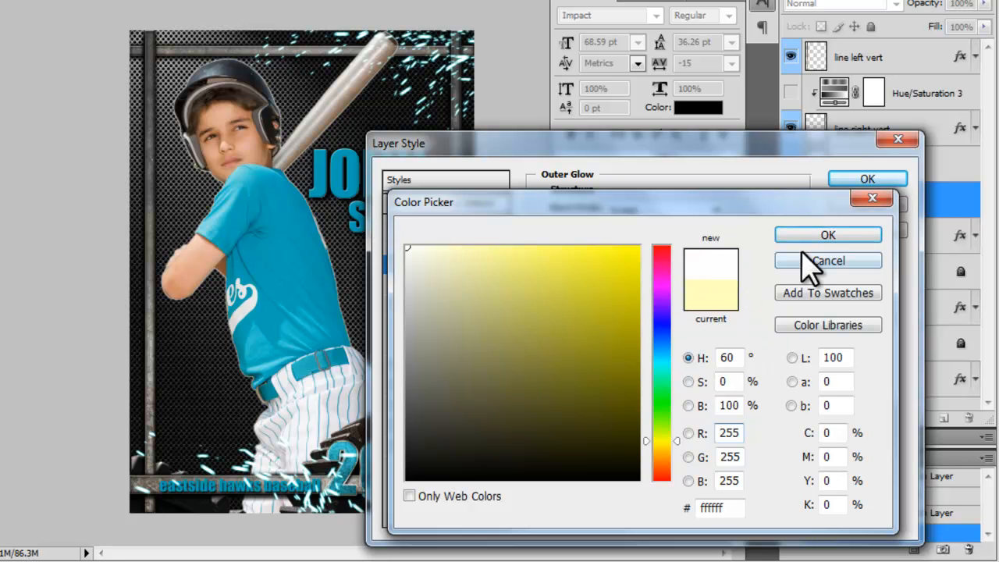
{"action": "left_click", "coordinate": [828, 260]}
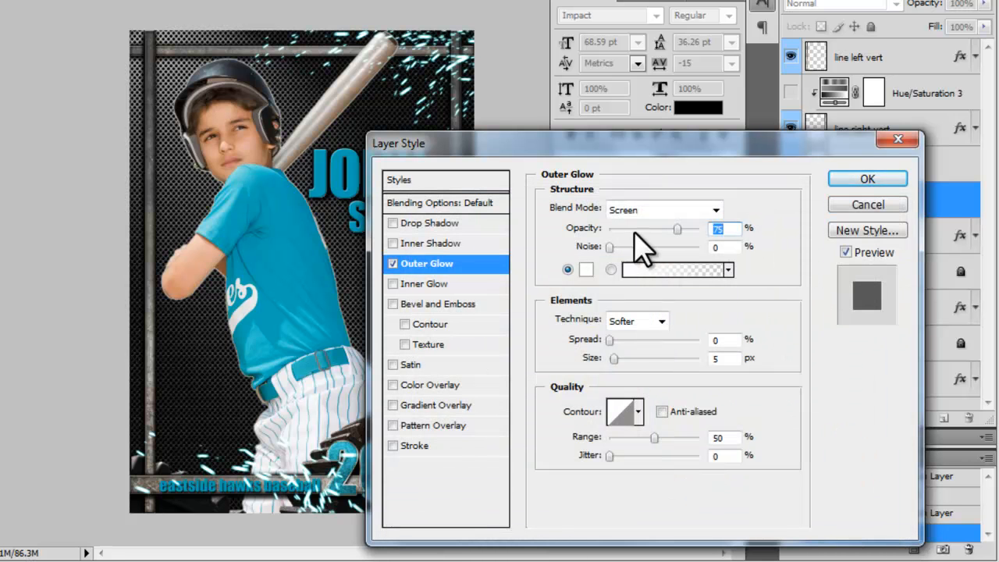
{"action": "left_click_drag", "start_coordinate": [614, 357], "coordinate": [636, 358]}
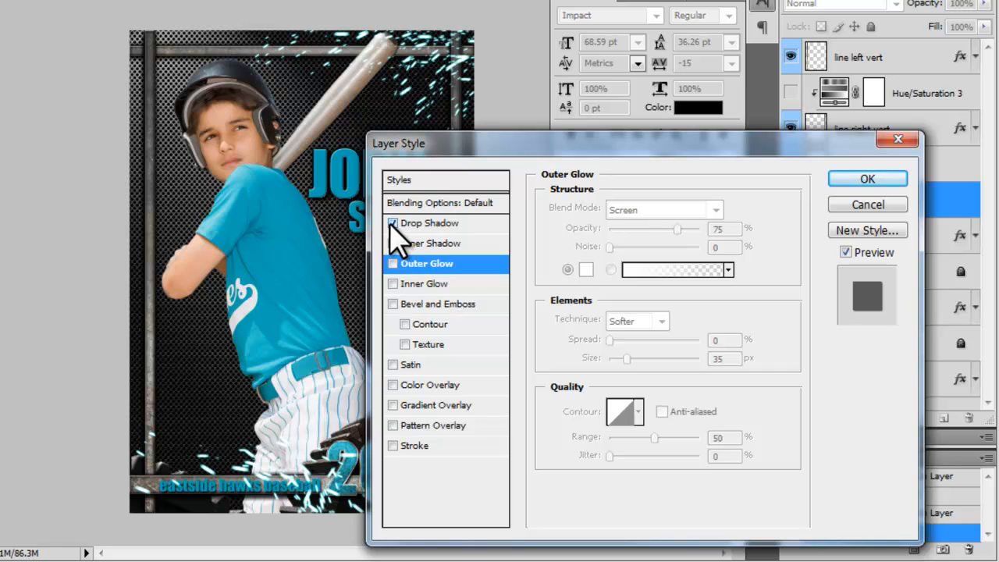
{"action": "left_click", "coordinate": [430, 222]}
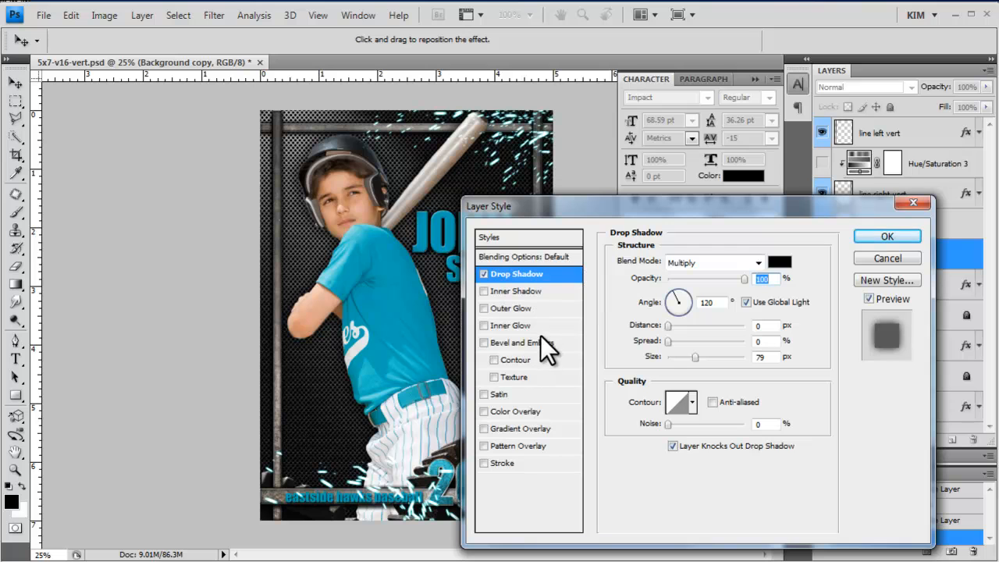
{"action": "mouse_move", "coordinate": [887, 237]}
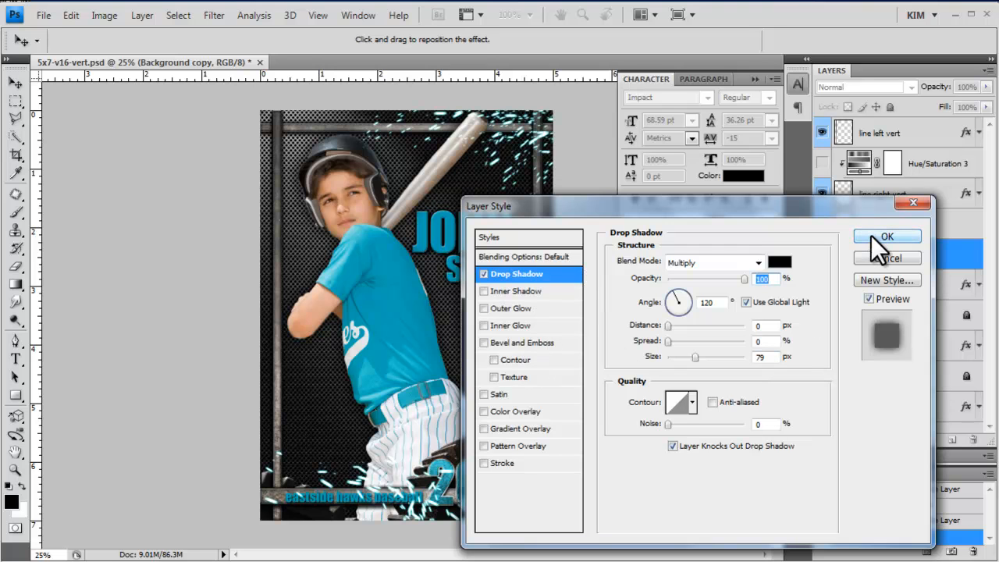